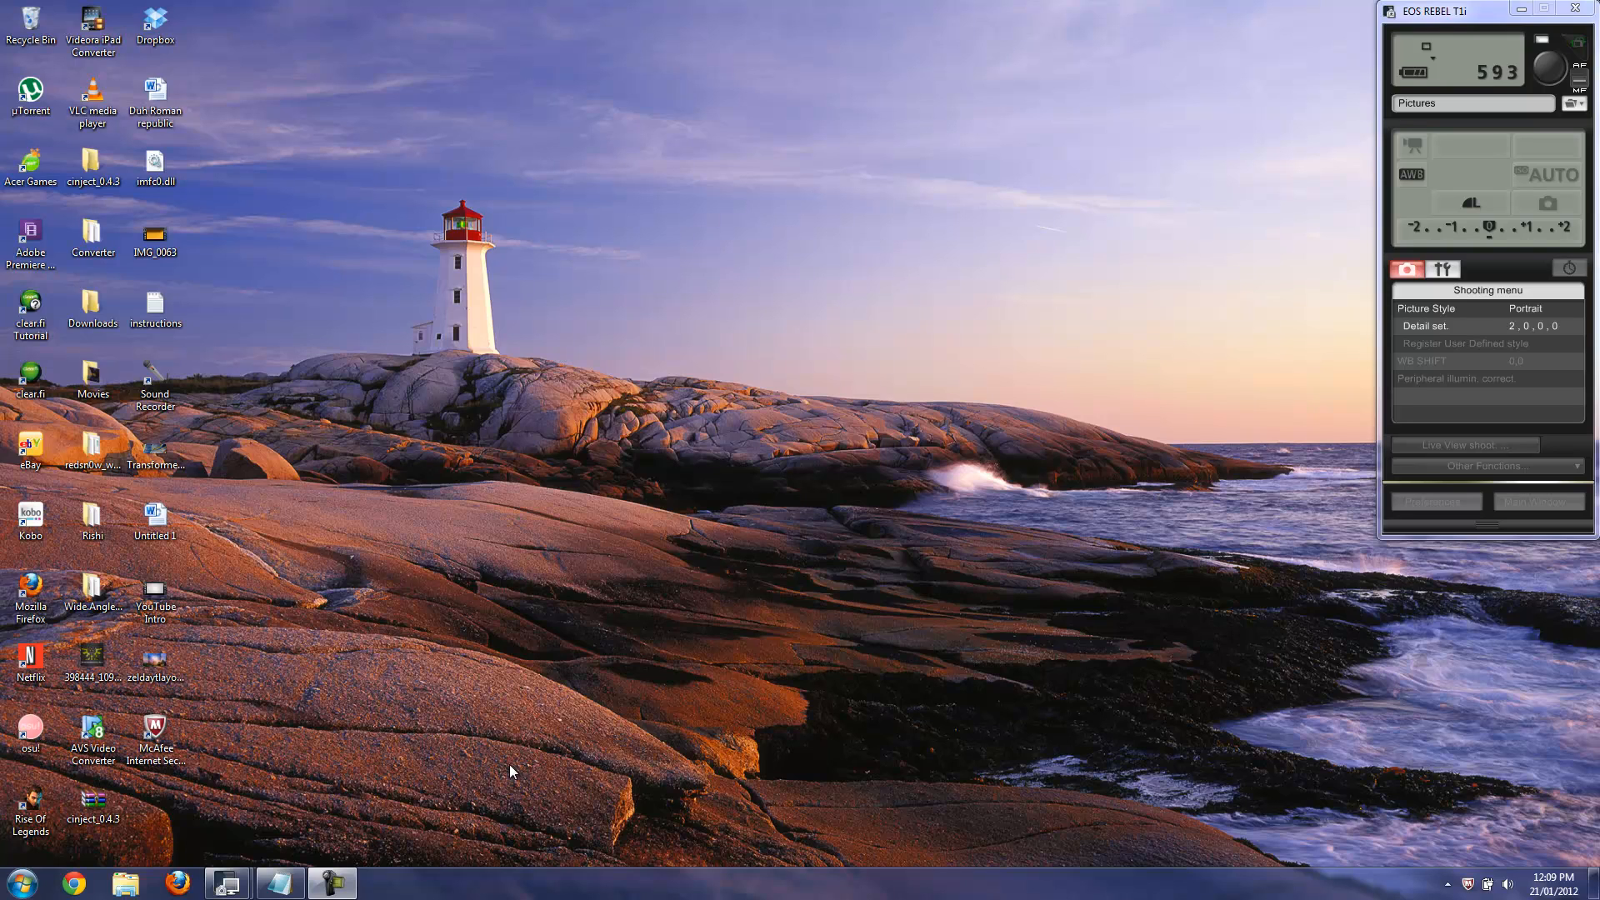
pyautogui.moveTo(250, 417)
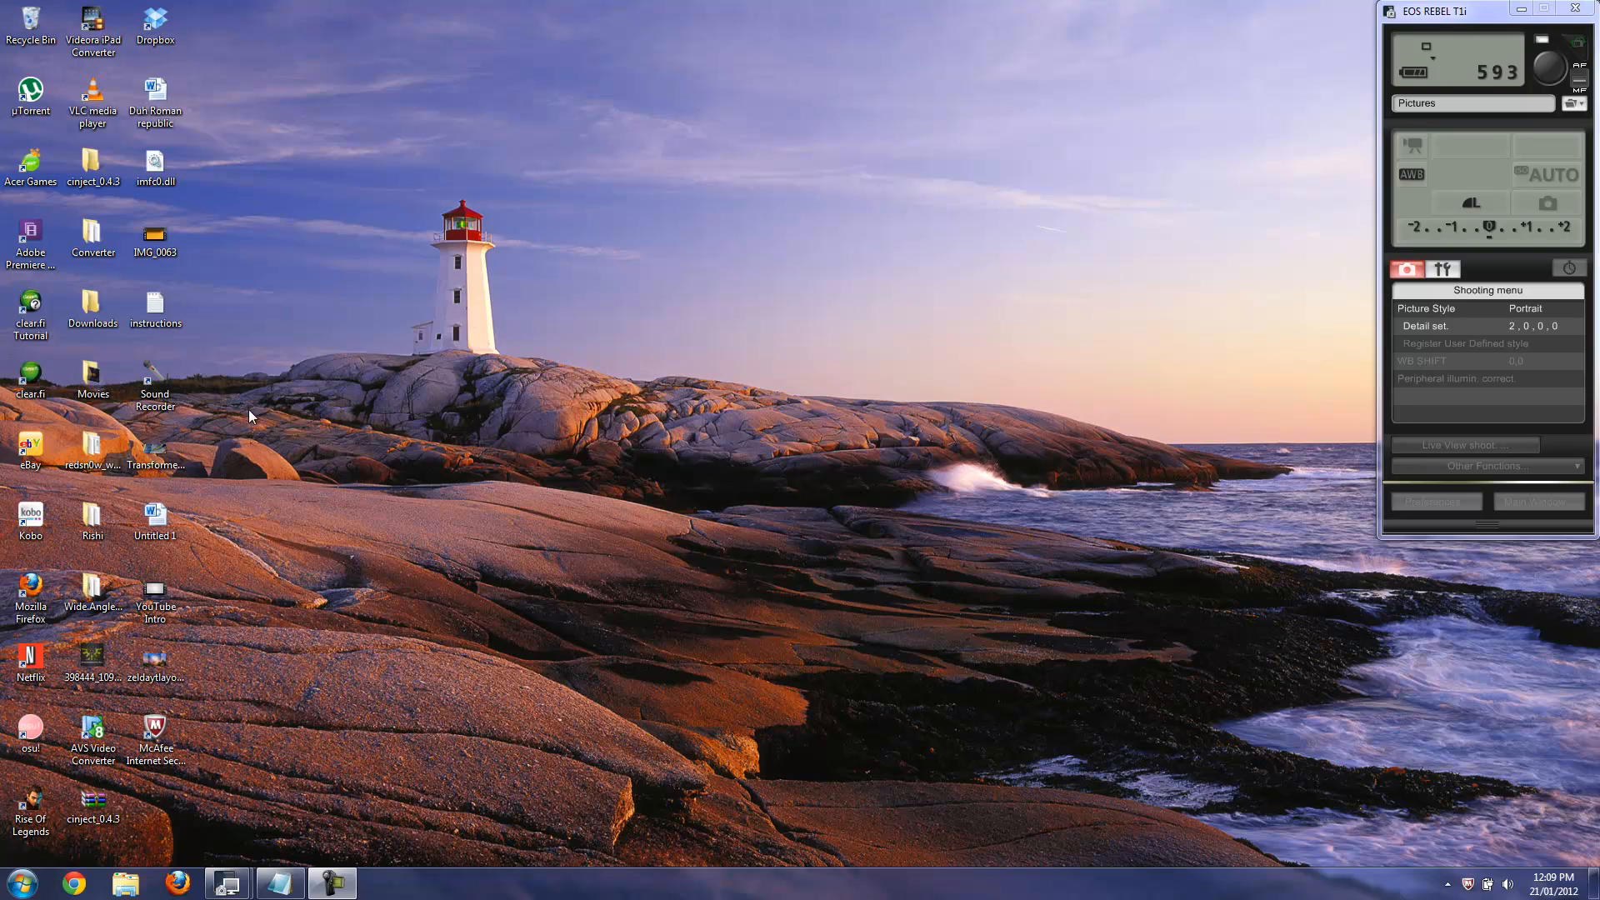
pyautogui.moveTo(90, 638)
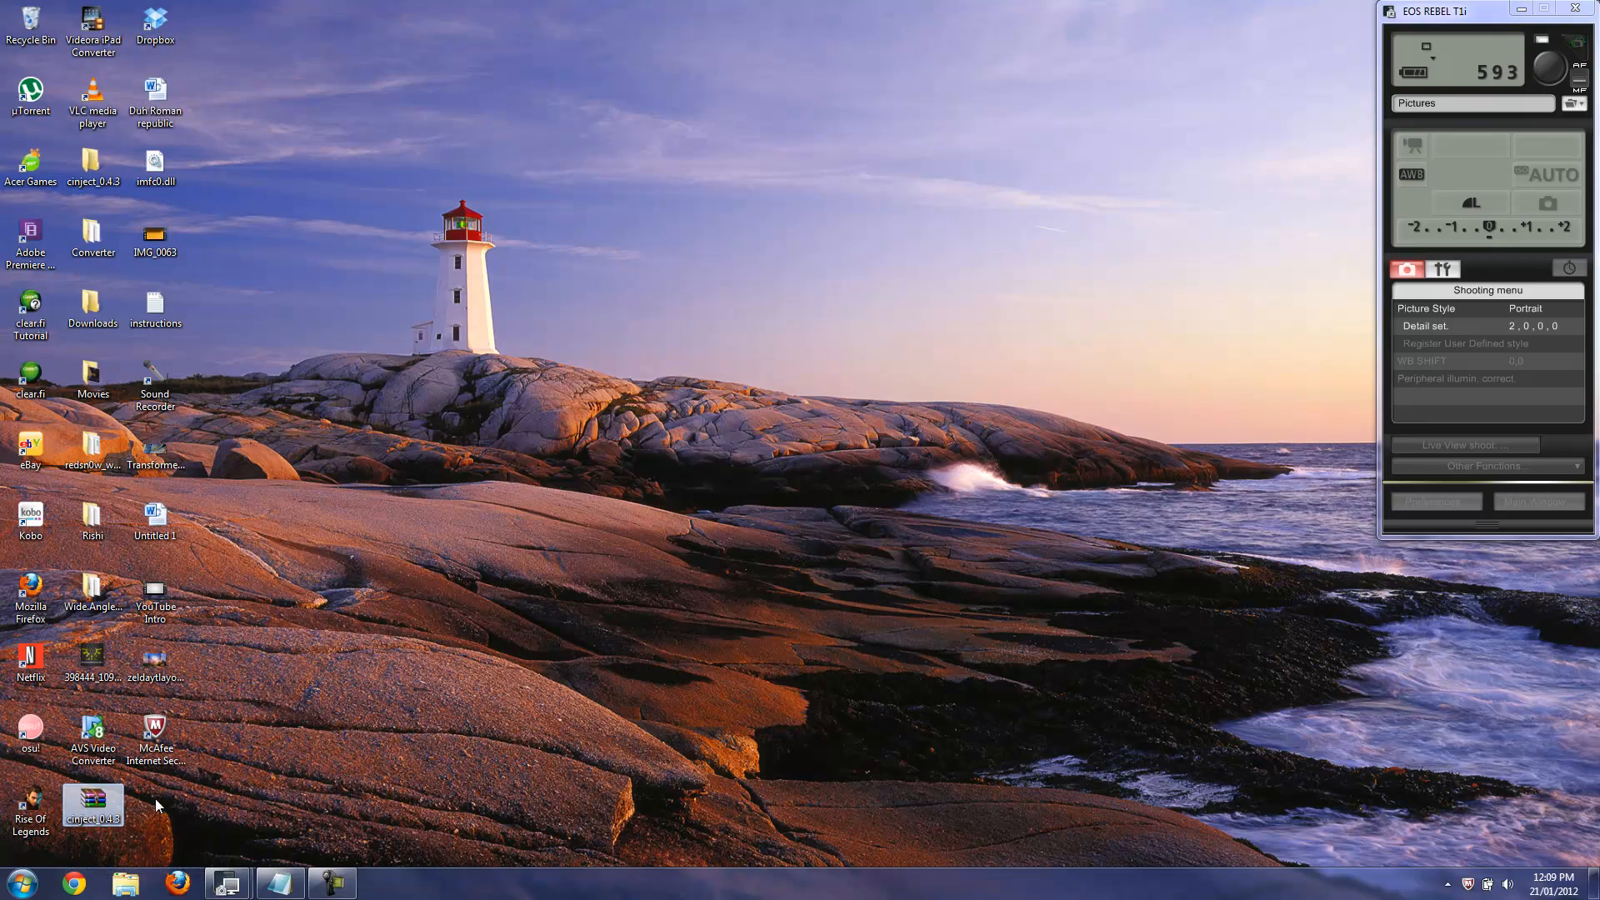
pyautogui.moveTo(94, 802)
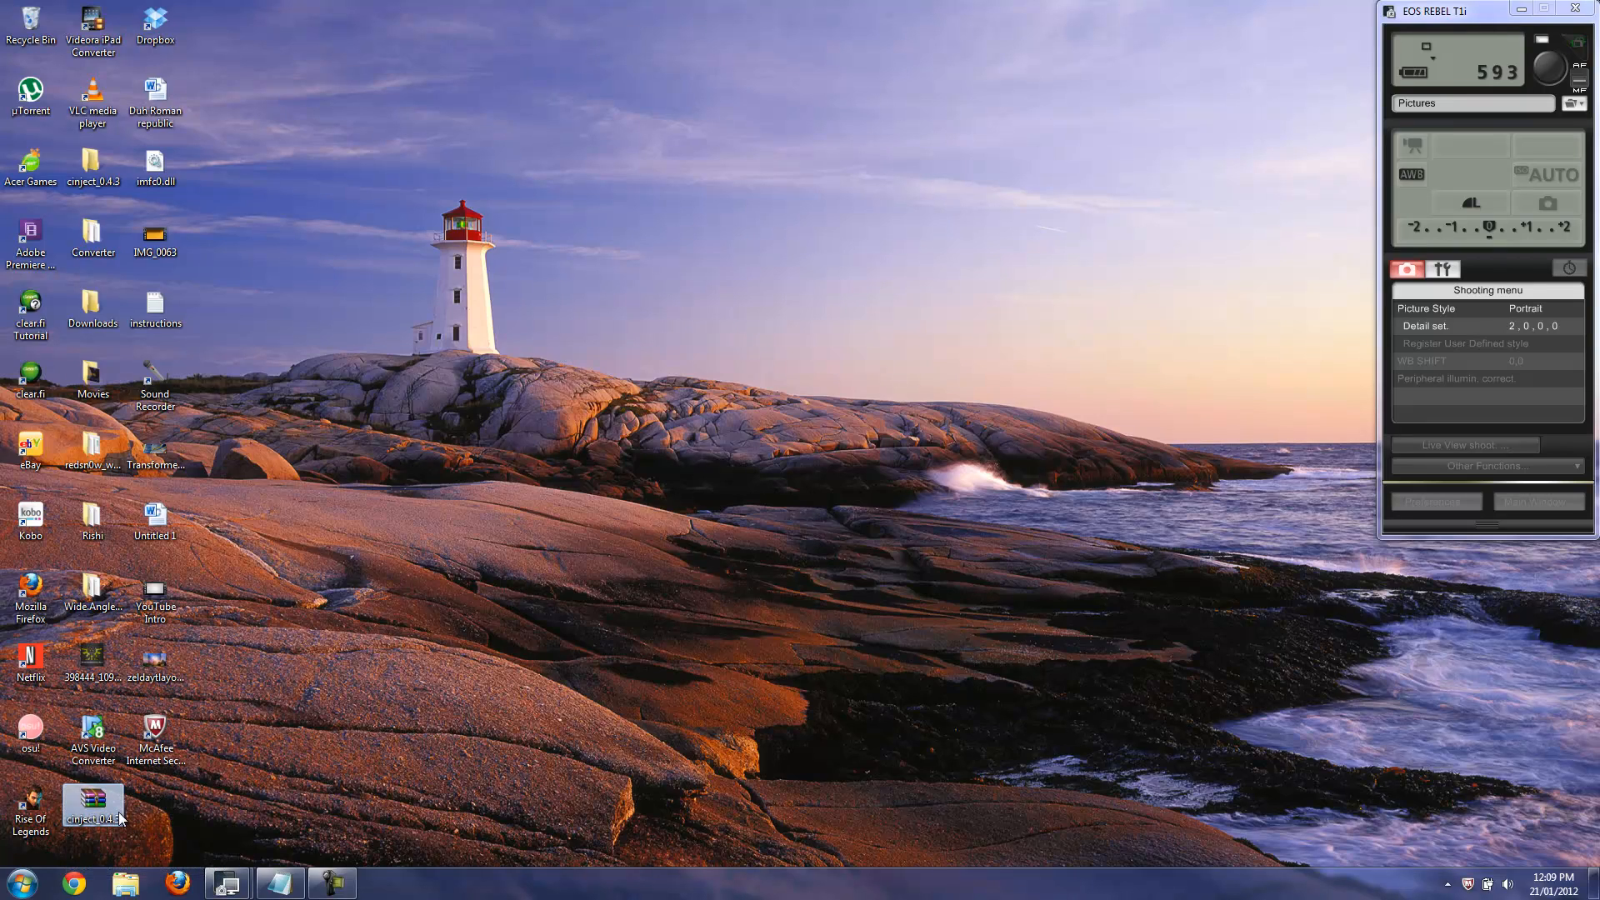
pyautogui.moveTo(107, 780)
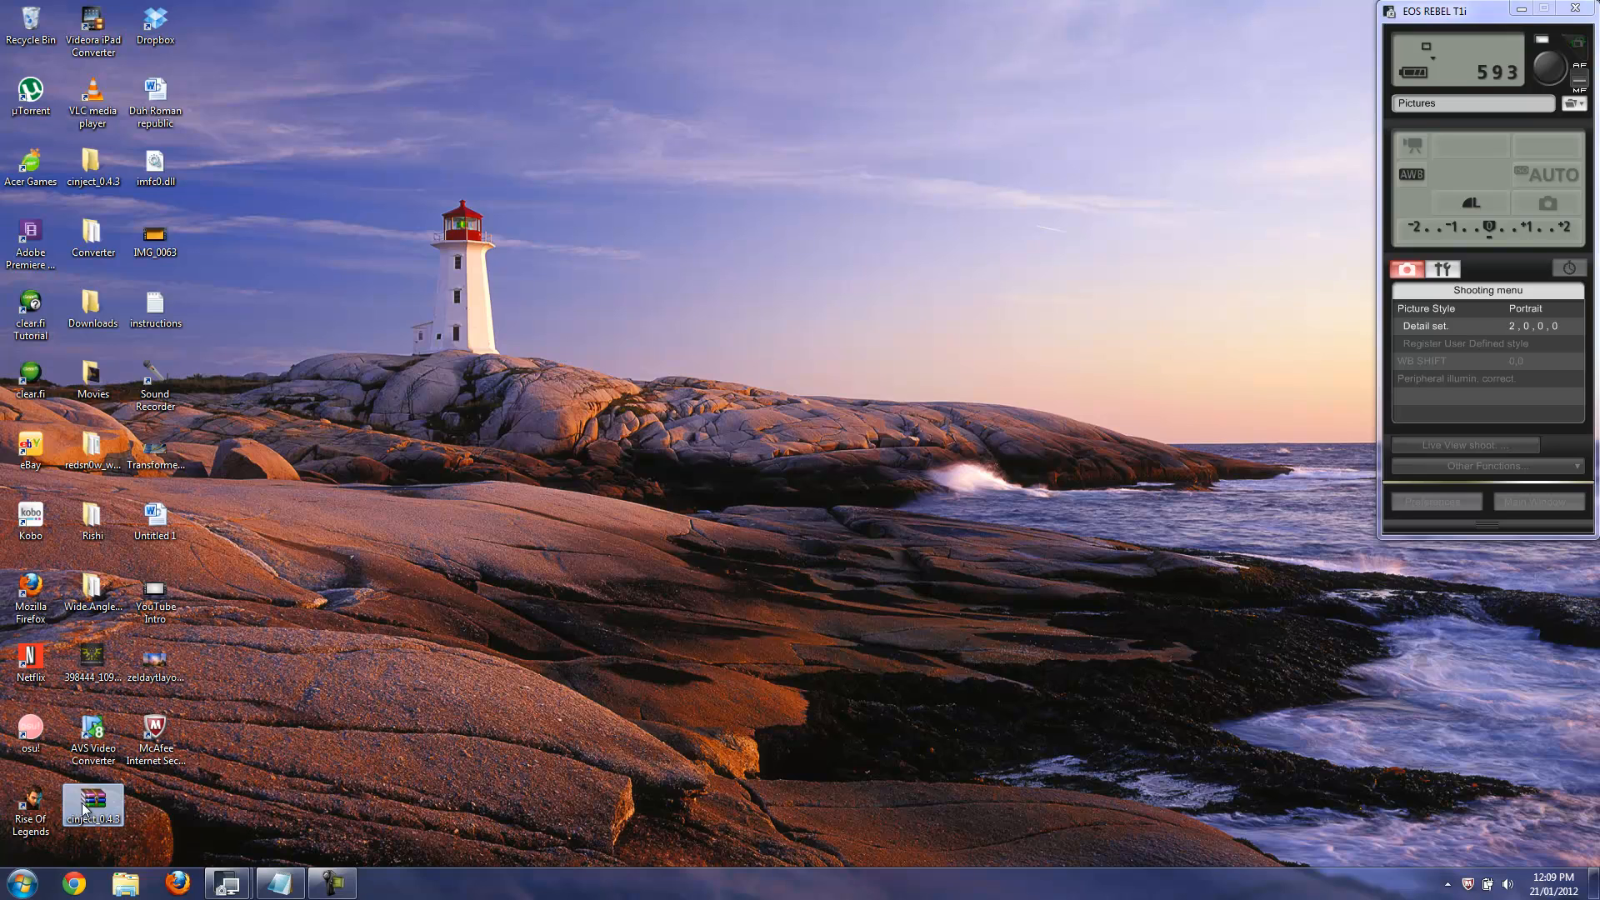
# - Extract the cinject_0.4.3 folder from the zip archive to the Desktop
pyautogui.doubleClick(94, 799)
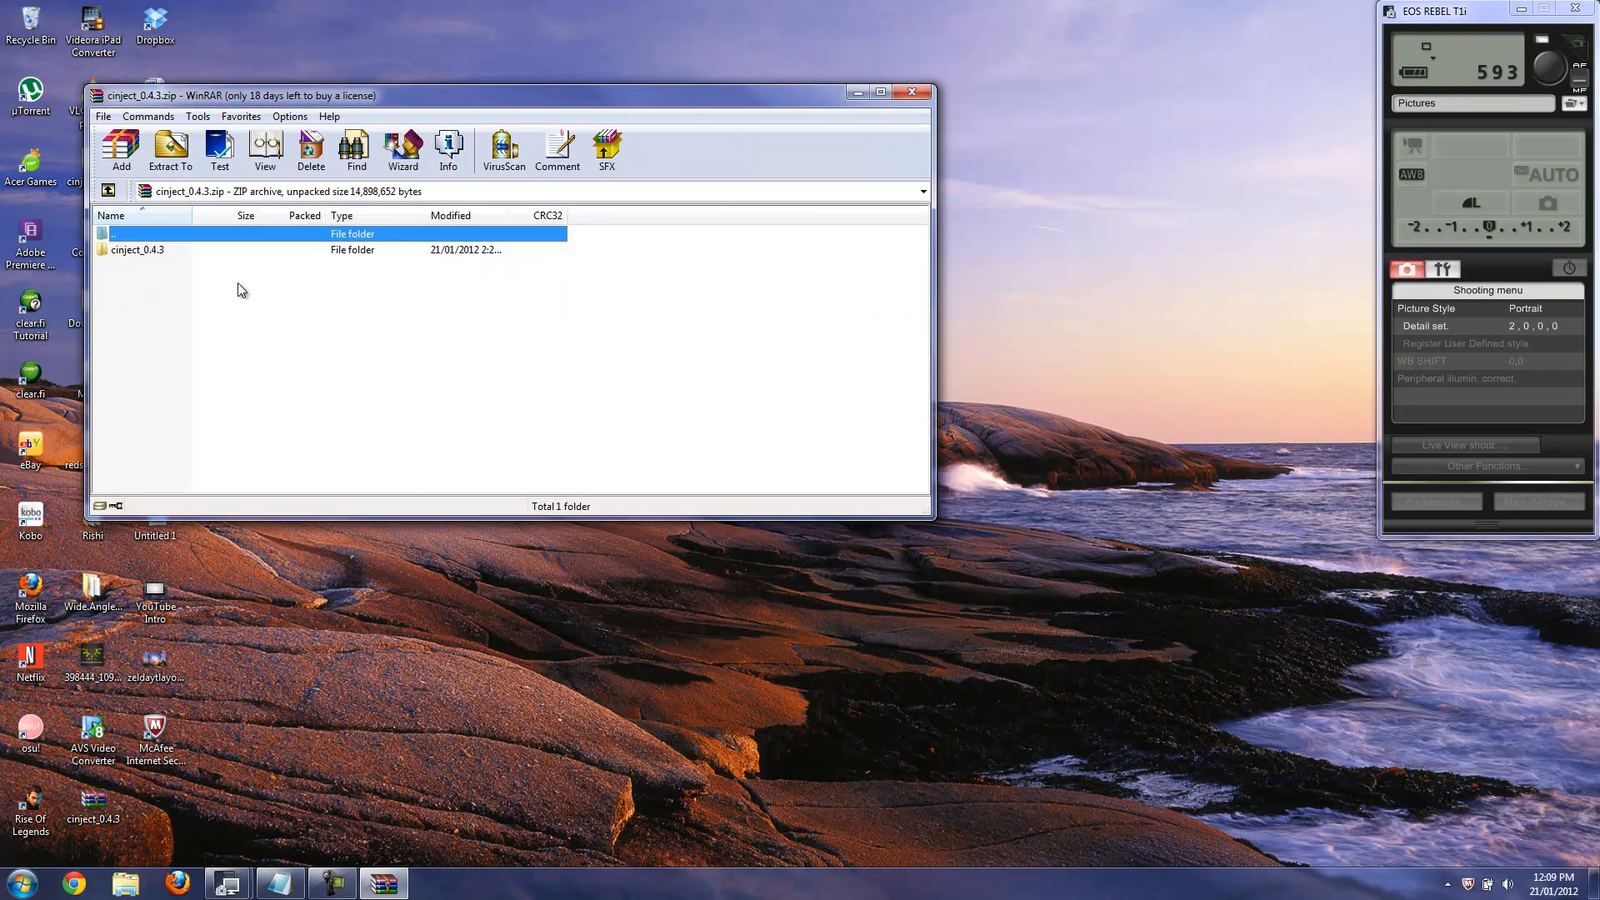
pyautogui.click(170, 150)
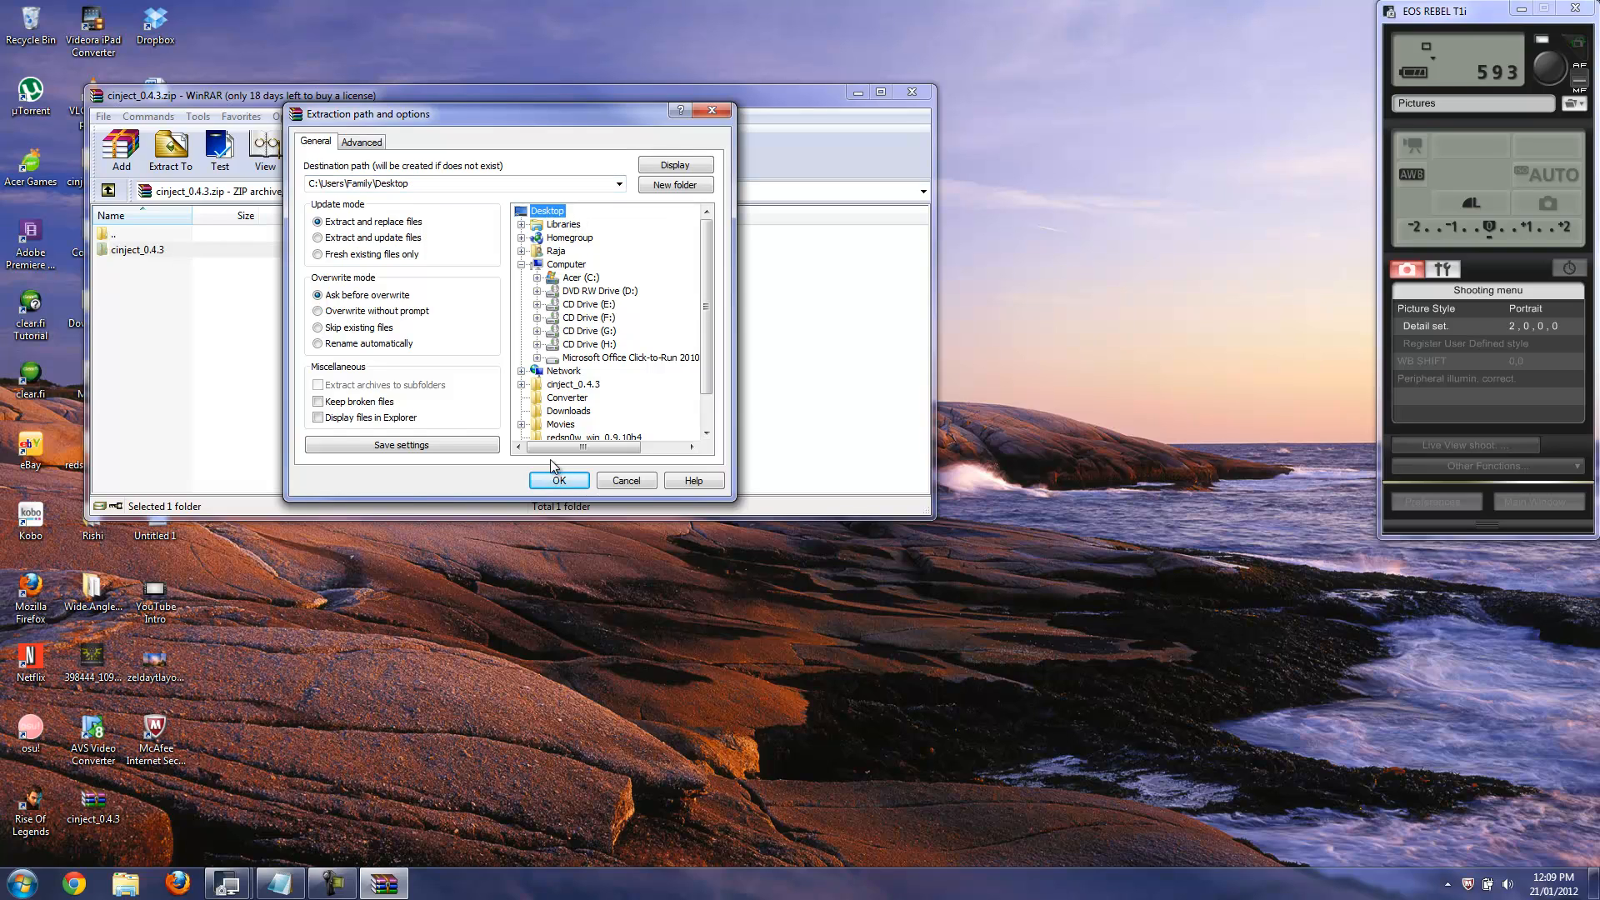
pyautogui.click(558, 480)
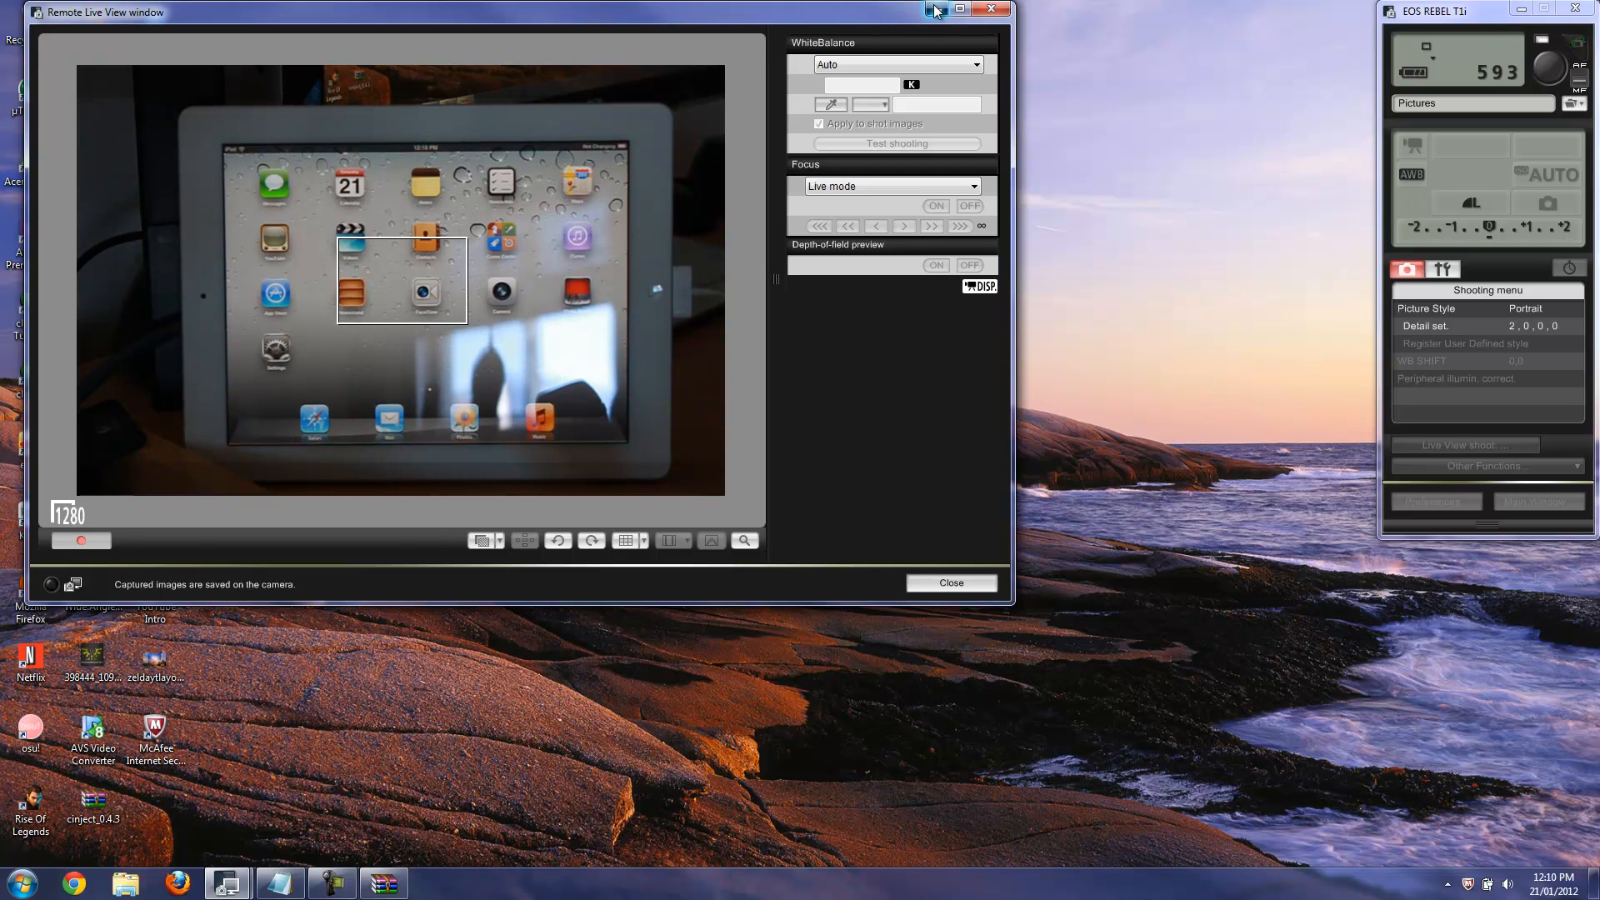
# - Clear away the live view and WinRAR, revealing the extracted cinject_0.4.3 folder on the desktop
pyautogui.click(990, 10)
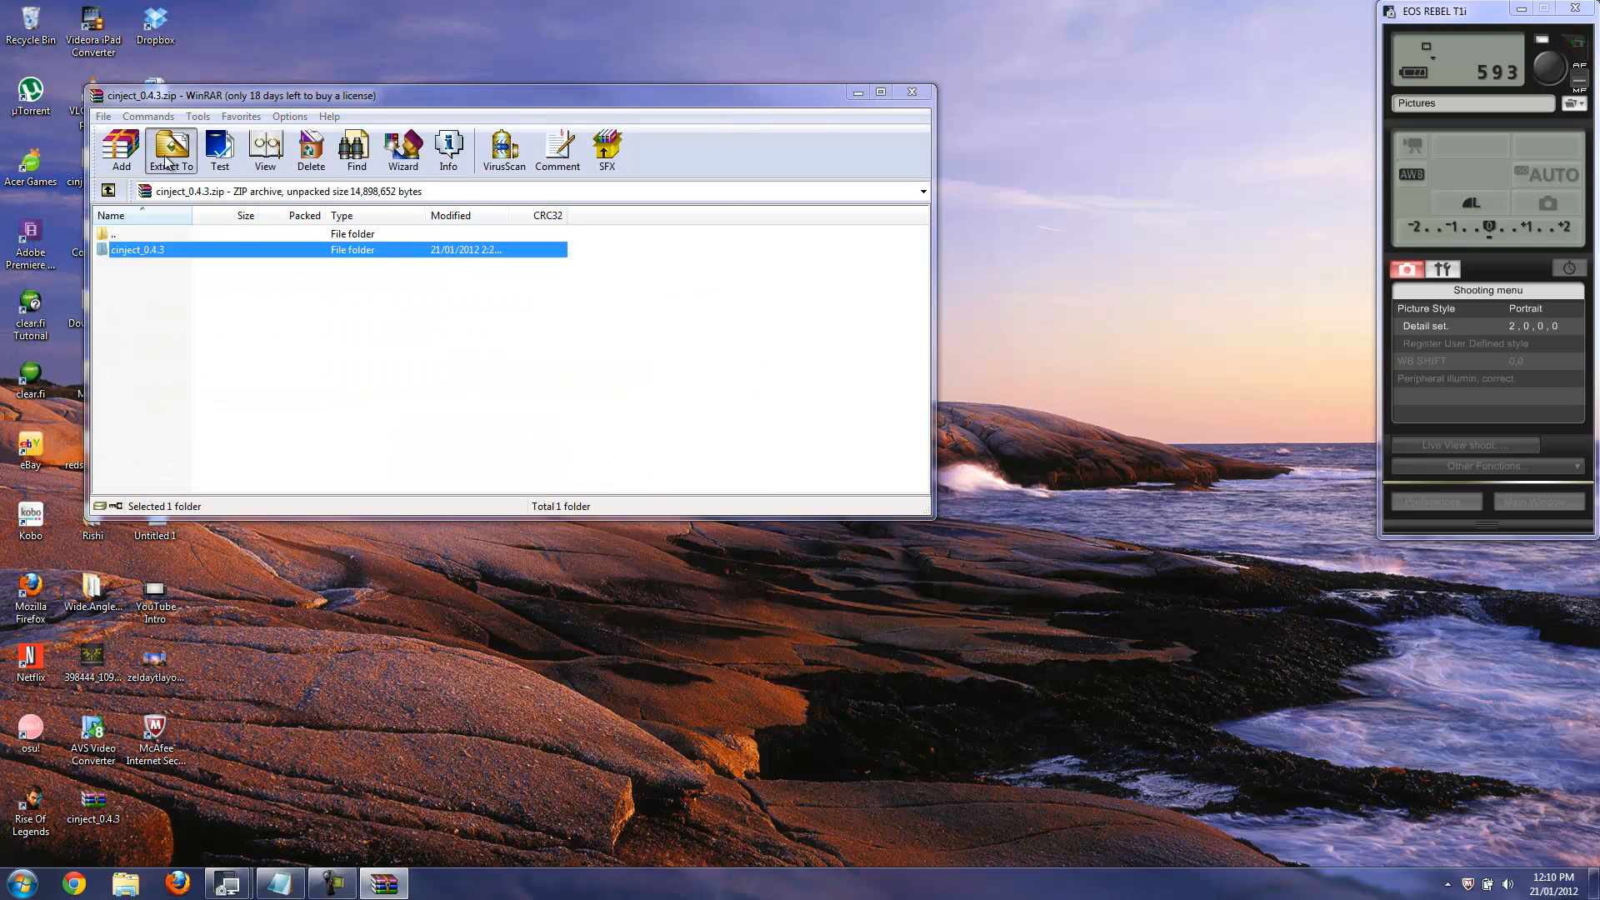
pyautogui.click(170, 150)
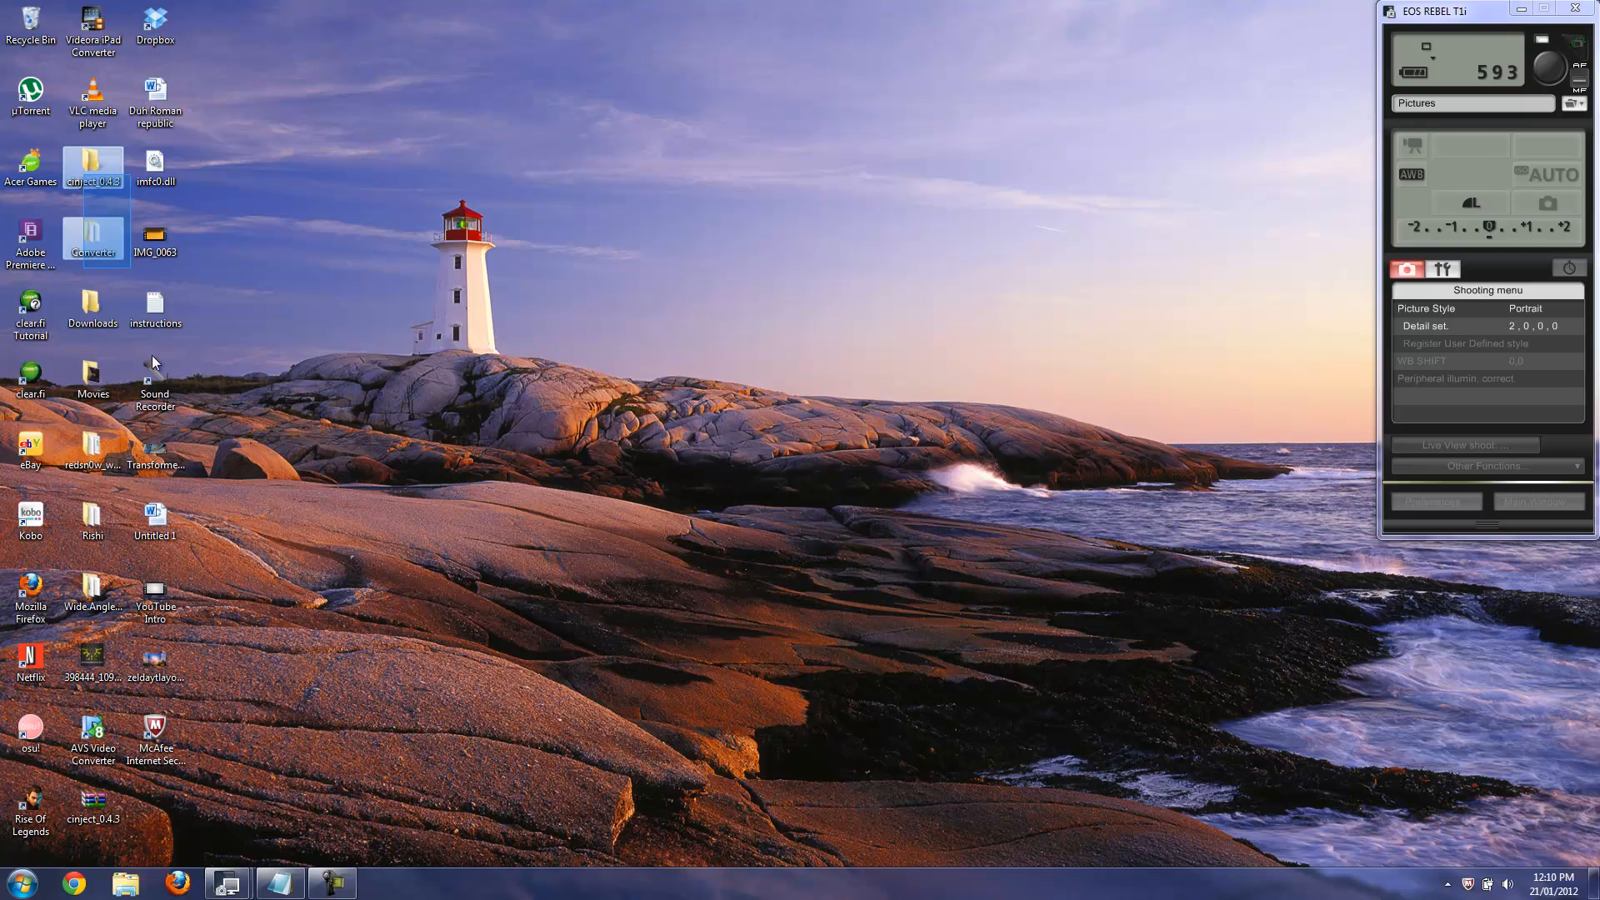
pyautogui.click(93, 169)
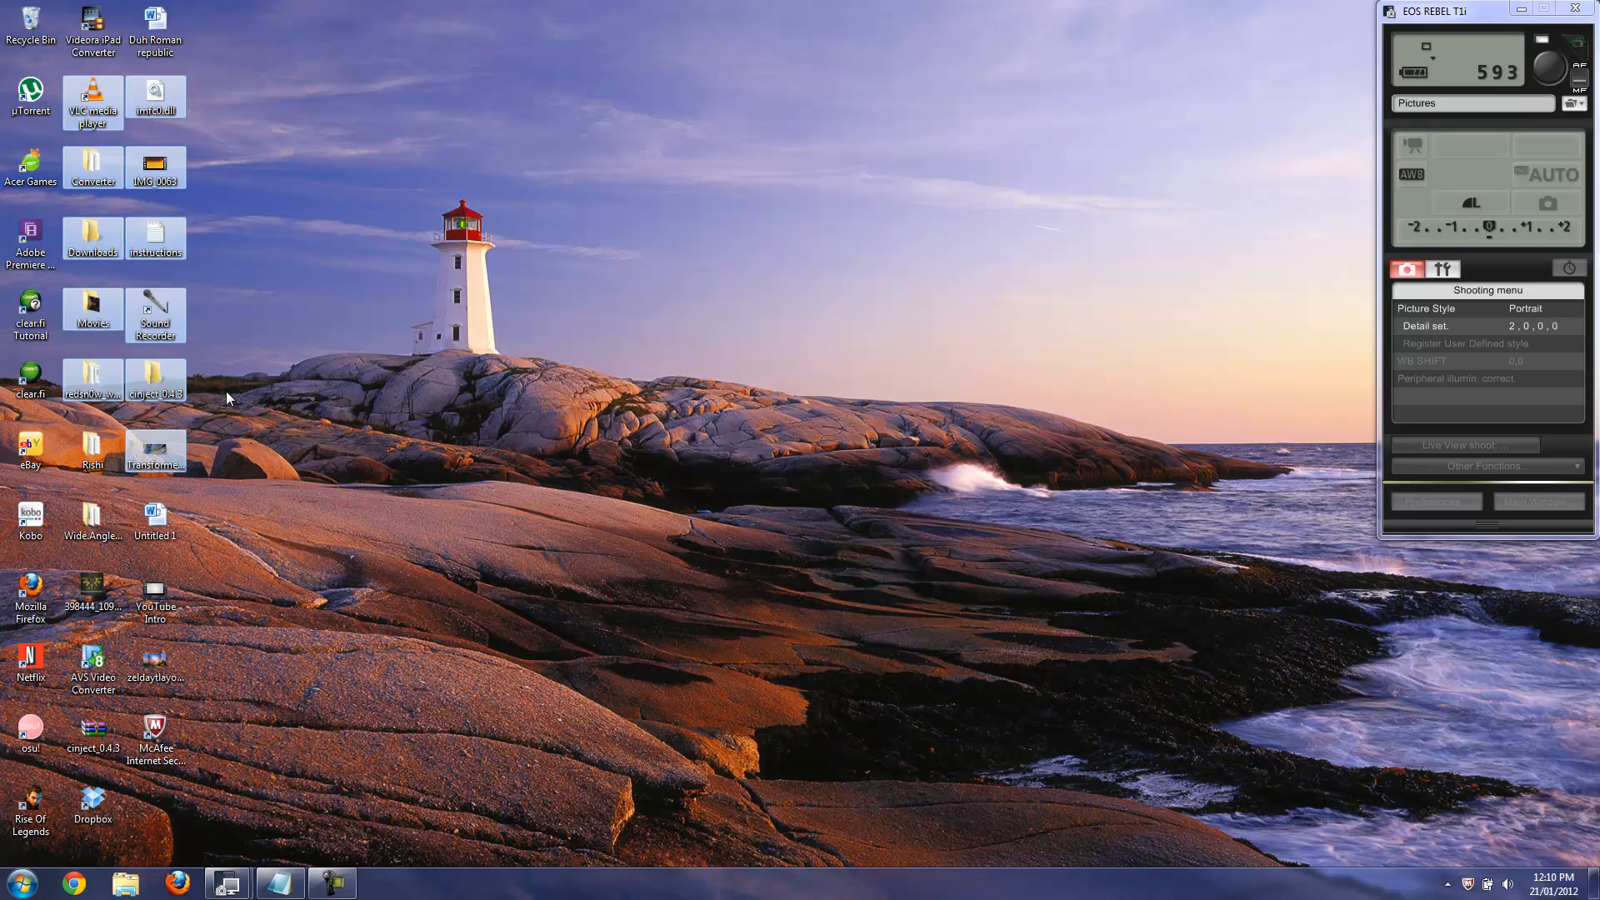
pyautogui.moveTo(155, 383)
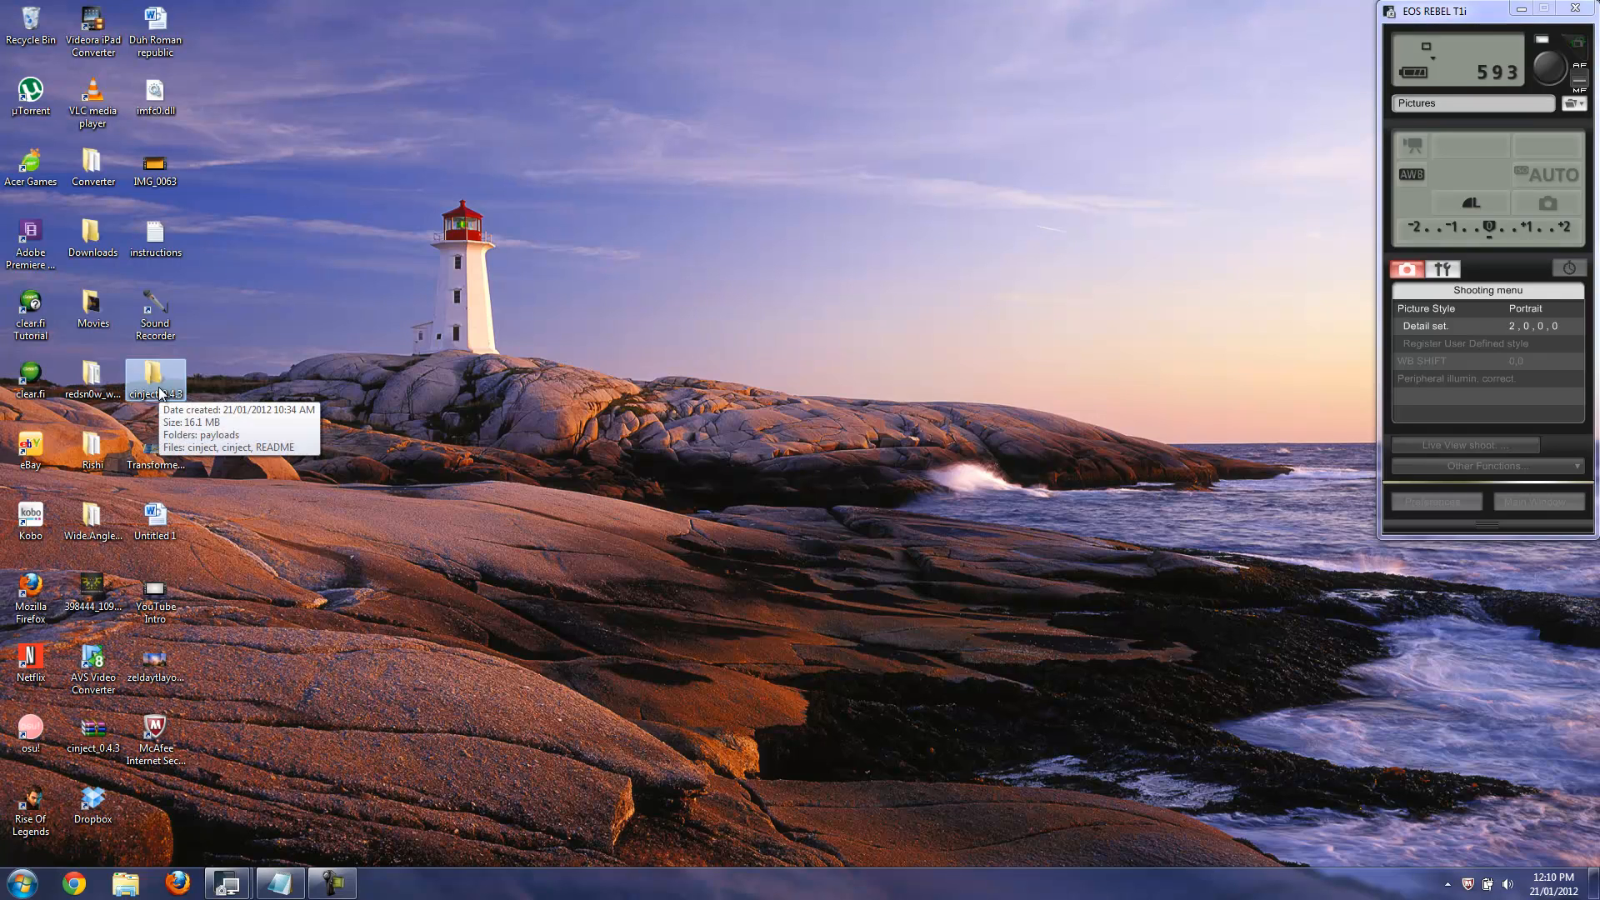
pyautogui.doubleClick(155, 378)
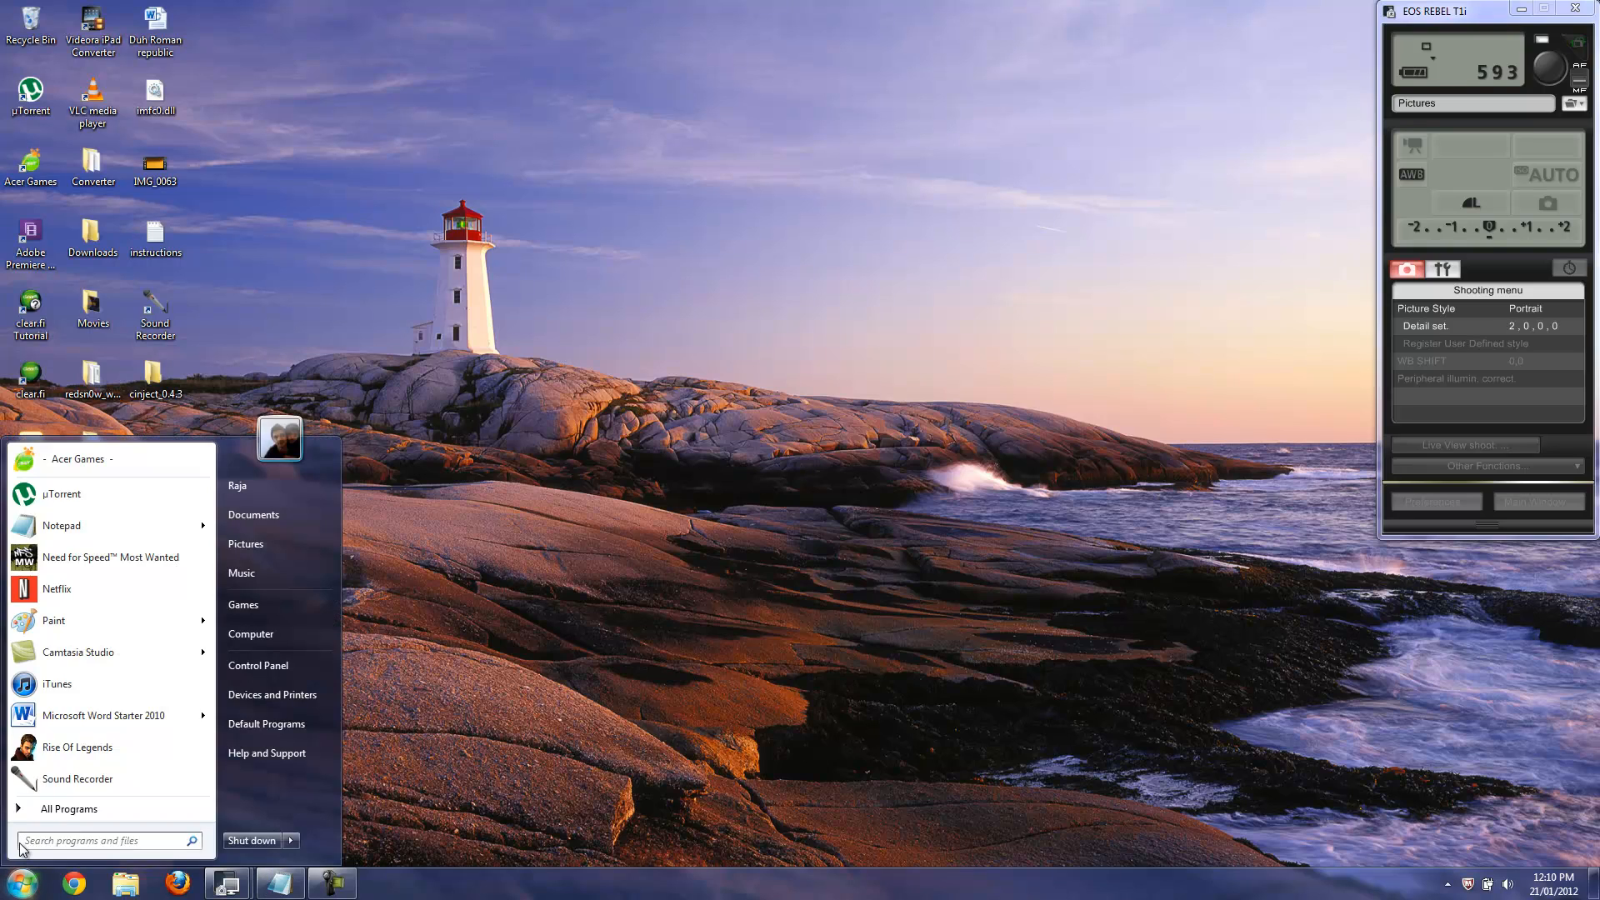
# - Launch Command Prompt from Start search and enter 'cd Desktop' at the prompt
pyautogui.write('cmd')
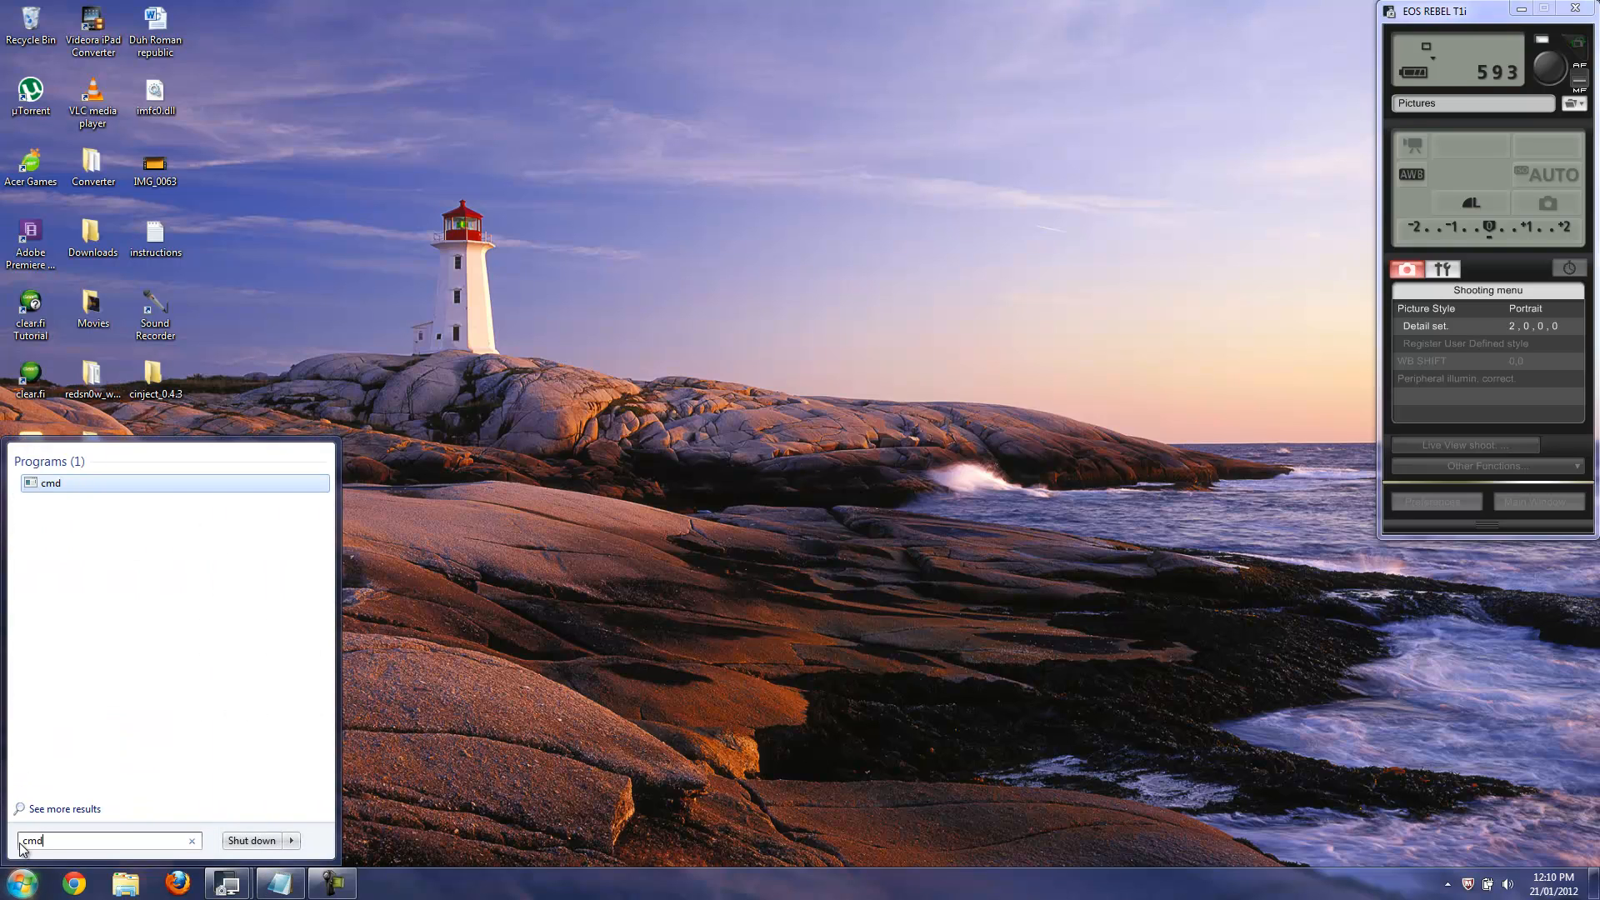
pyautogui.click(50, 483)
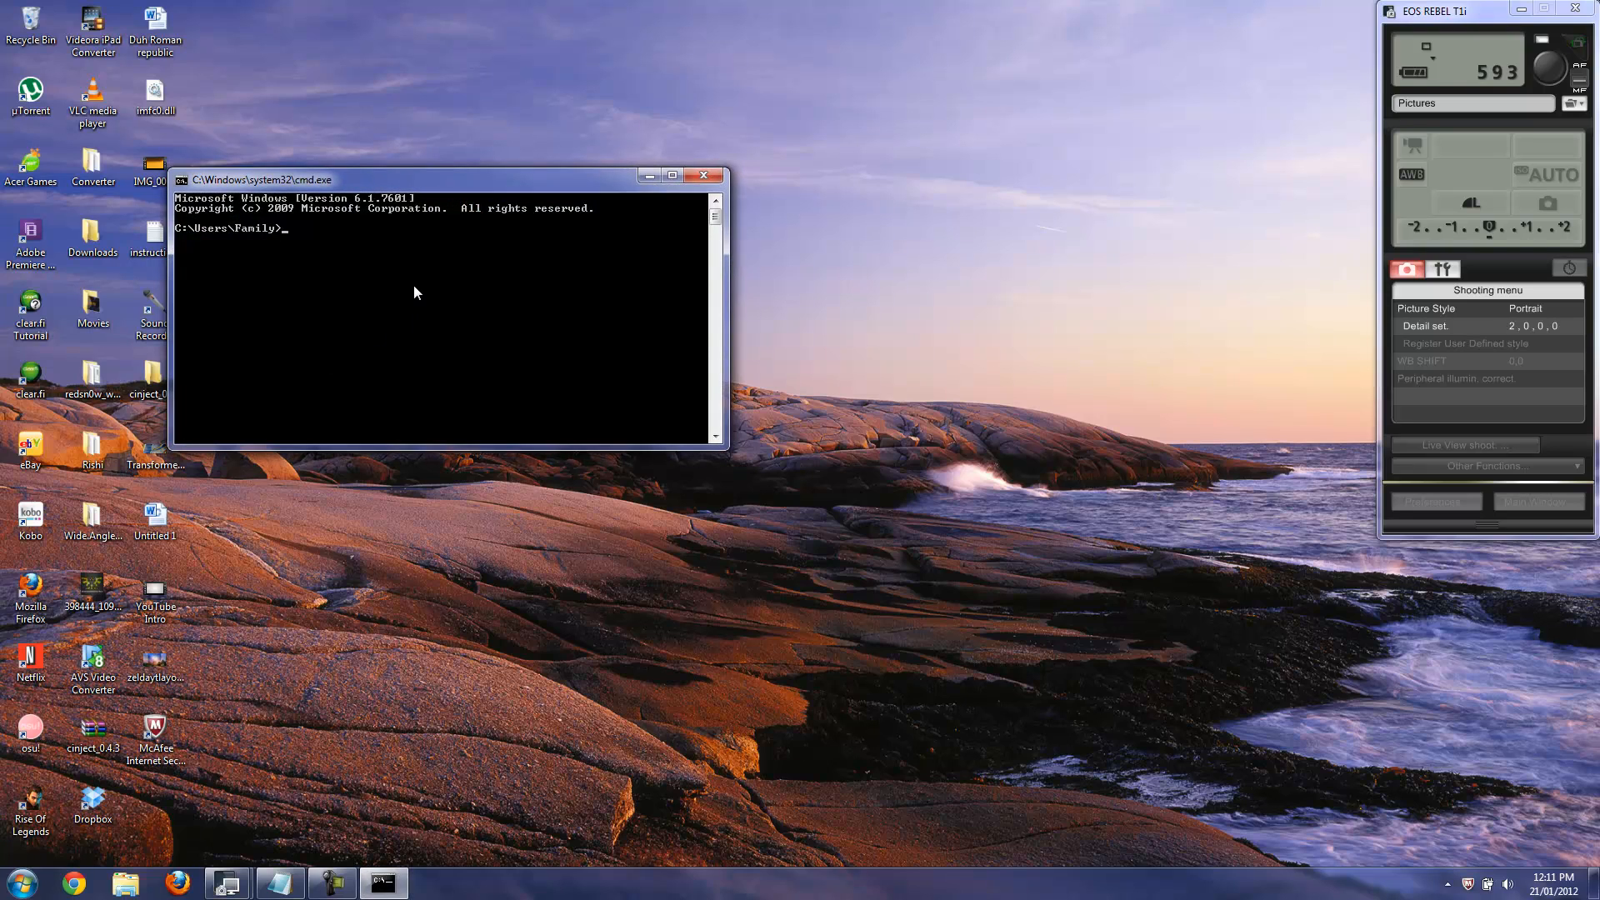
pyautogui.write('cd')
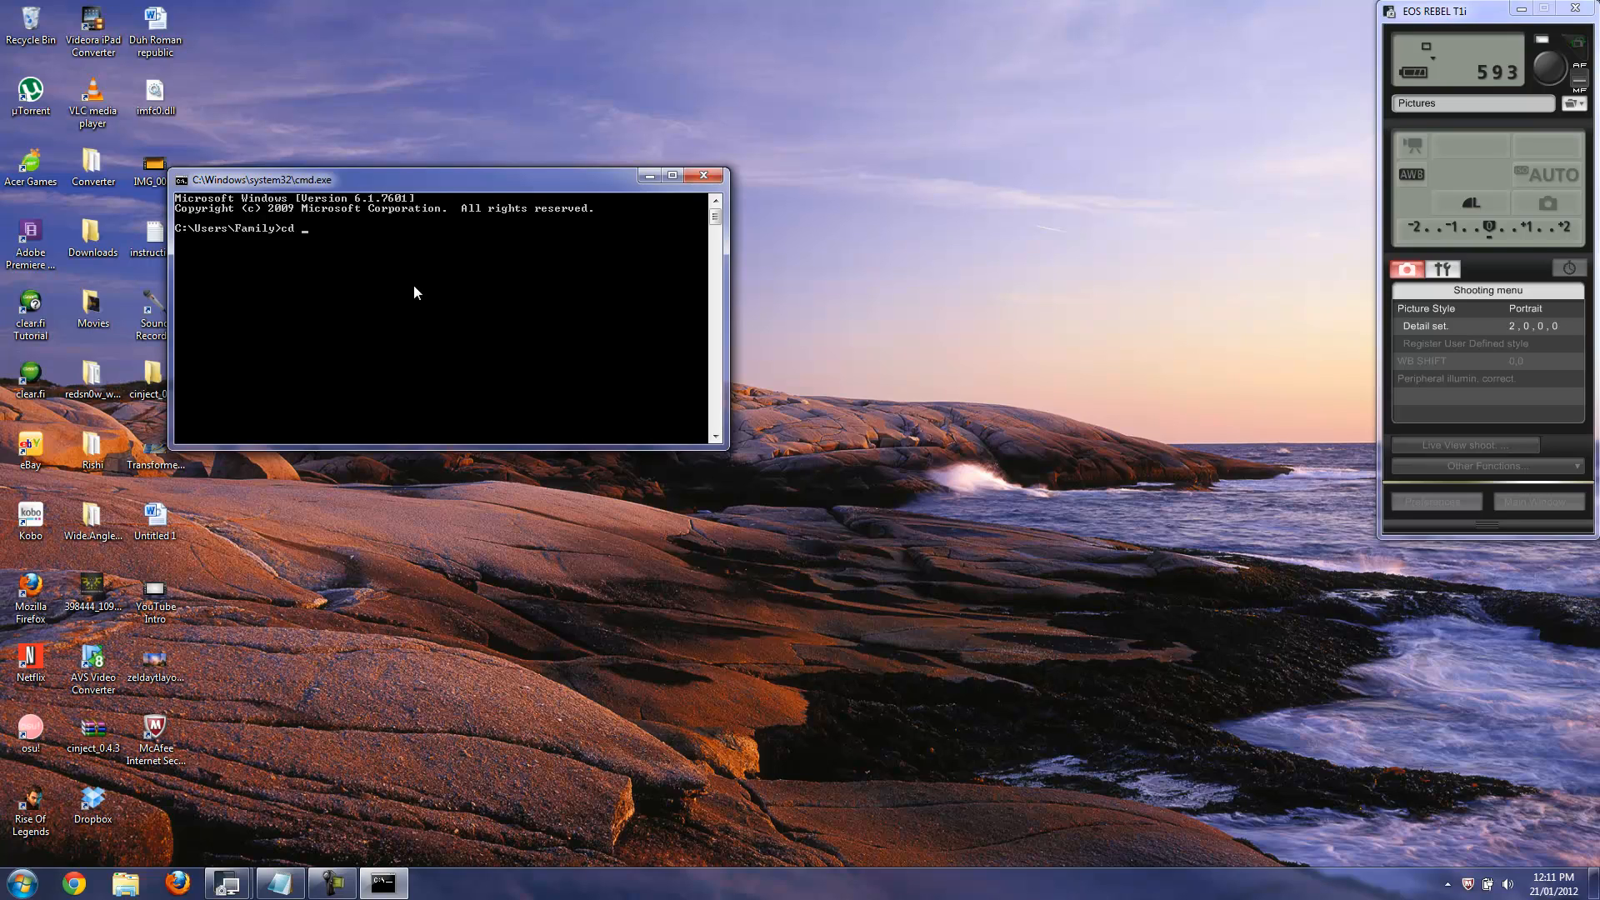
pyautogui.write('Desktop')
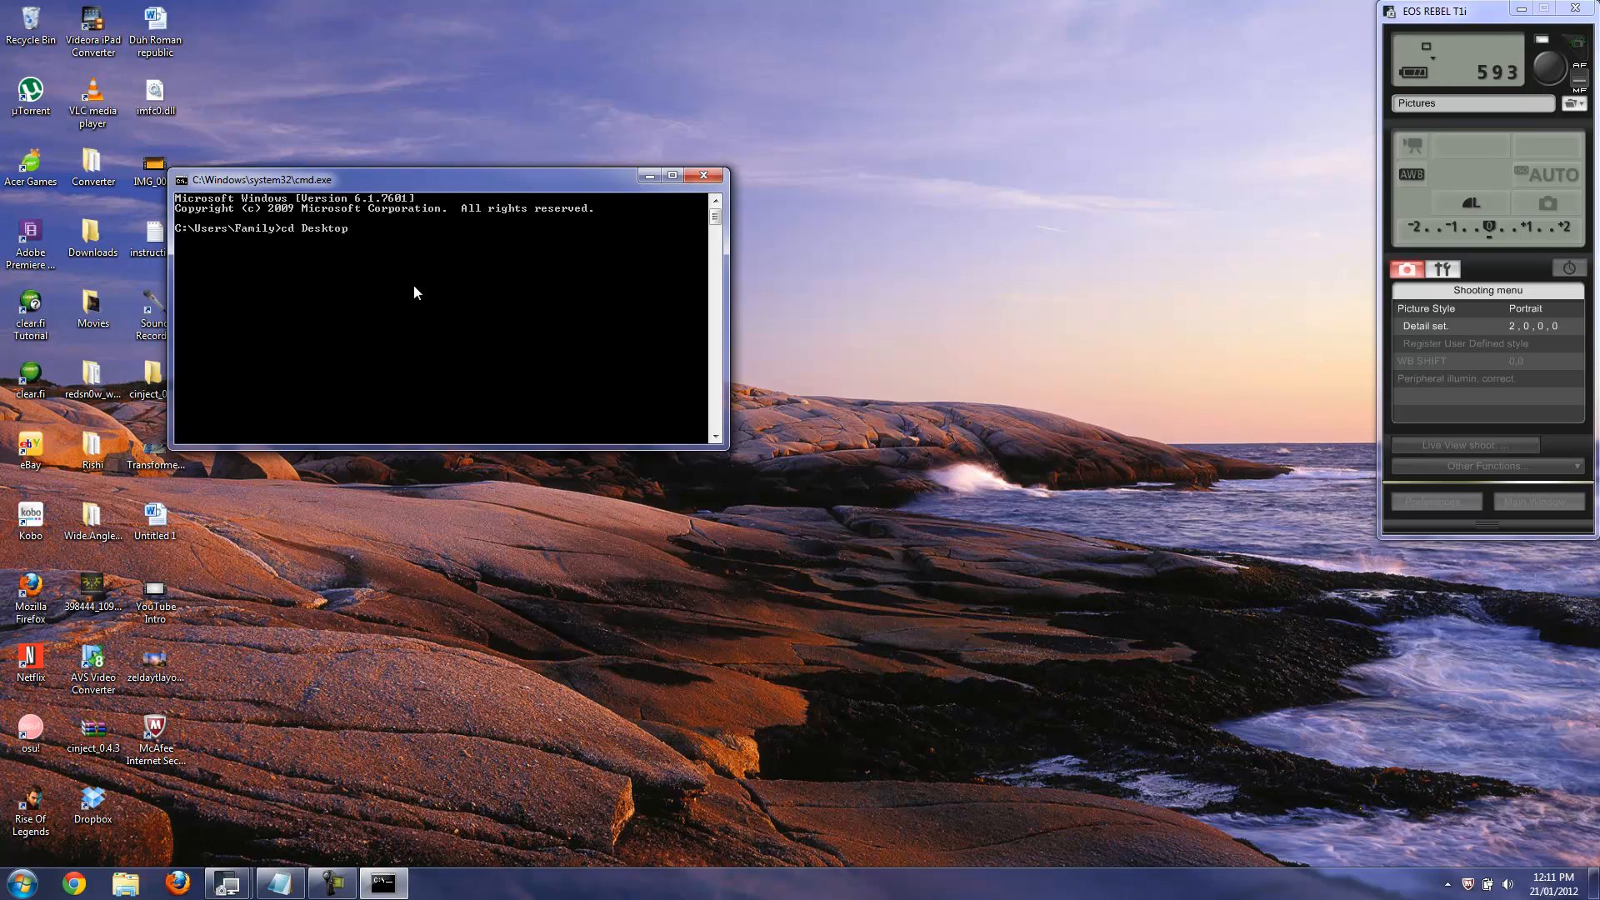
pyautogui.moveTo(458, 320)
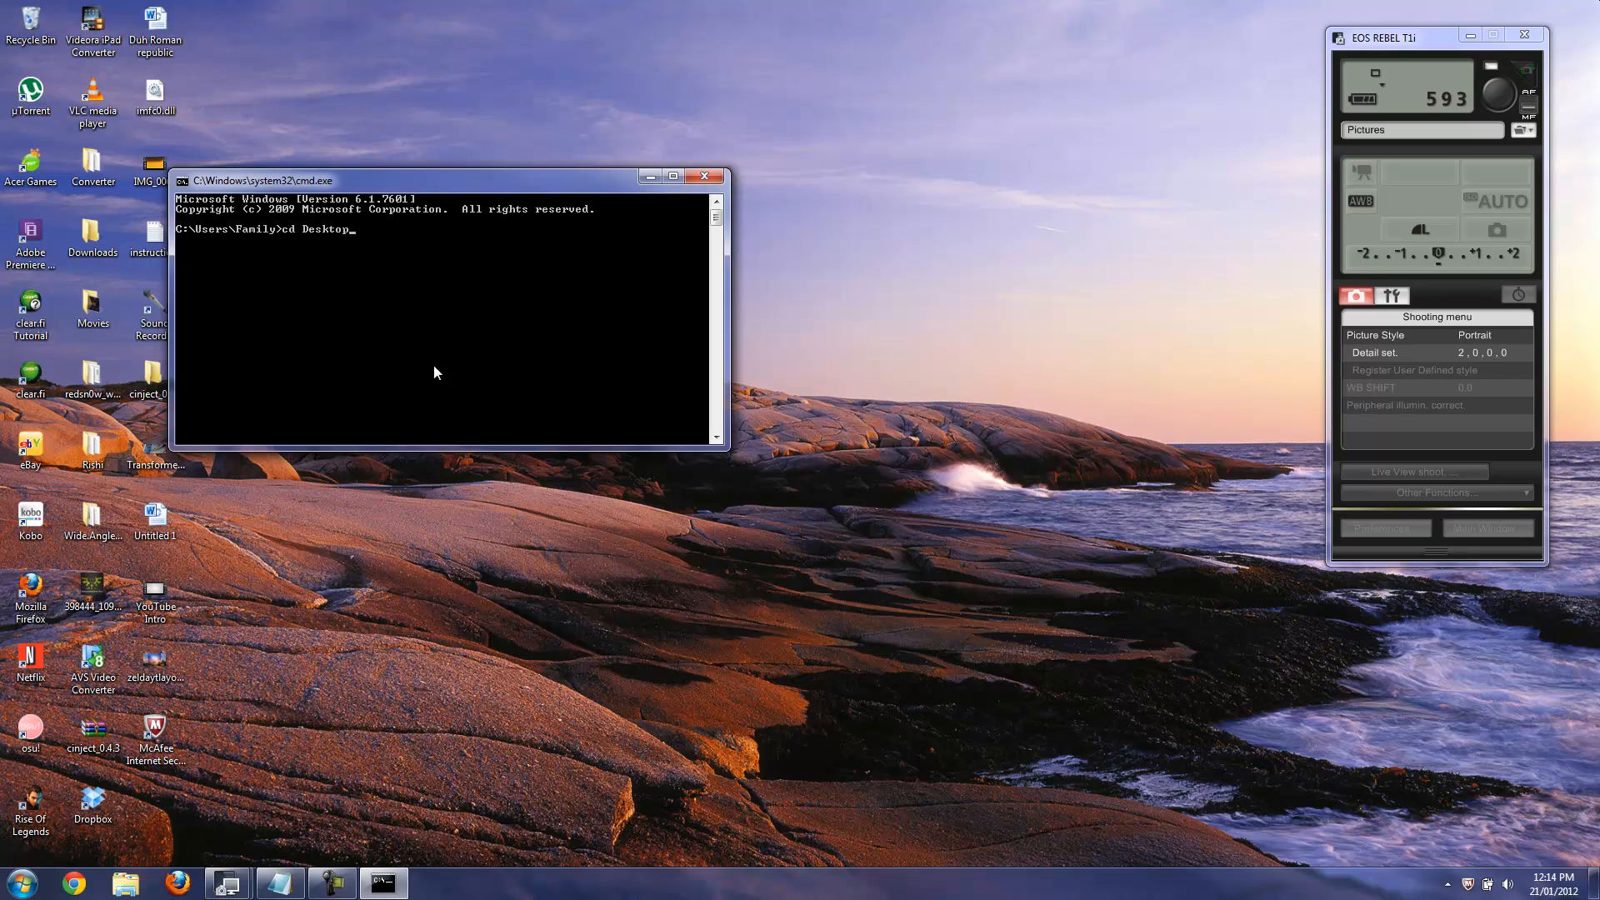
pyautogui.moveTo(340, 197)
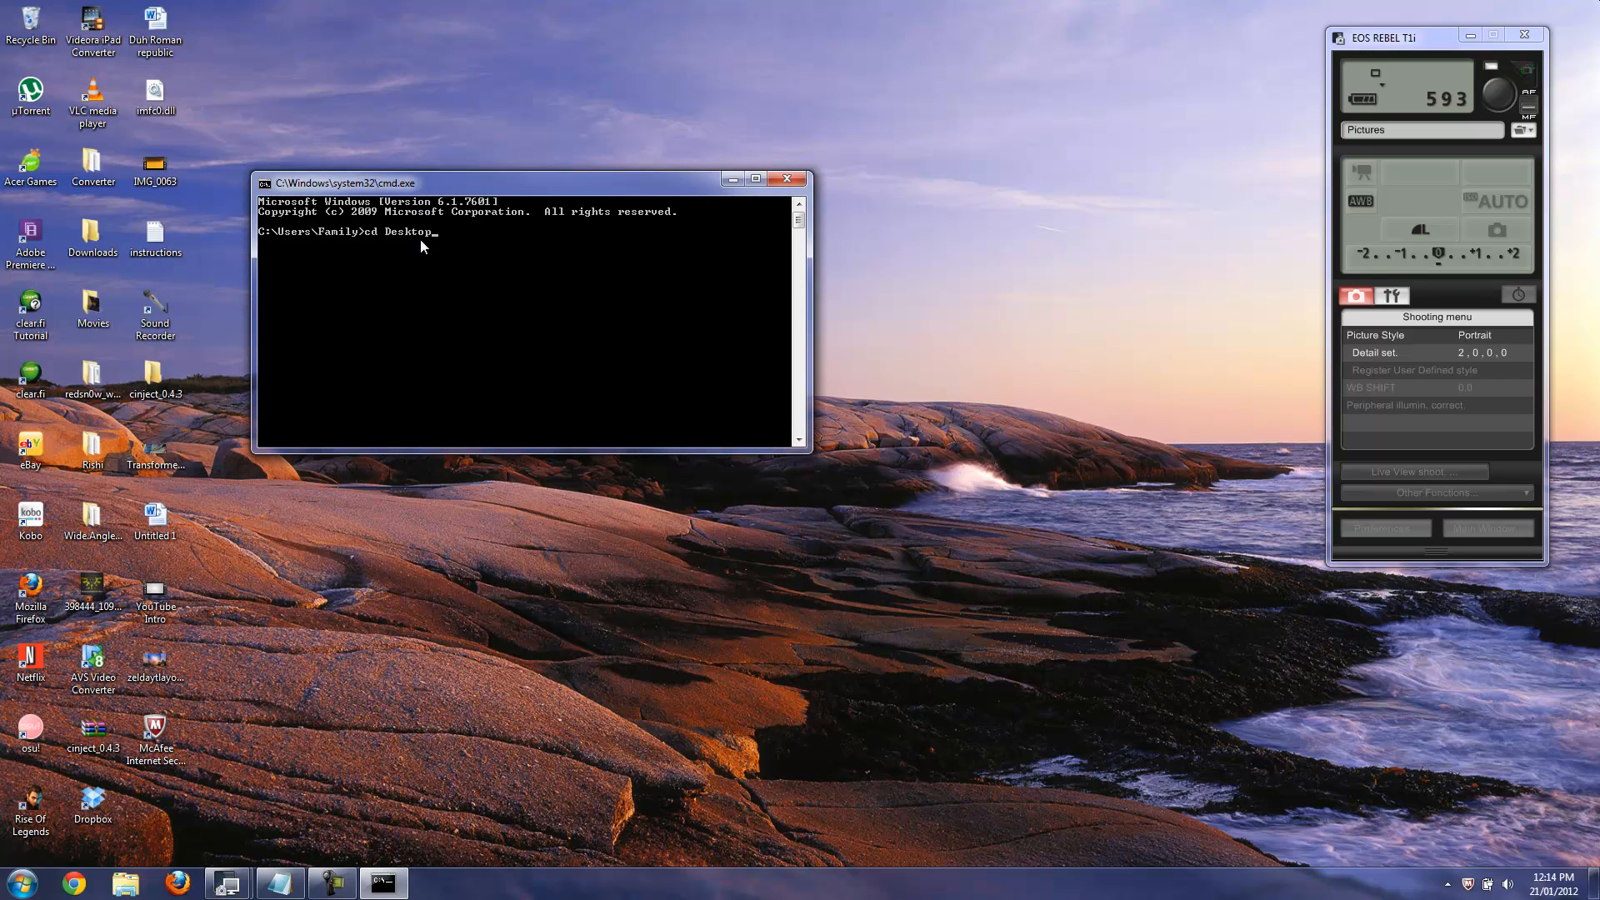
pyautogui.moveTo(428, 300)
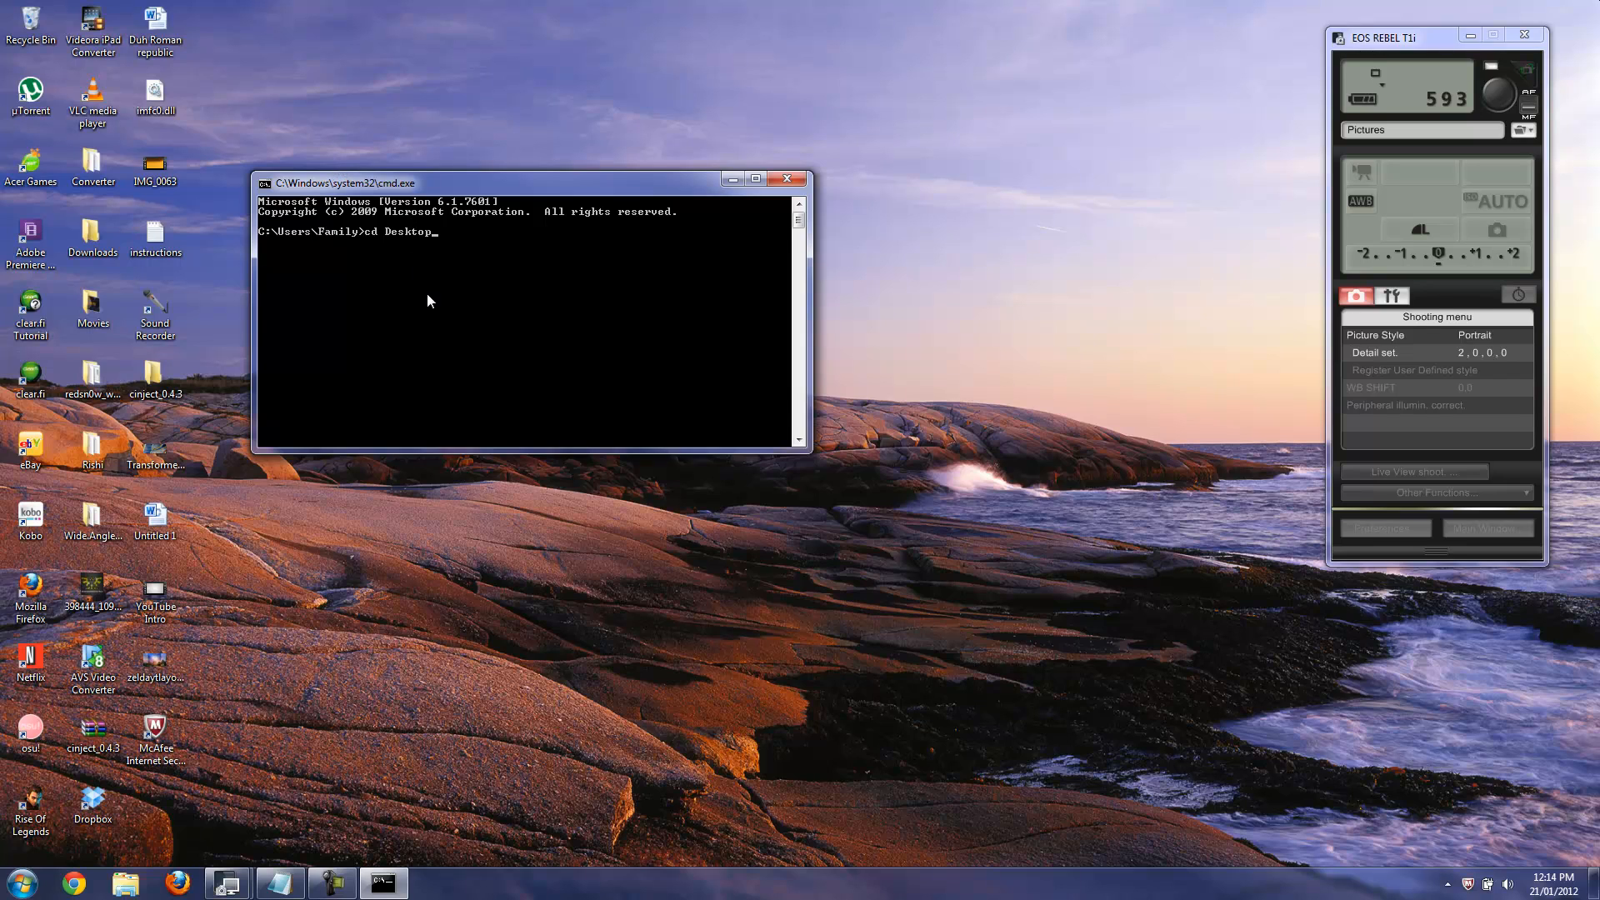
pyautogui.moveTo(423, 258)
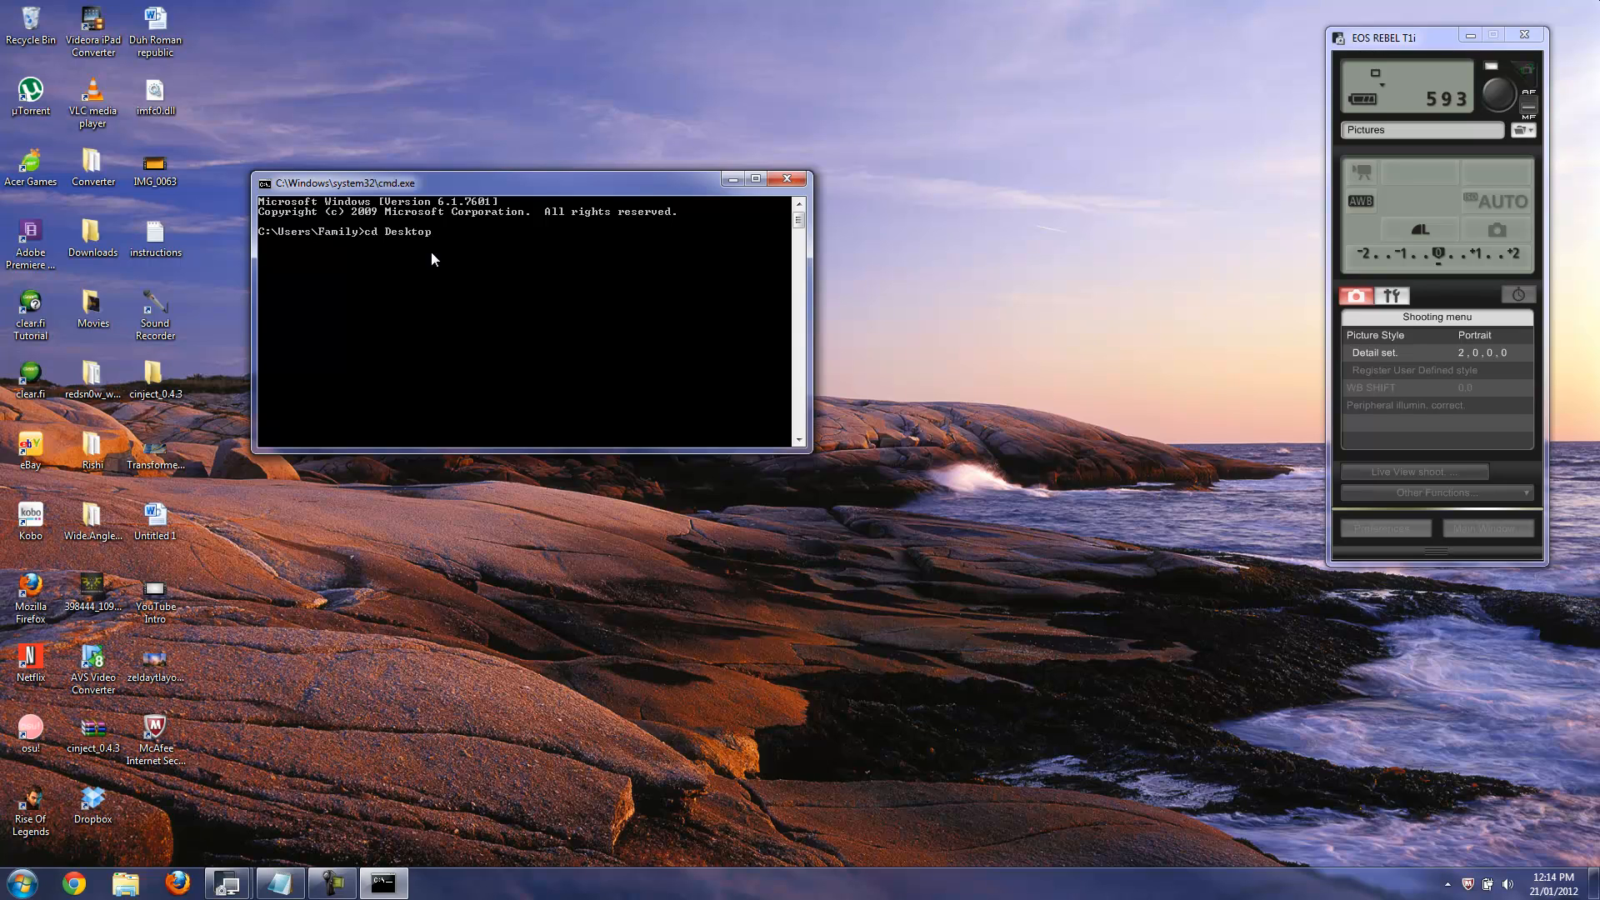
# - Change into the cinject_0.4.3 folder on the Desktop
pyautogui.write('cin')
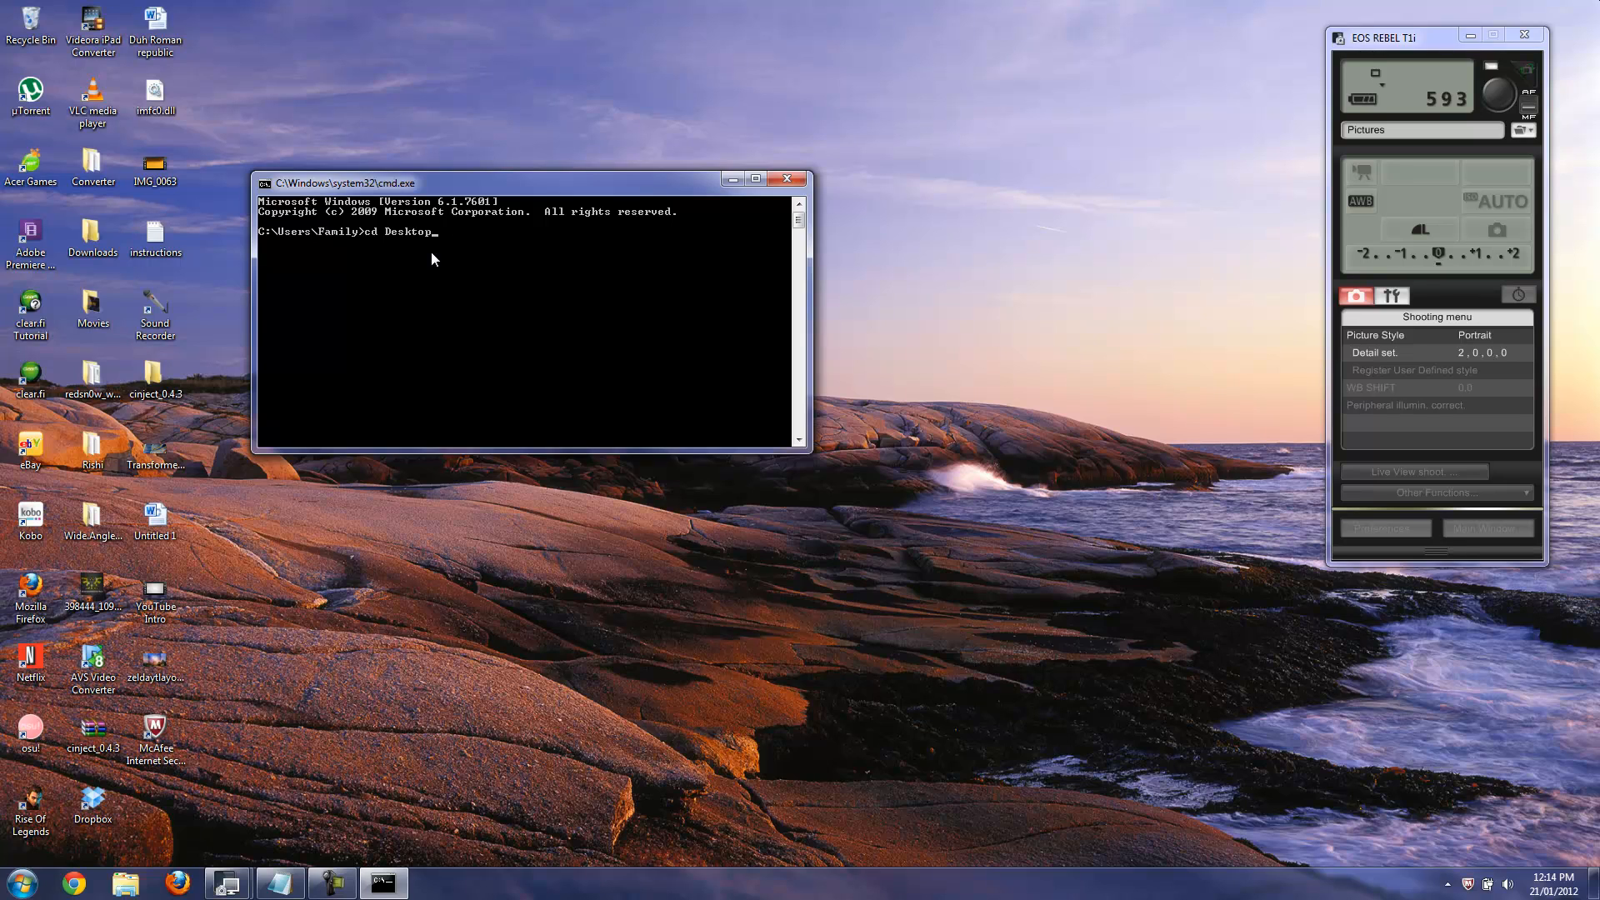
pyautogui.write('/cin')
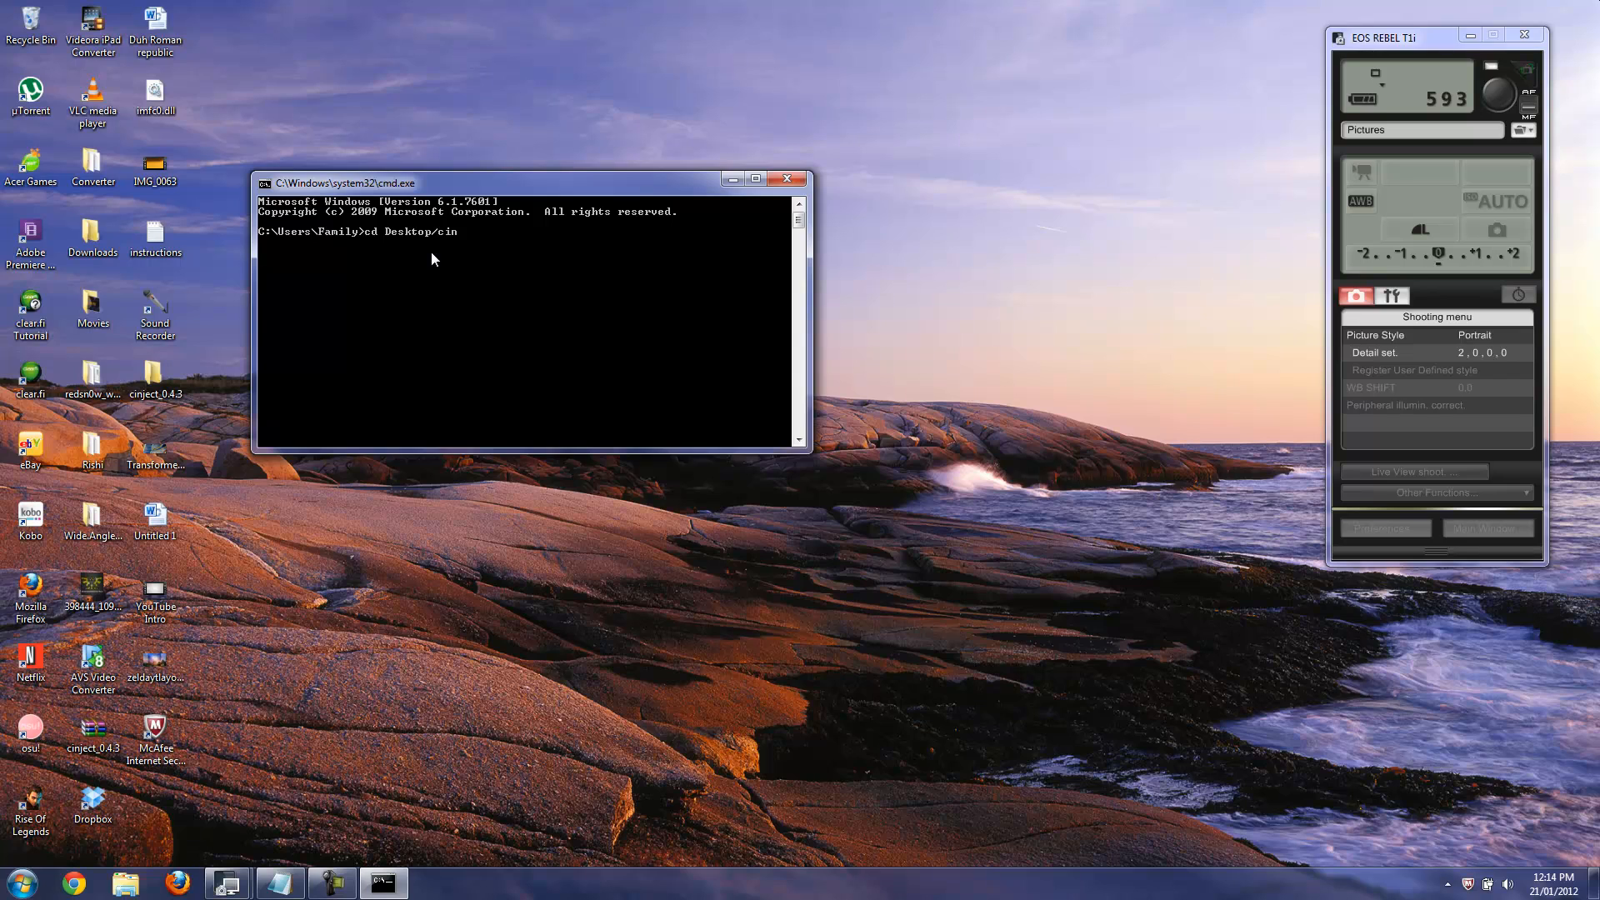
pyautogui.write('ject')
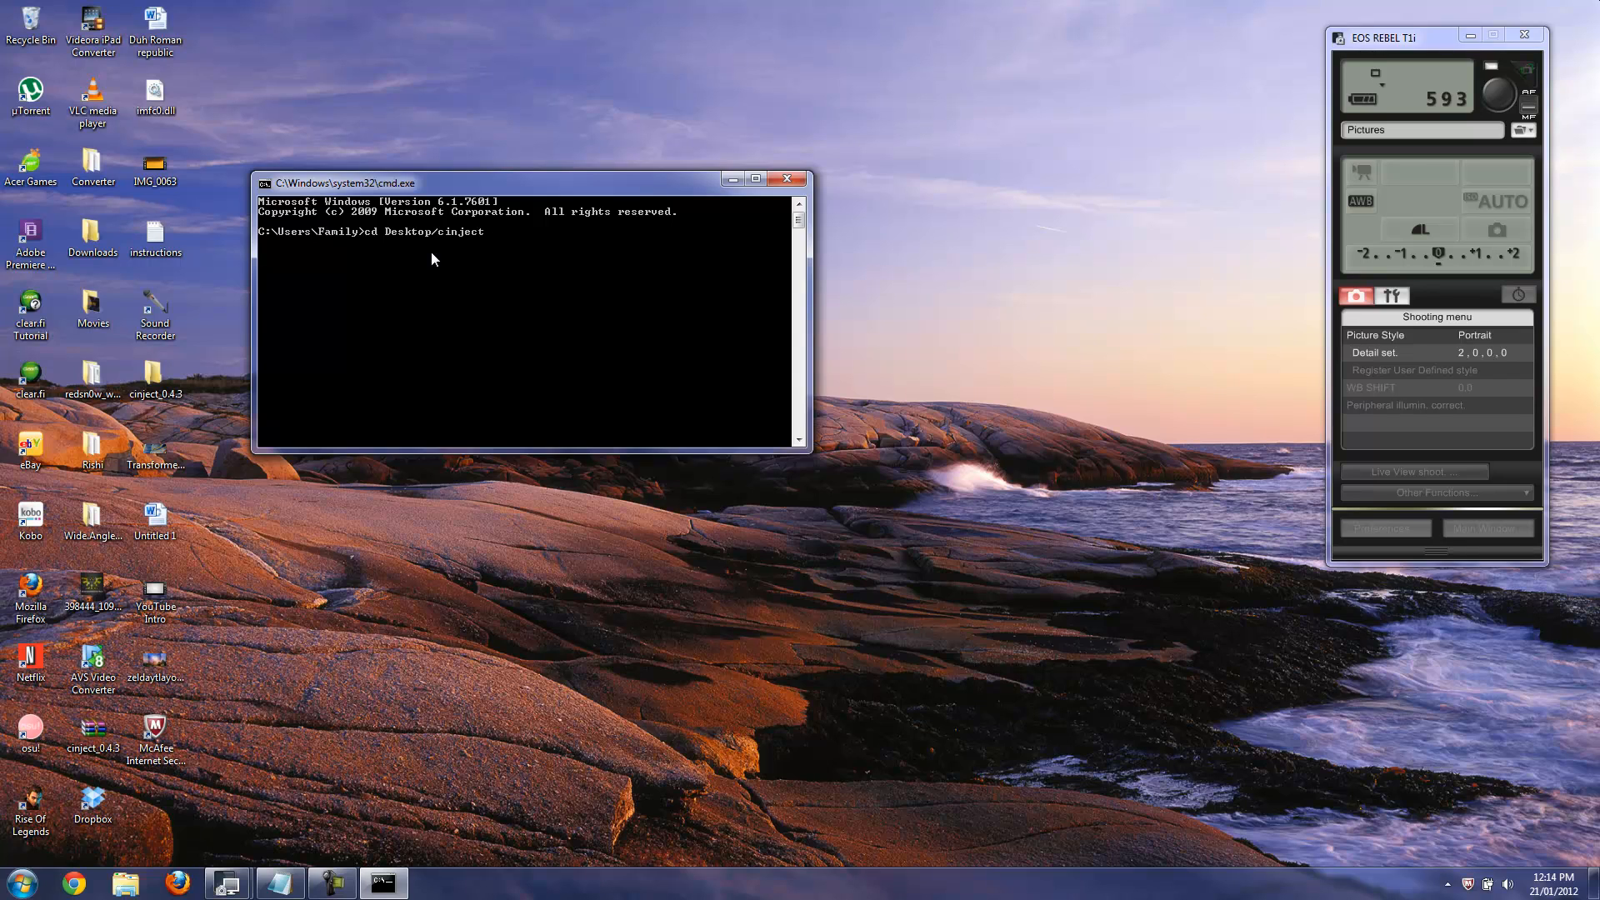
pyautogui.write('_0.4.3')
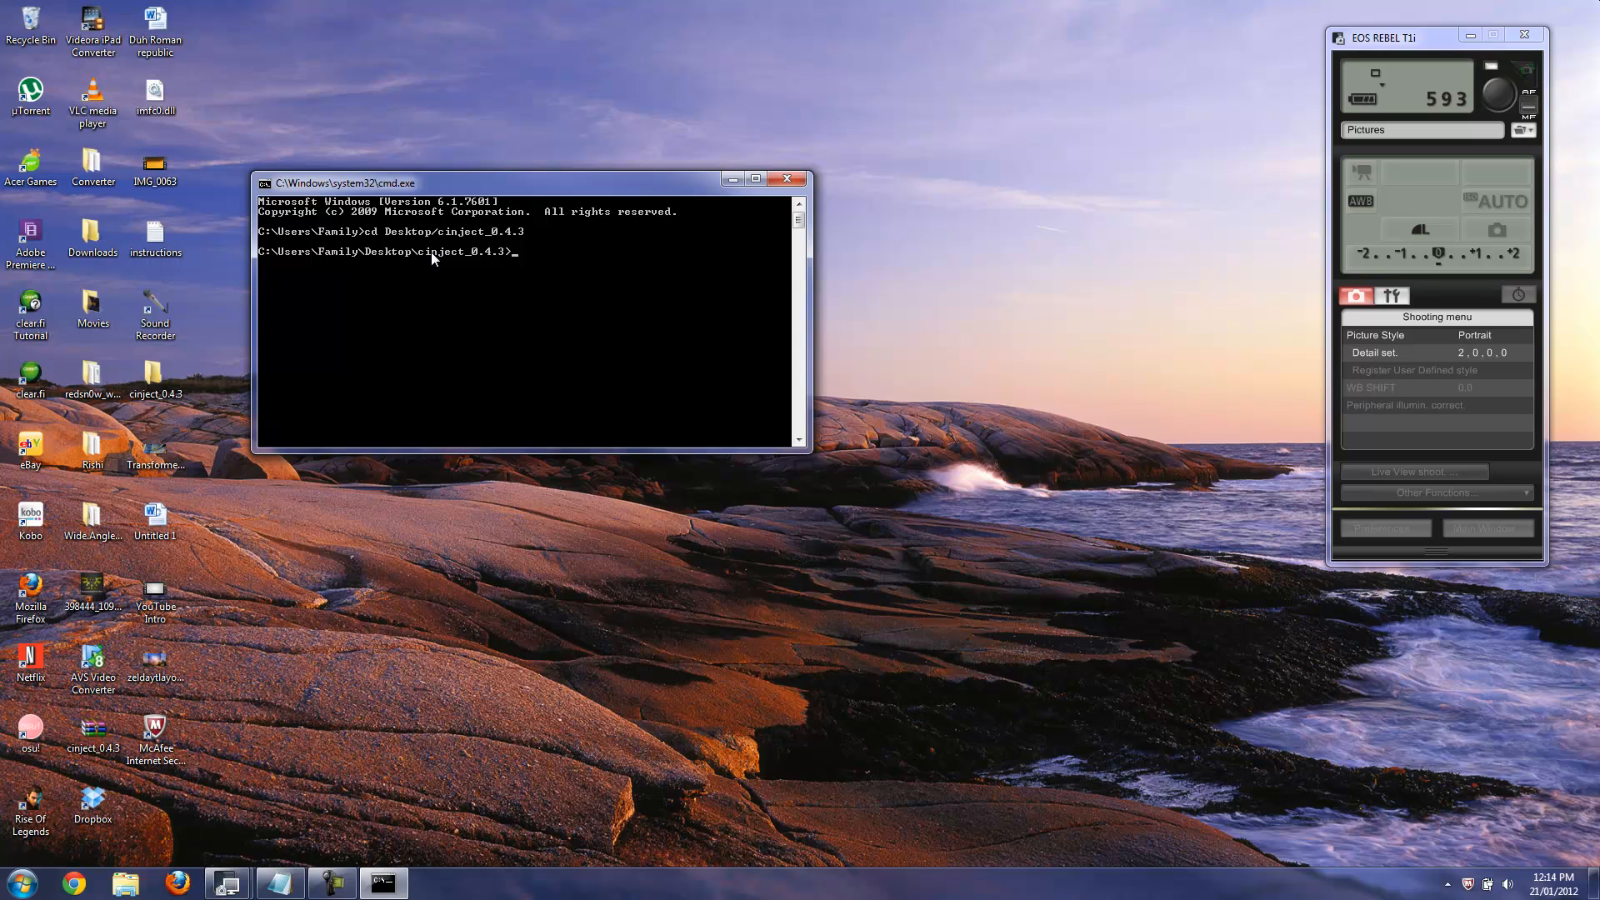
# - Write 'cinject.exe -i payloads/jailbreak.mobileconfig', fixing the mistyped file extension
pyautogui.write('cinje')
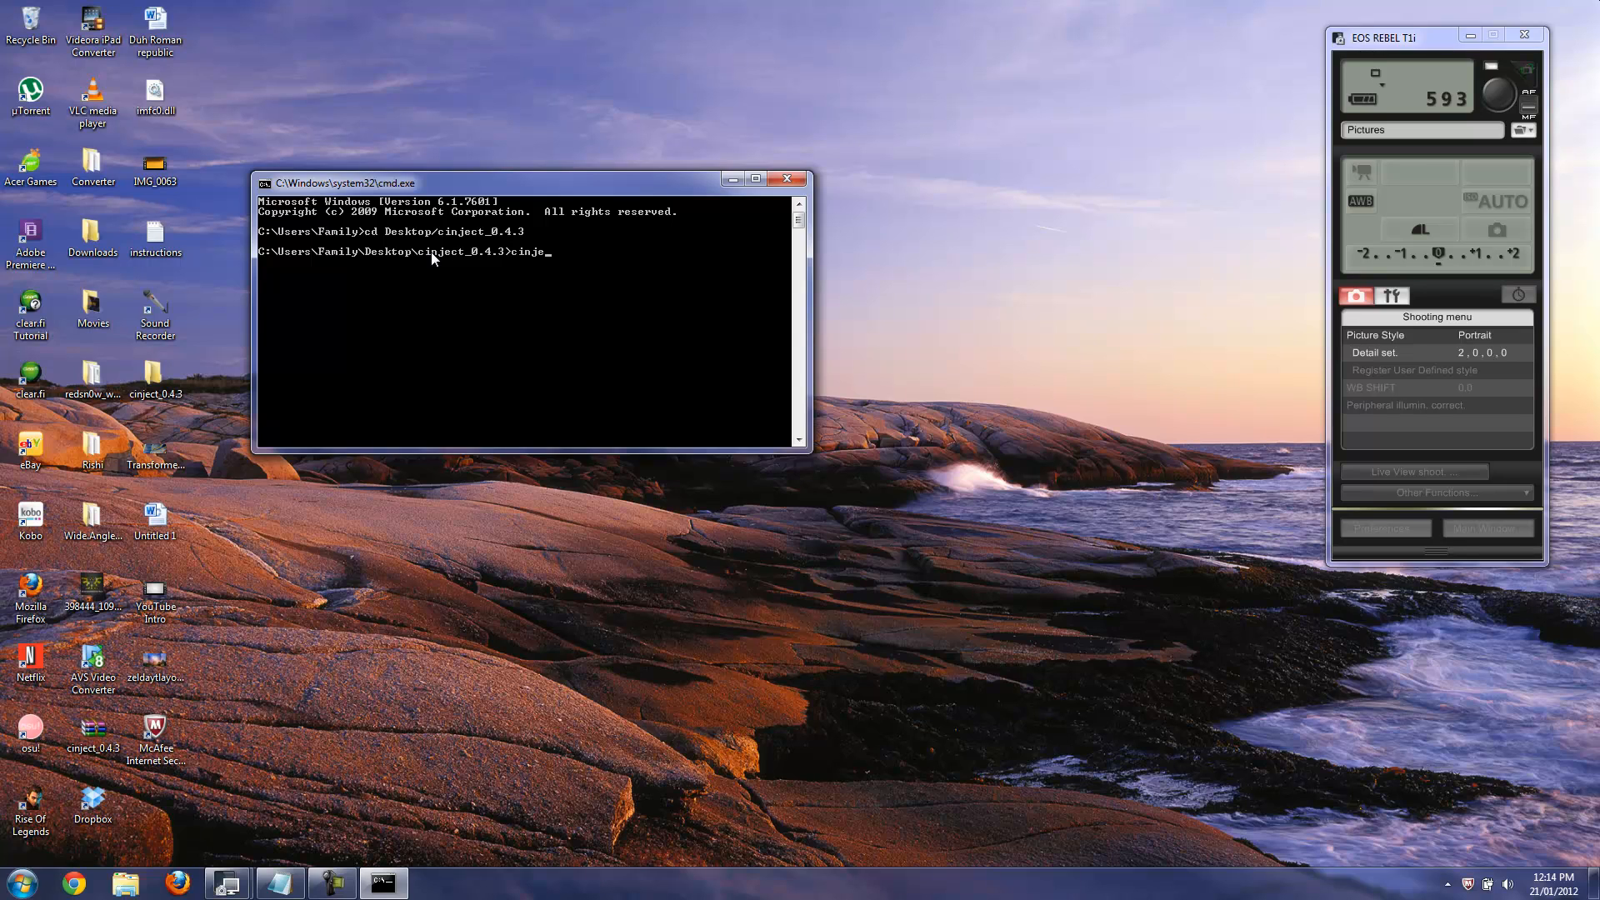
pyautogui.write('ct')
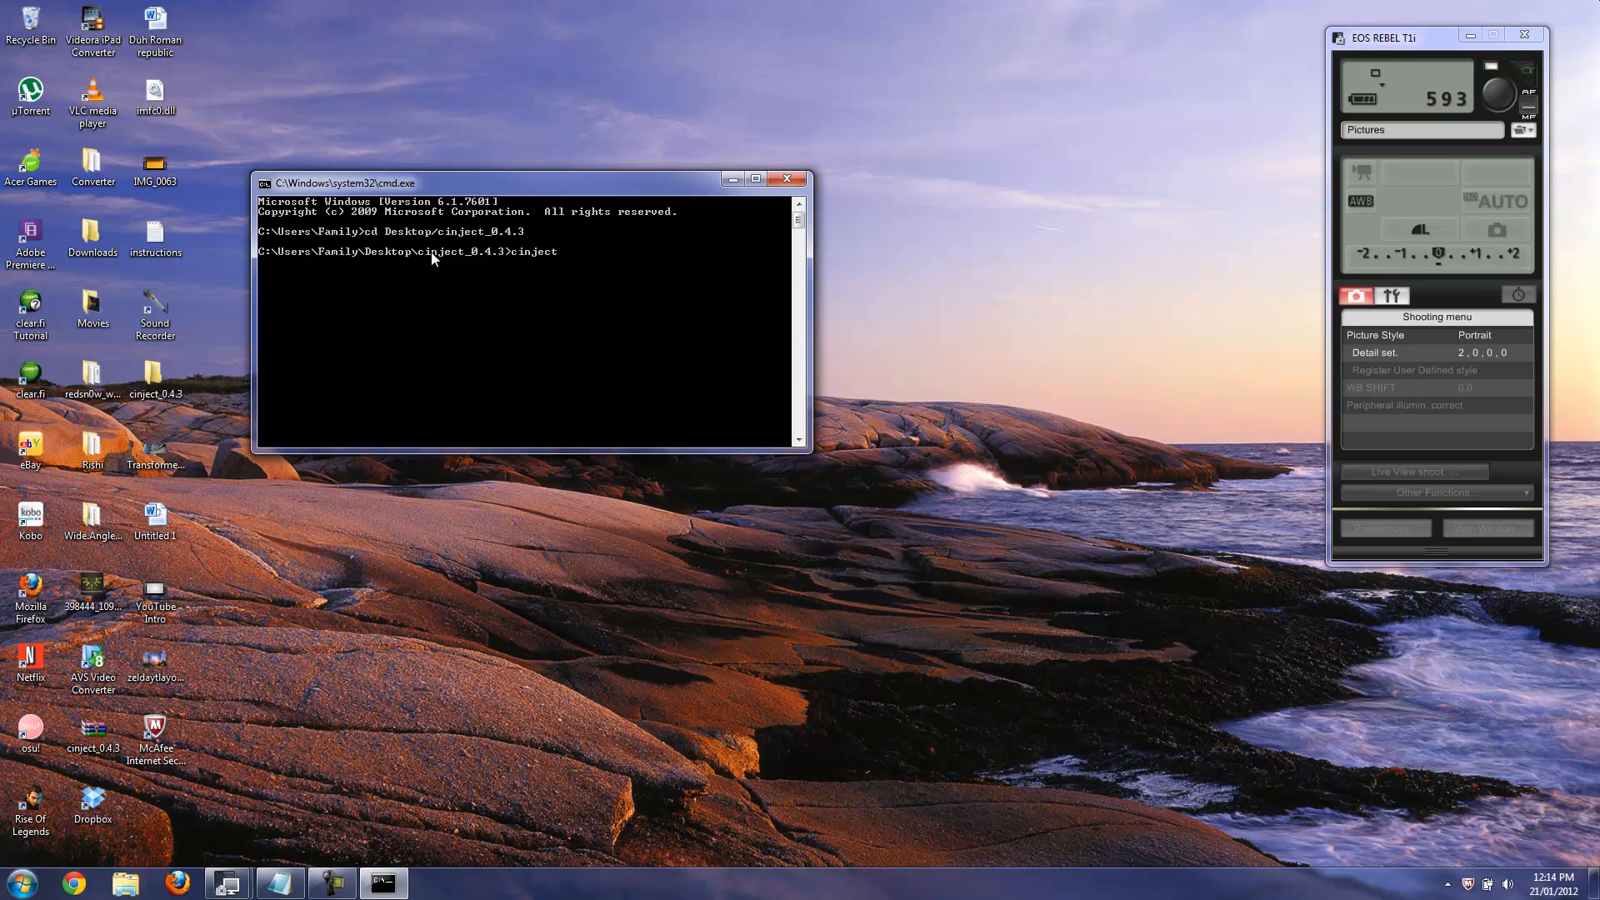
pyautogui.write('.exe')
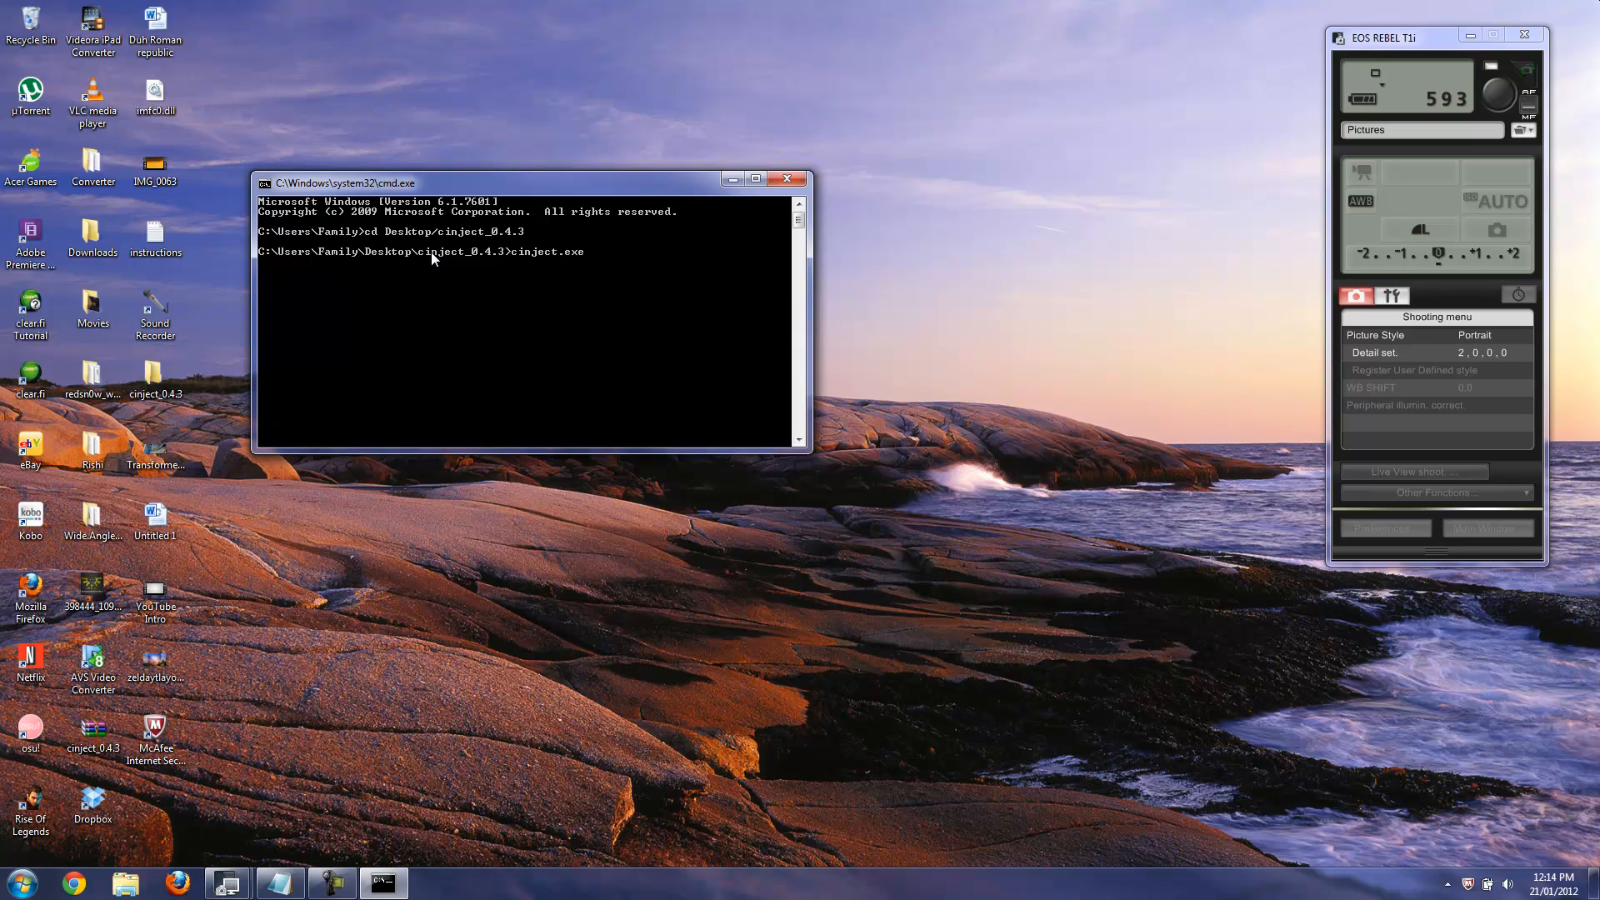
pyautogui.write('-i')
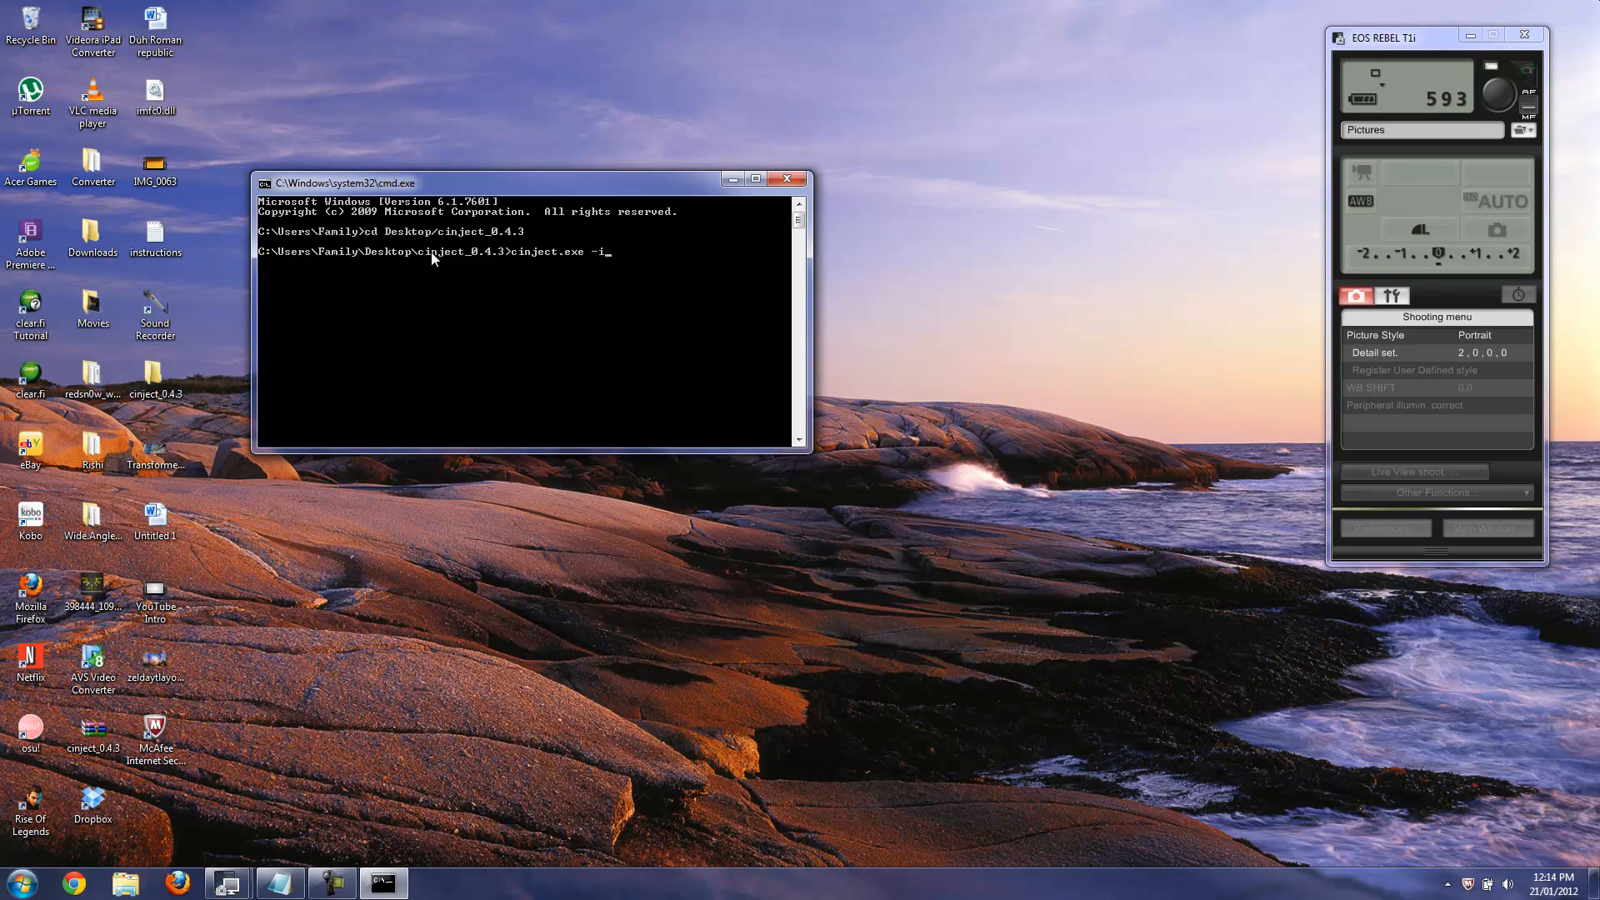
pyautogui.write('payloads')
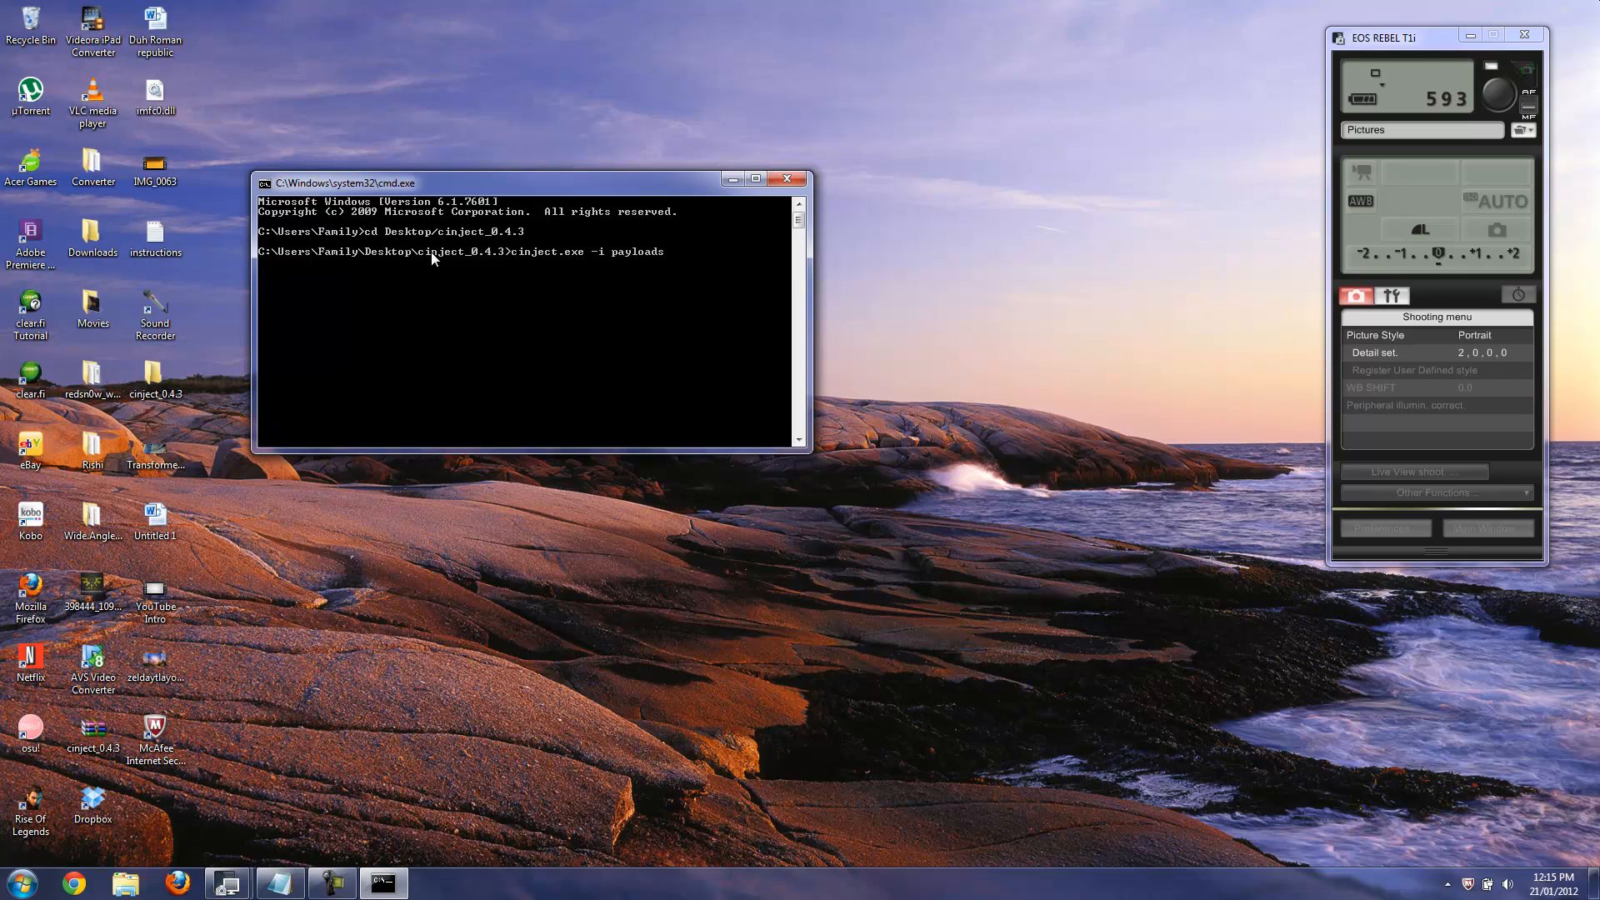
pyautogui.write('/jai')
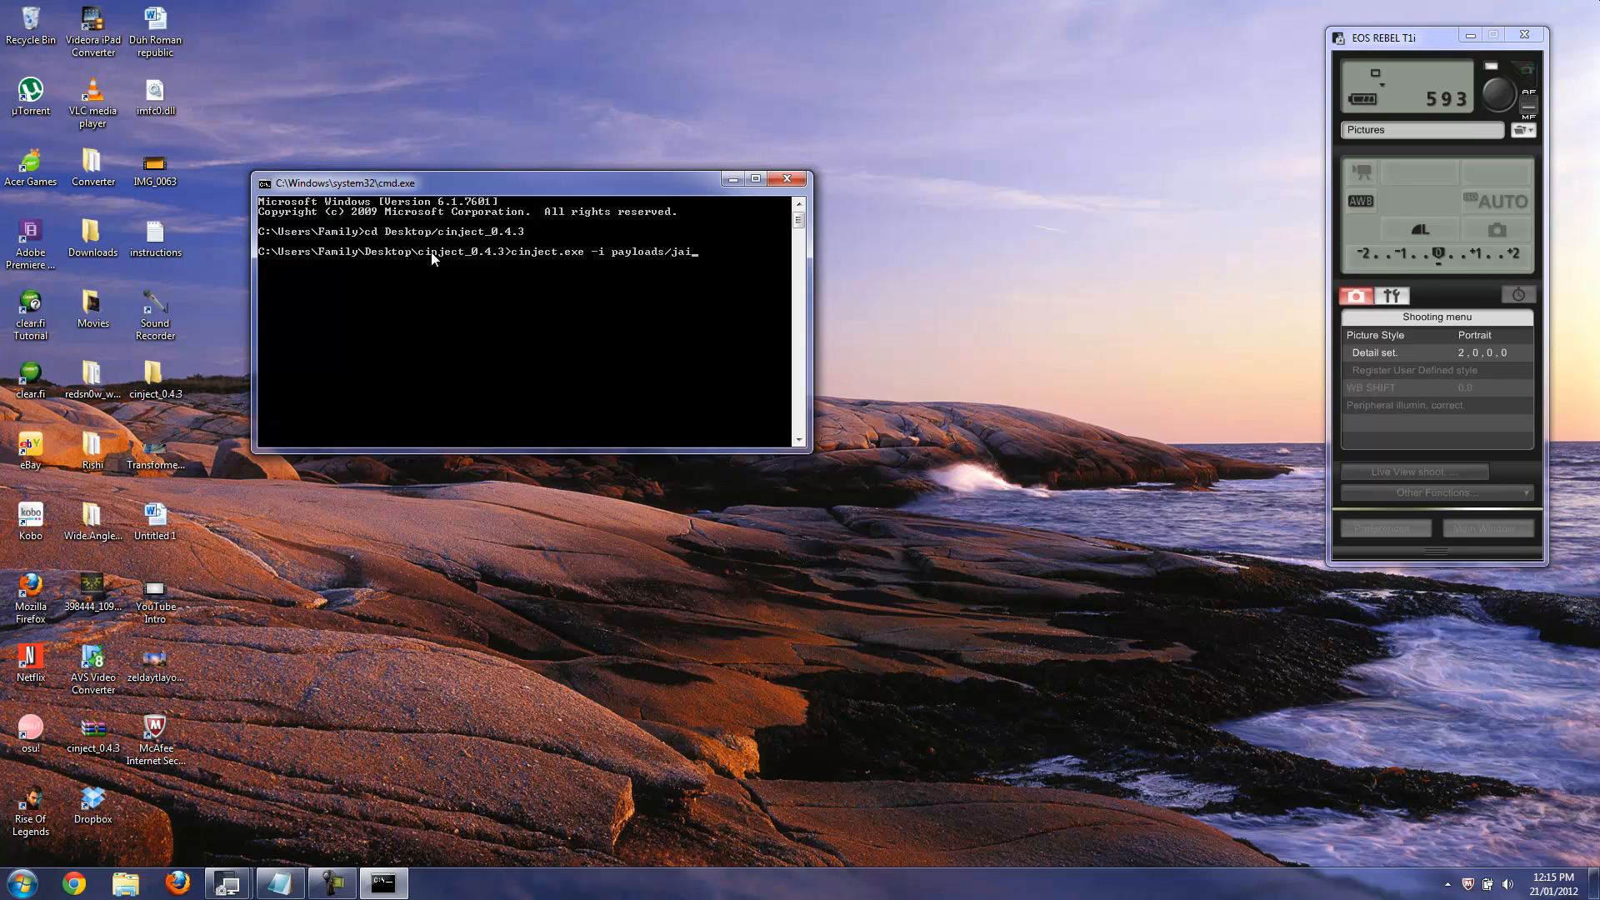
pyautogui.write('lbreak')
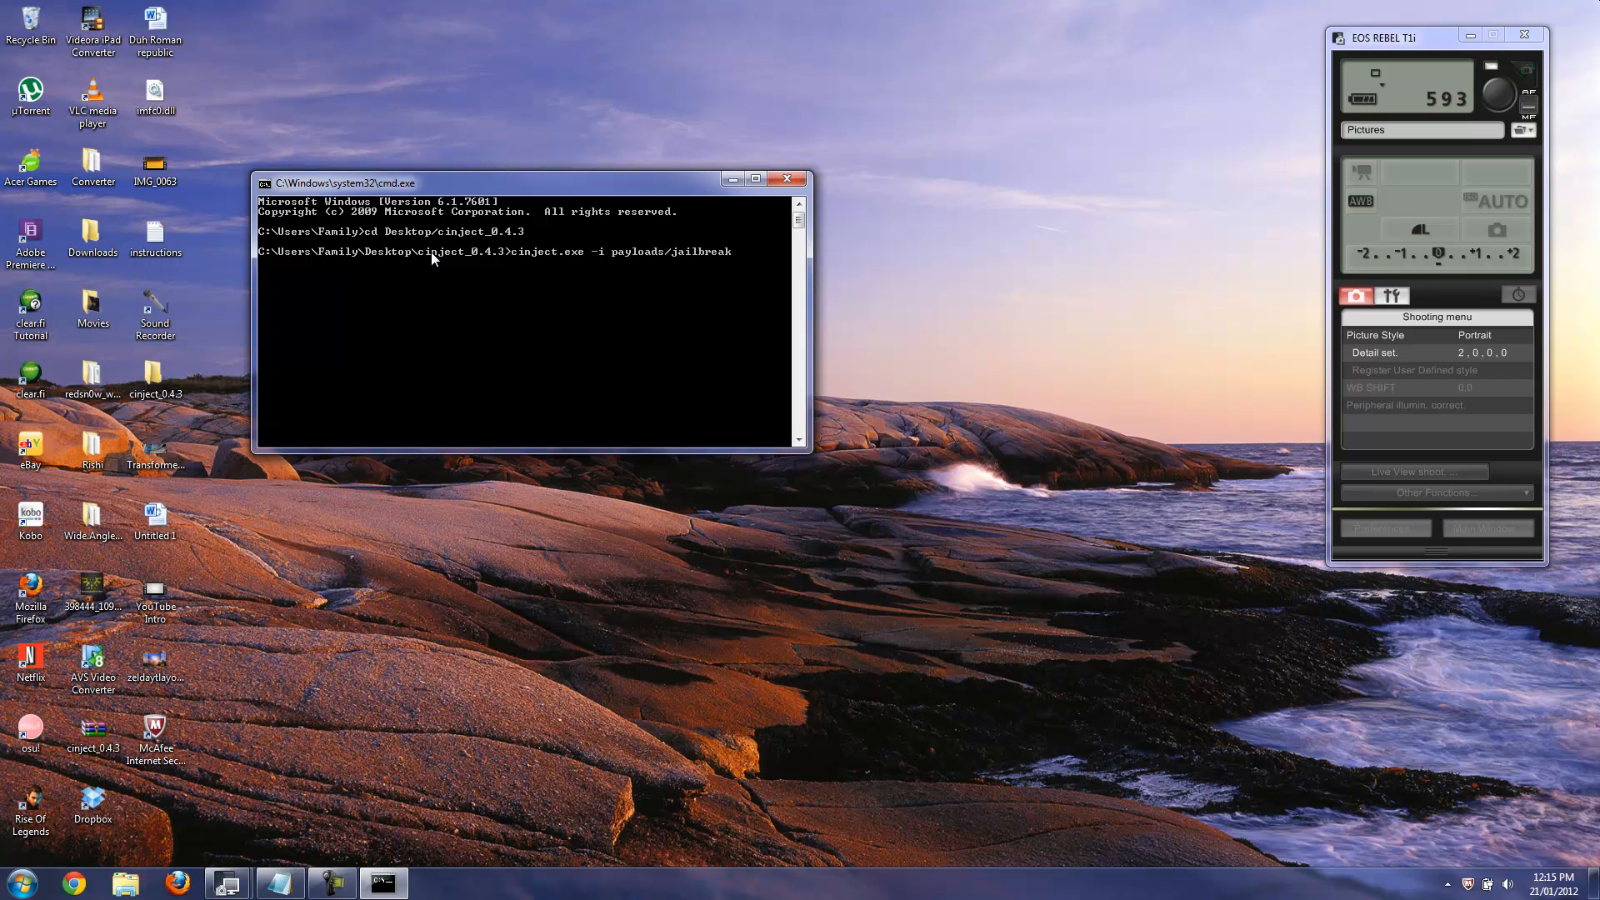
pyautogui.write('.mopbi')
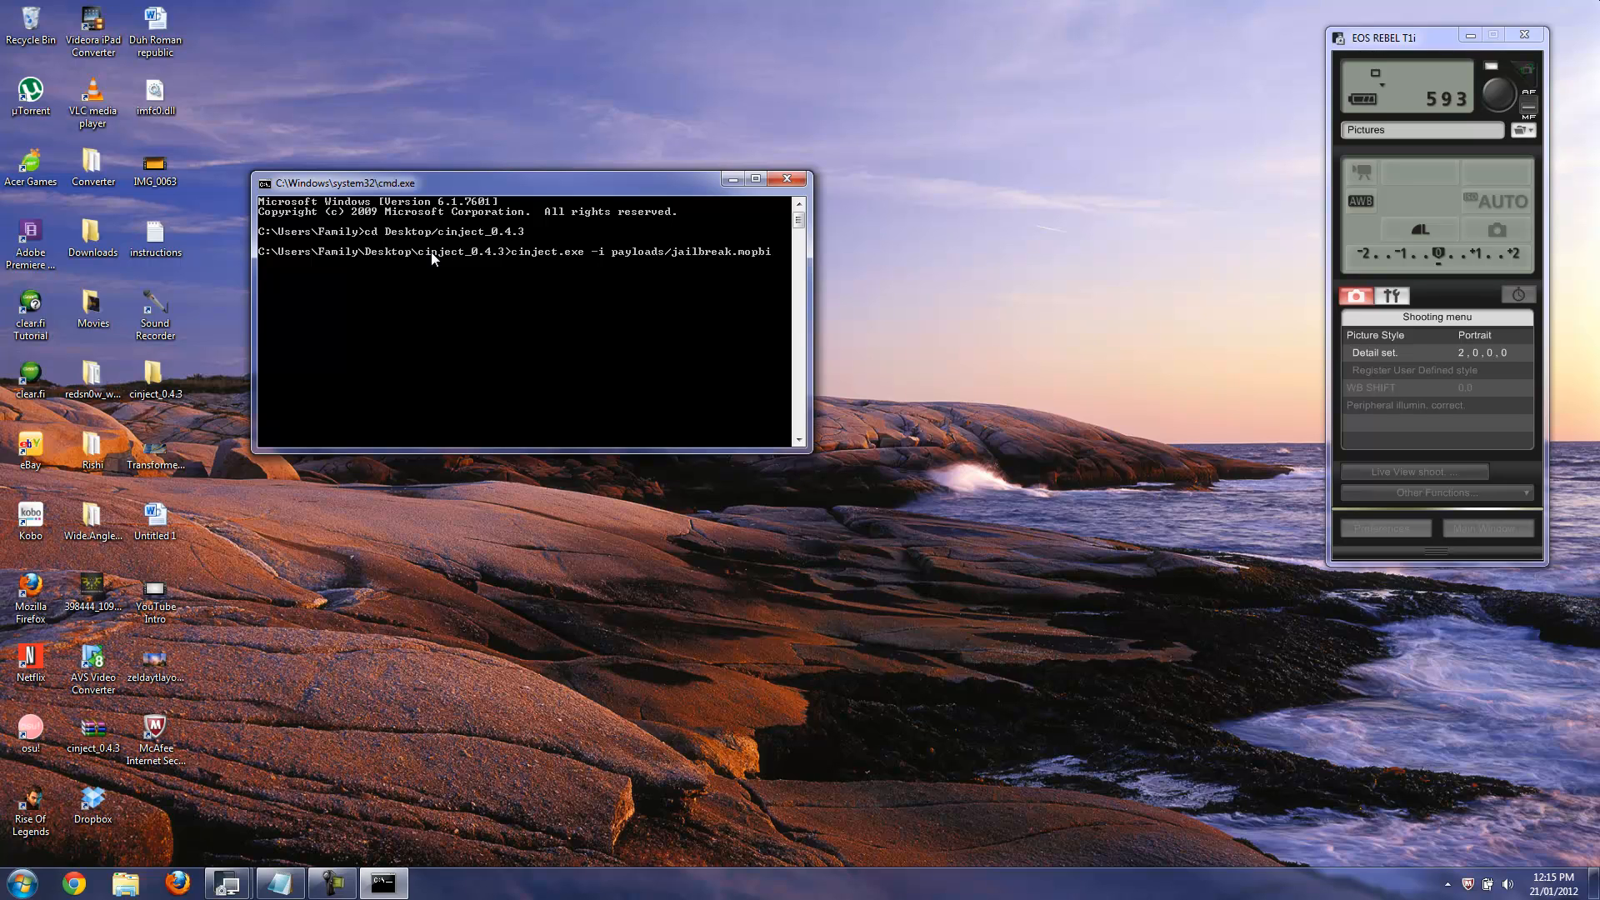
pyautogui.press('Backspace')
pyautogui.write('lle')
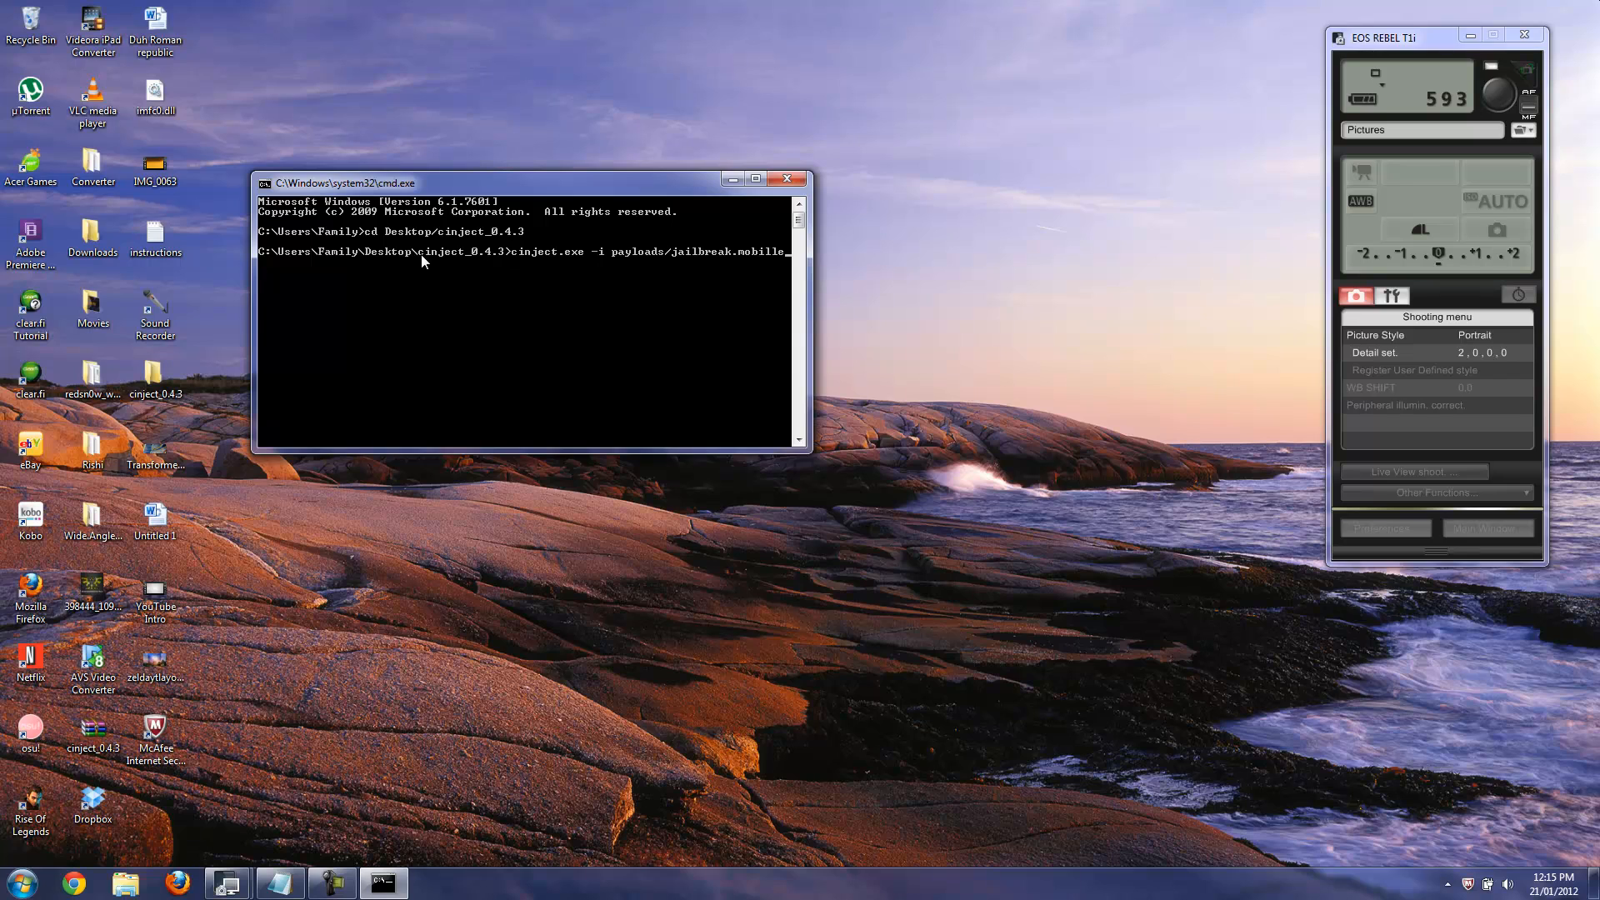
pyautogui.press('BackSpace')
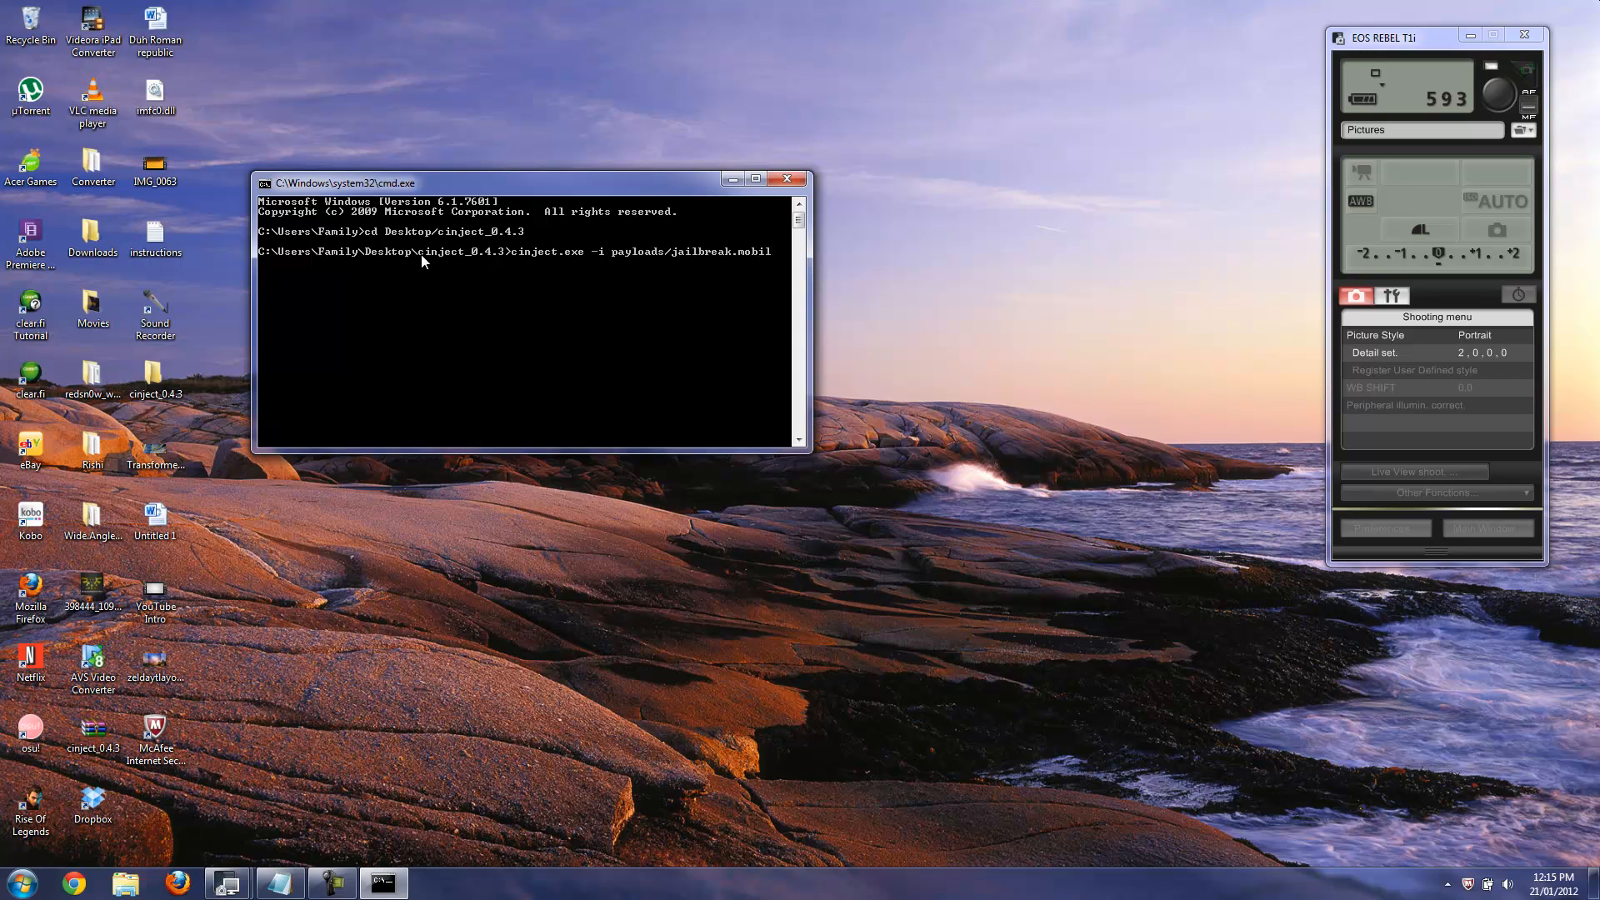
pyautogui.write('econfig')
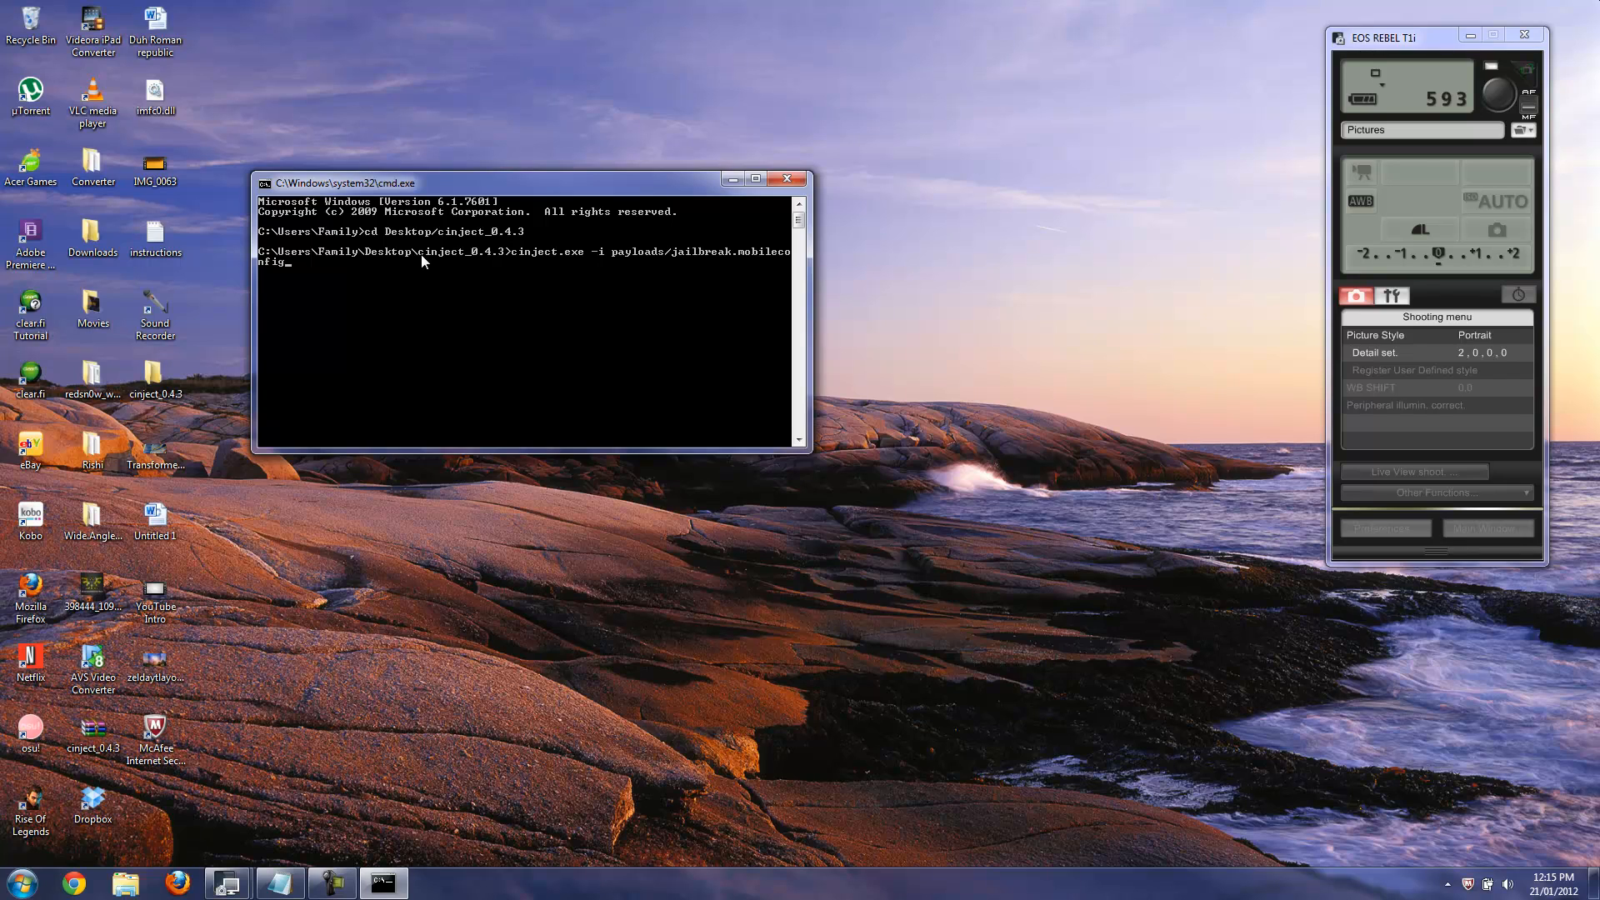
pyautogui.moveTo(617, 142)
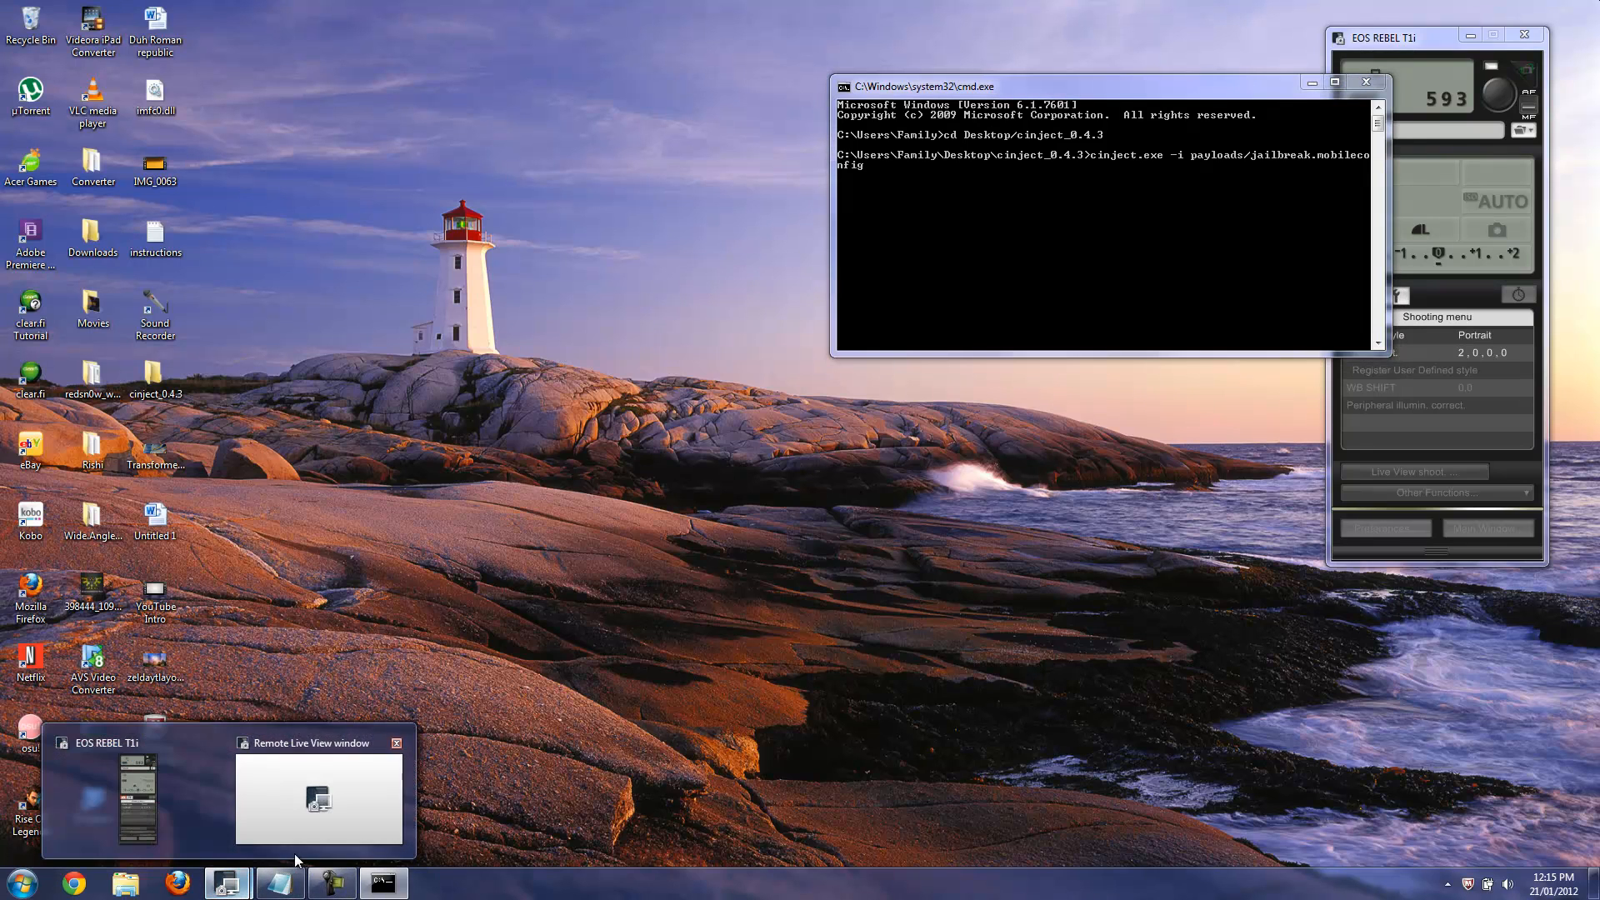
# - Bring up the camera's Remote Live View showing the iPad home screen
pyautogui.click(319, 800)
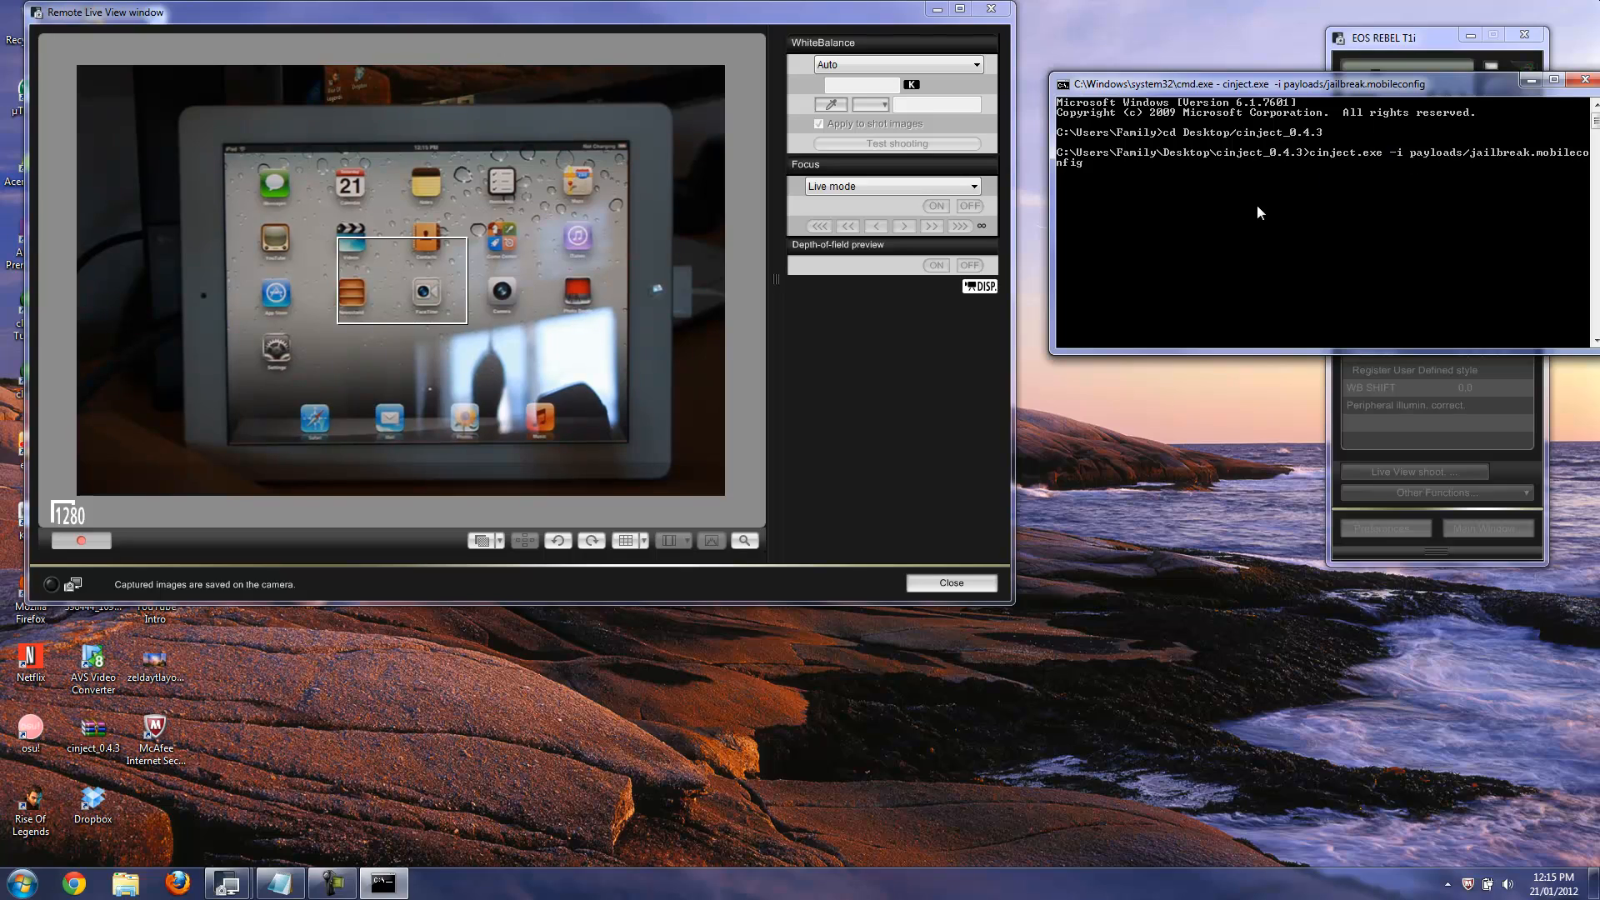
pyautogui.moveTo(1475, 183)
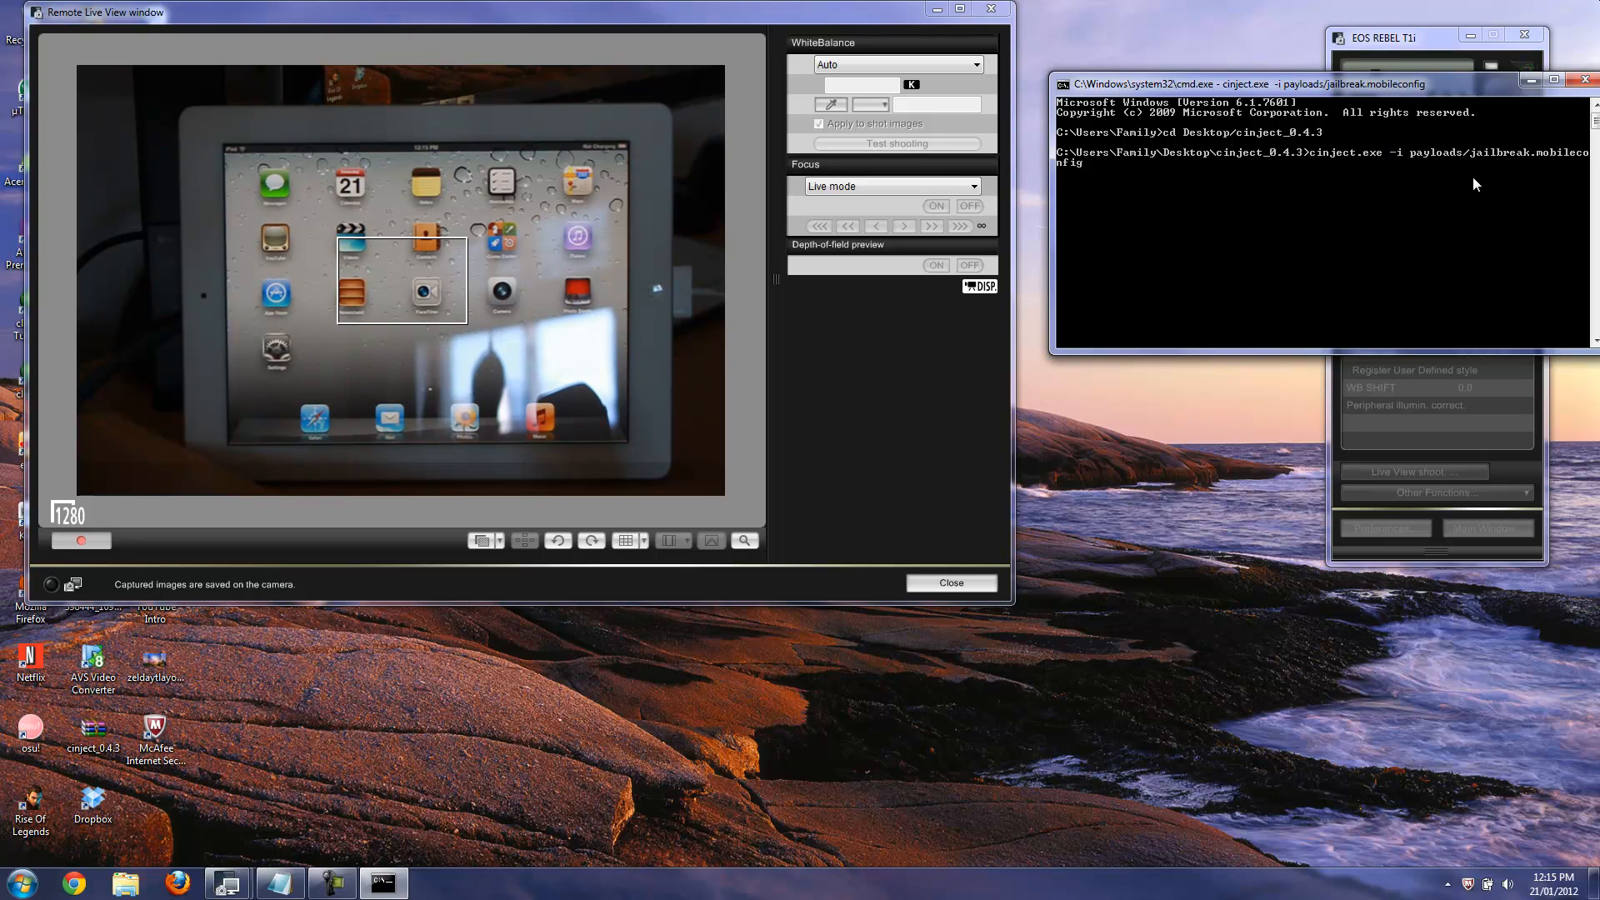
pyautogui.moveTo(1181, 199)
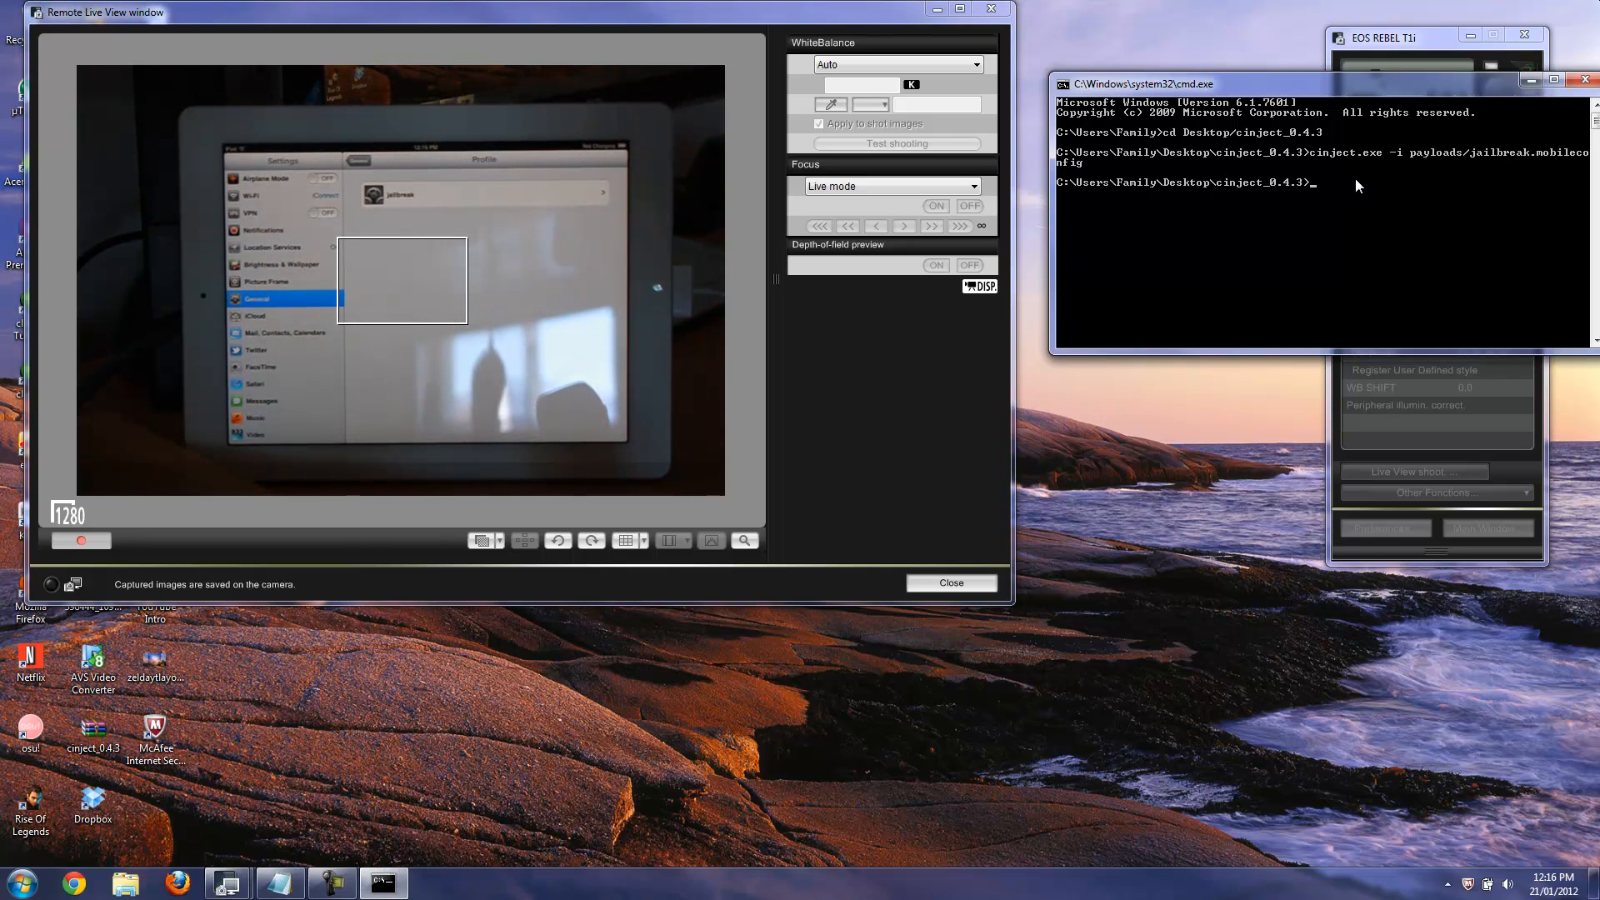
# - Run 'cinject.exe -j payloads' against the payloads folder
pyautogui.write('ci')
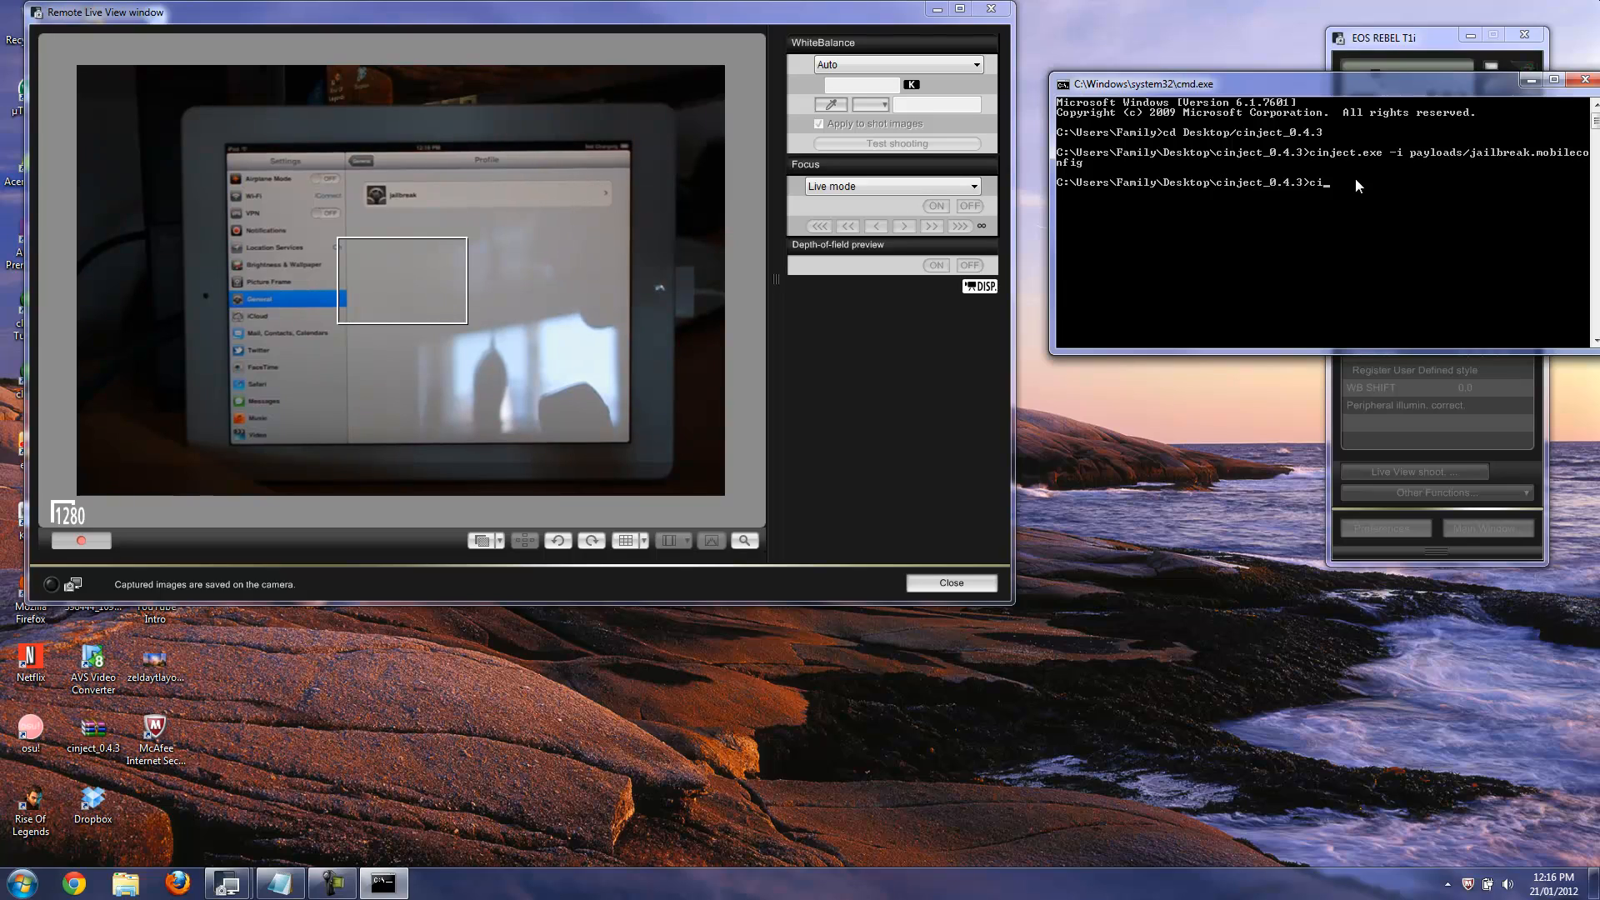
pyautogui.write('nject.ex')
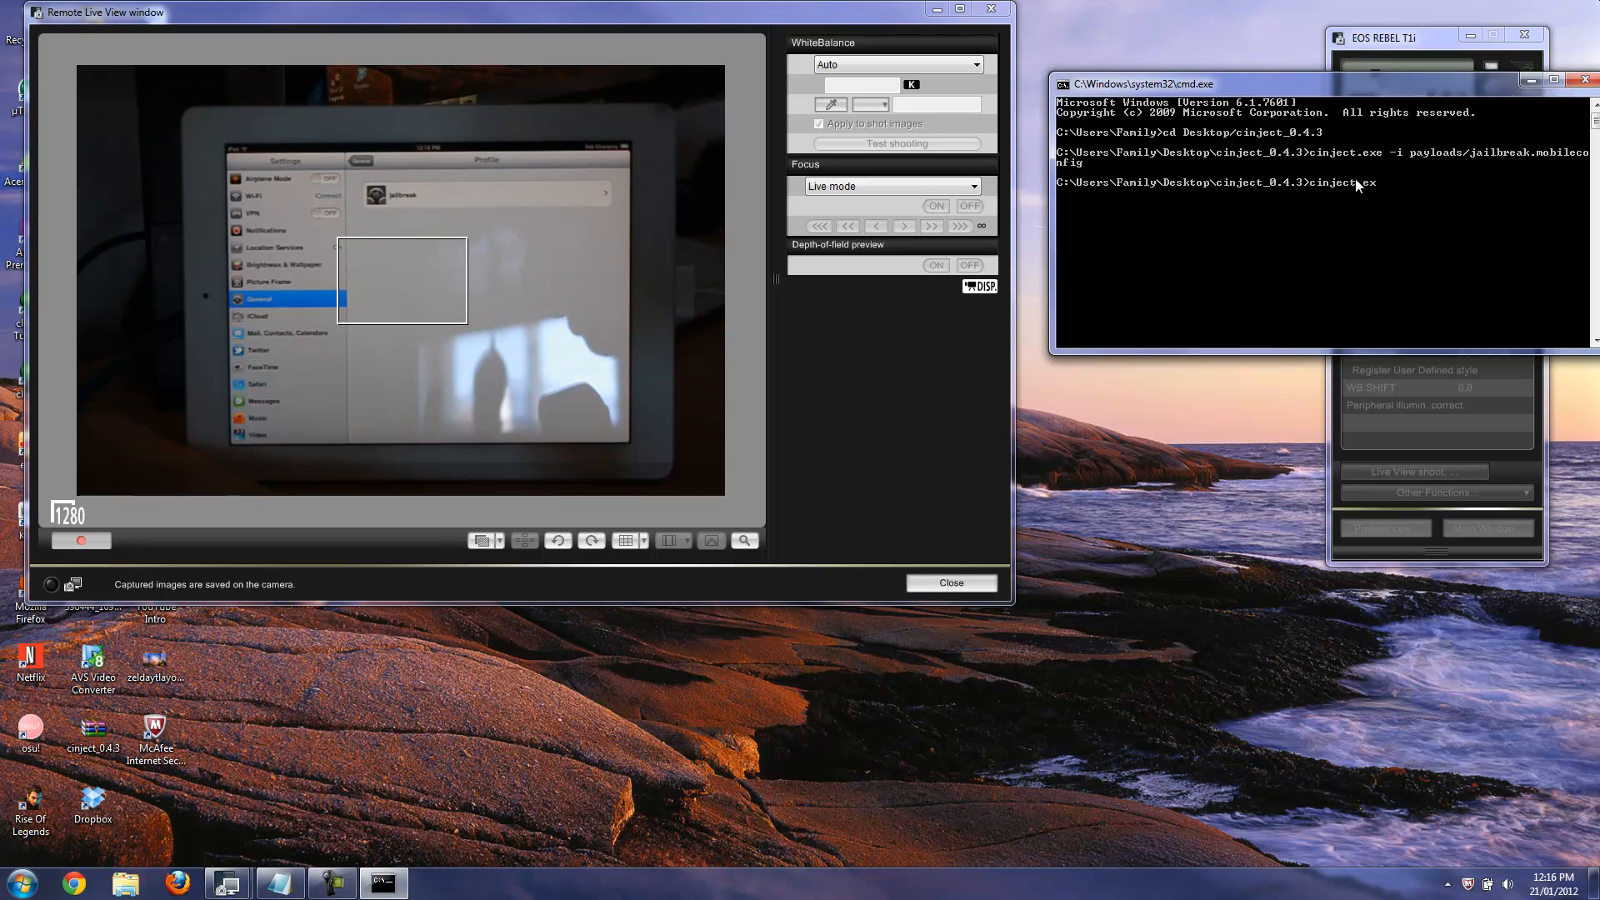
pyautogui.write('-j')
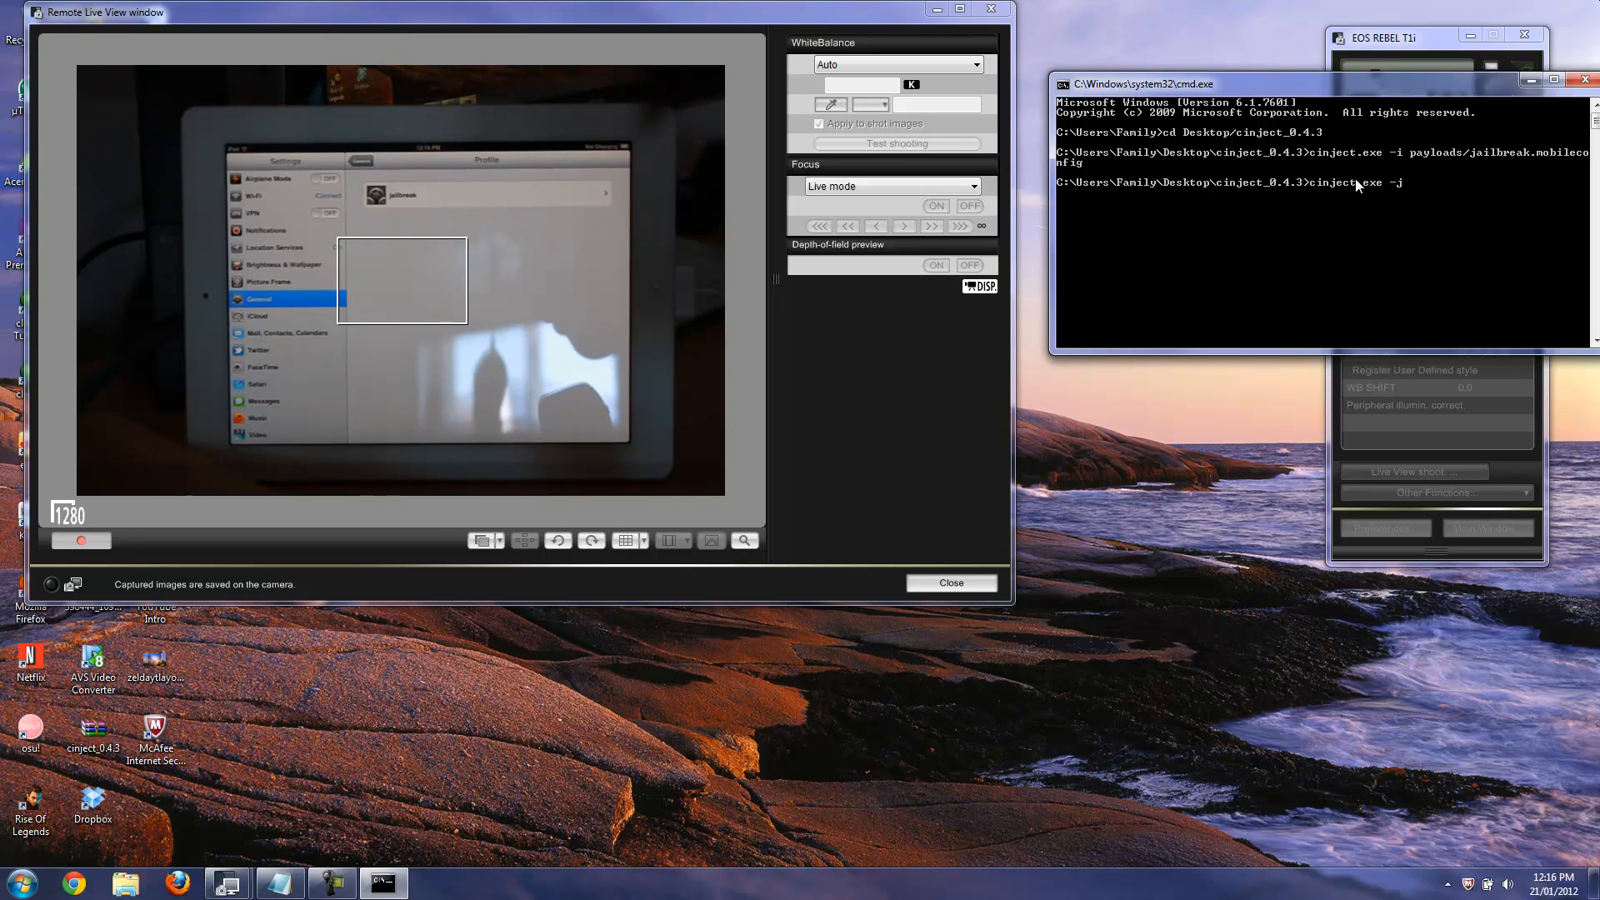
pyautogui.write('payloads')
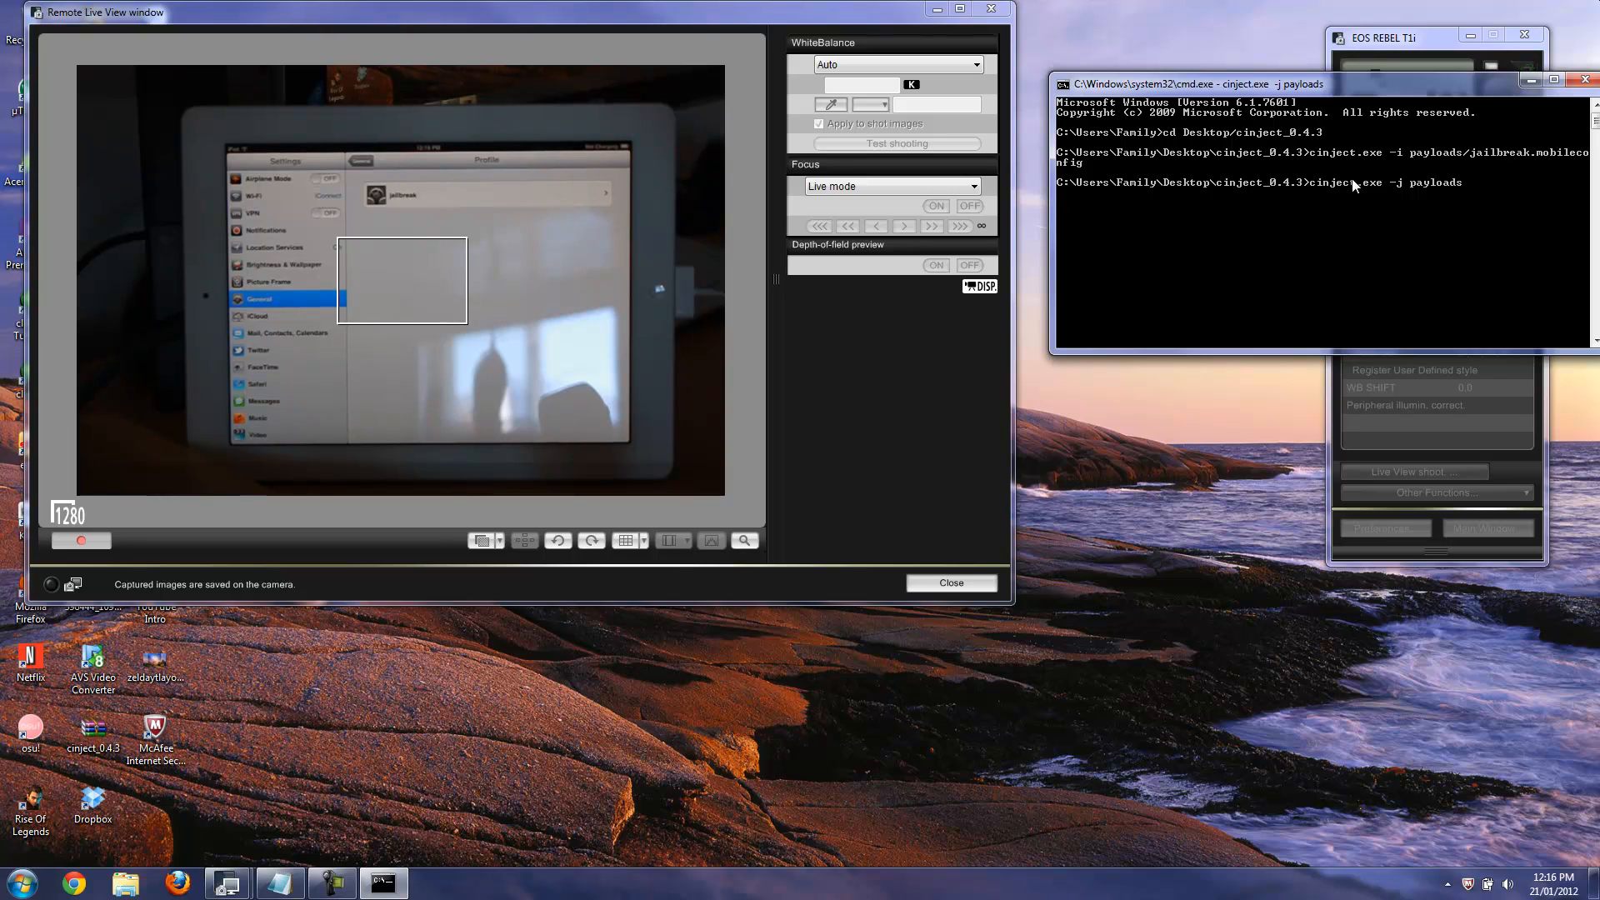
pyautogui.moveTo(1183, 193)
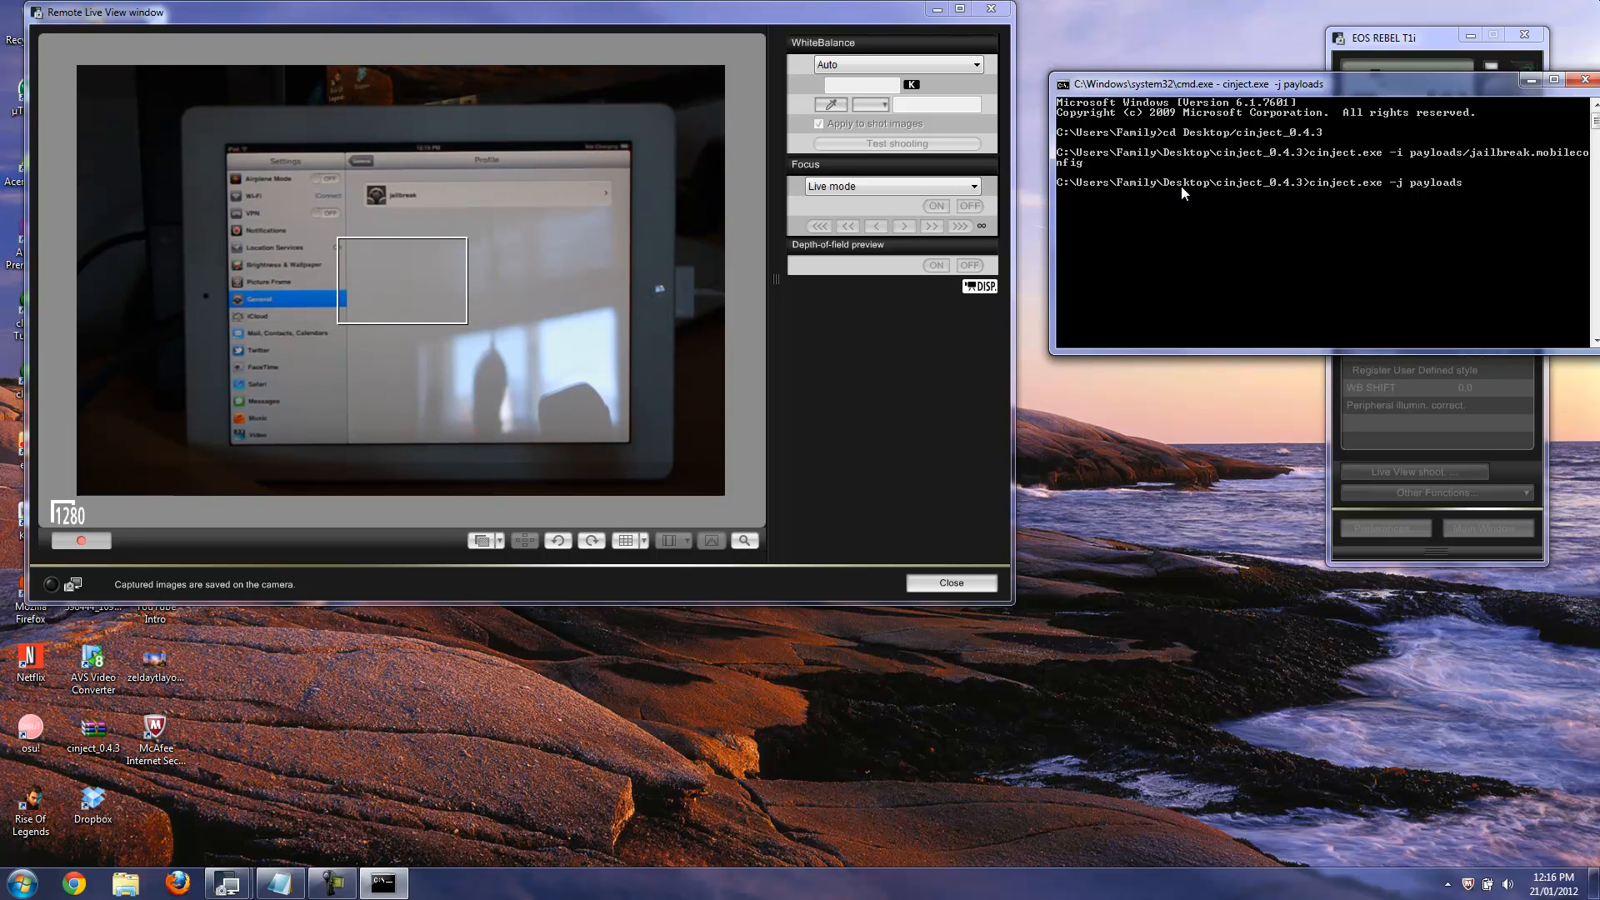
pyautogui.moveTo(1301, 222)
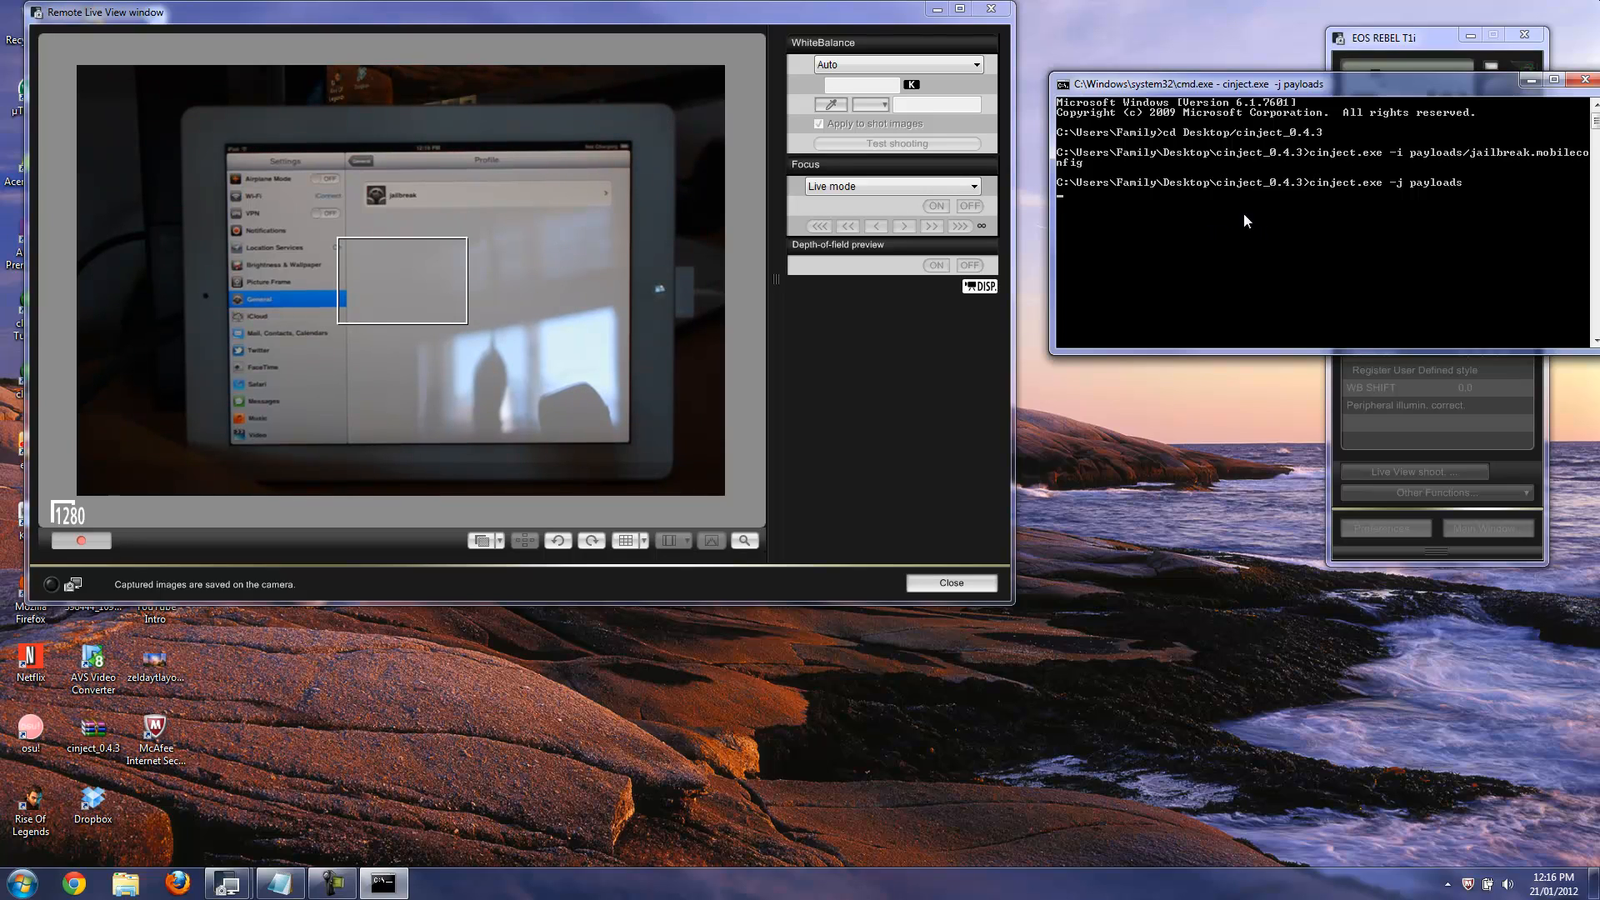
pyautogui.moveTo(861, 43)
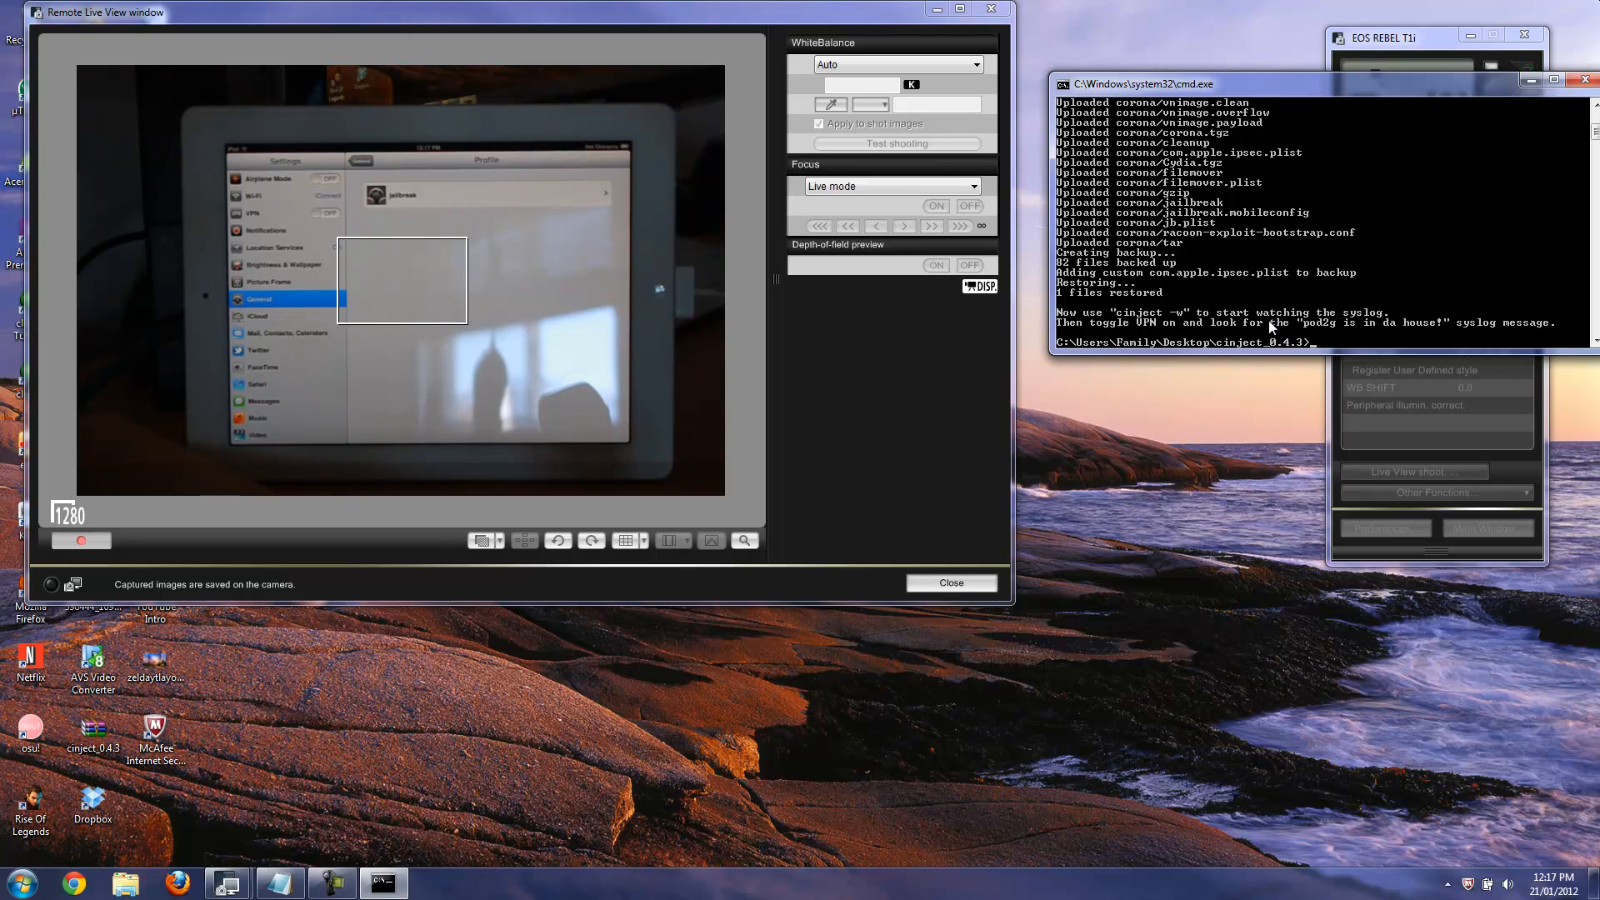
pyautogui.moveTo(1325, 380)
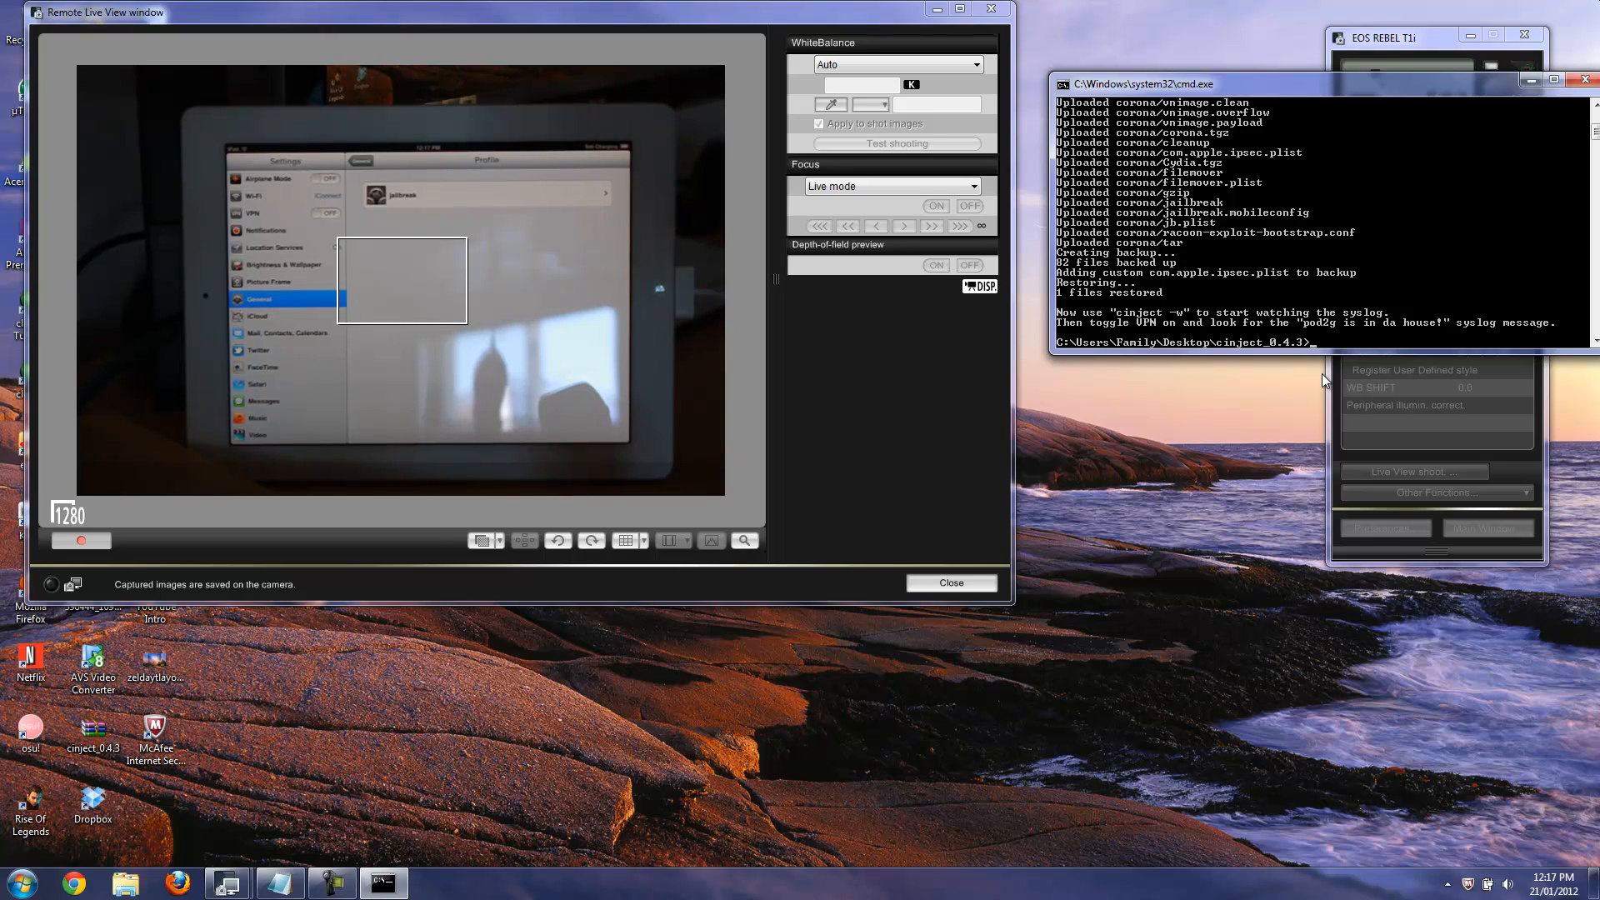
# - Run 'cinject.exe -w' to watch the iPad's syslog
pyautogui.write('cinject')
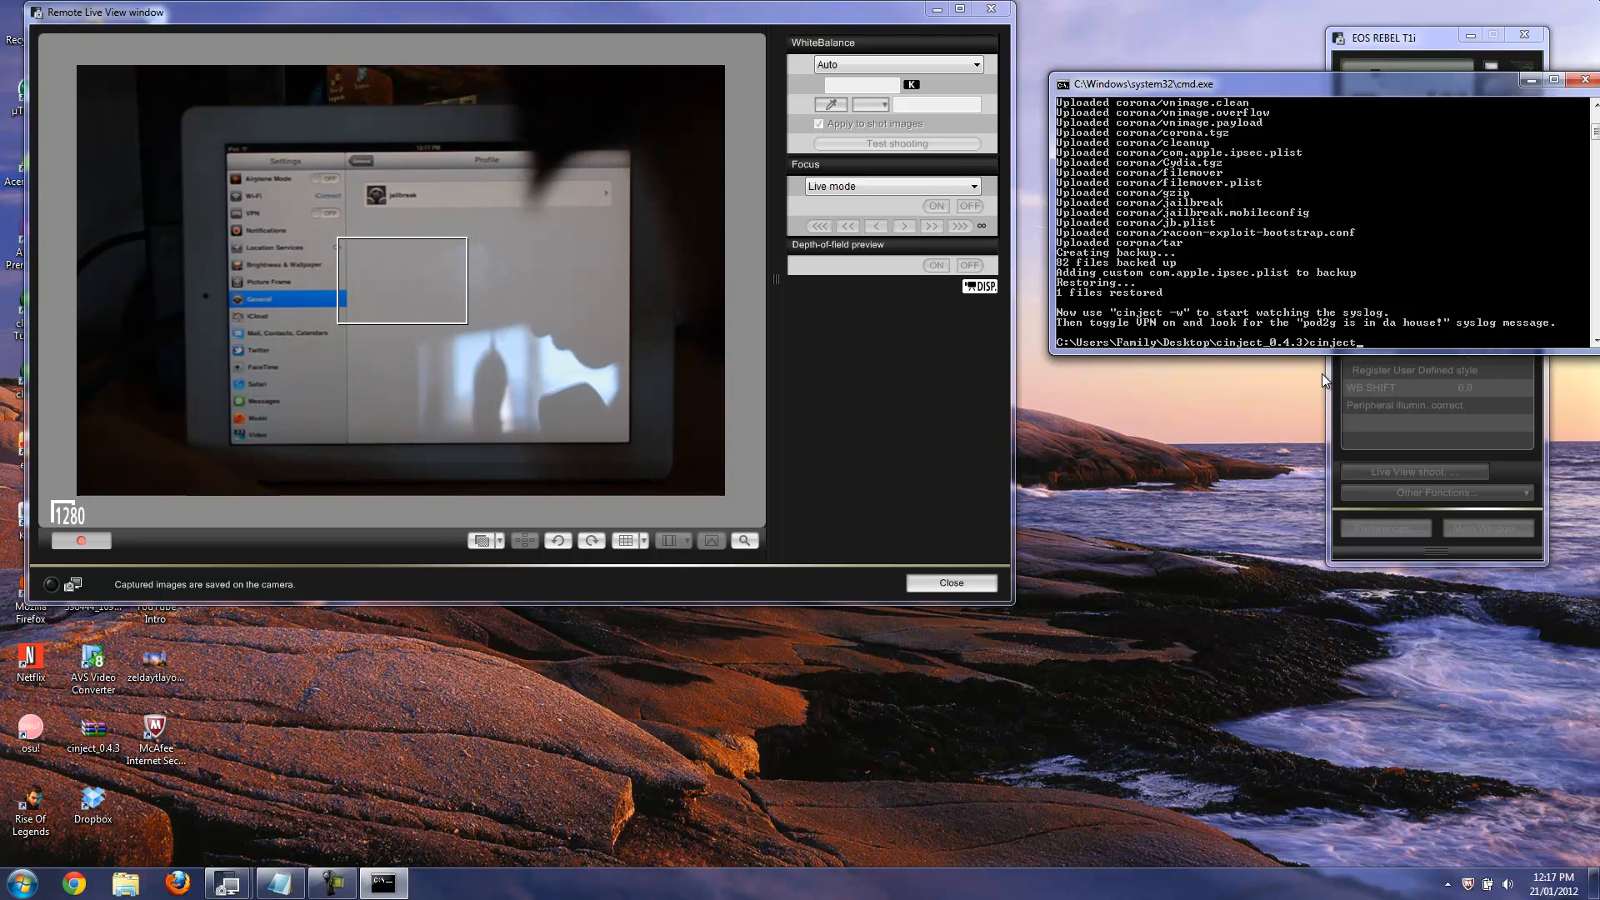
pyautogui.write('exe')
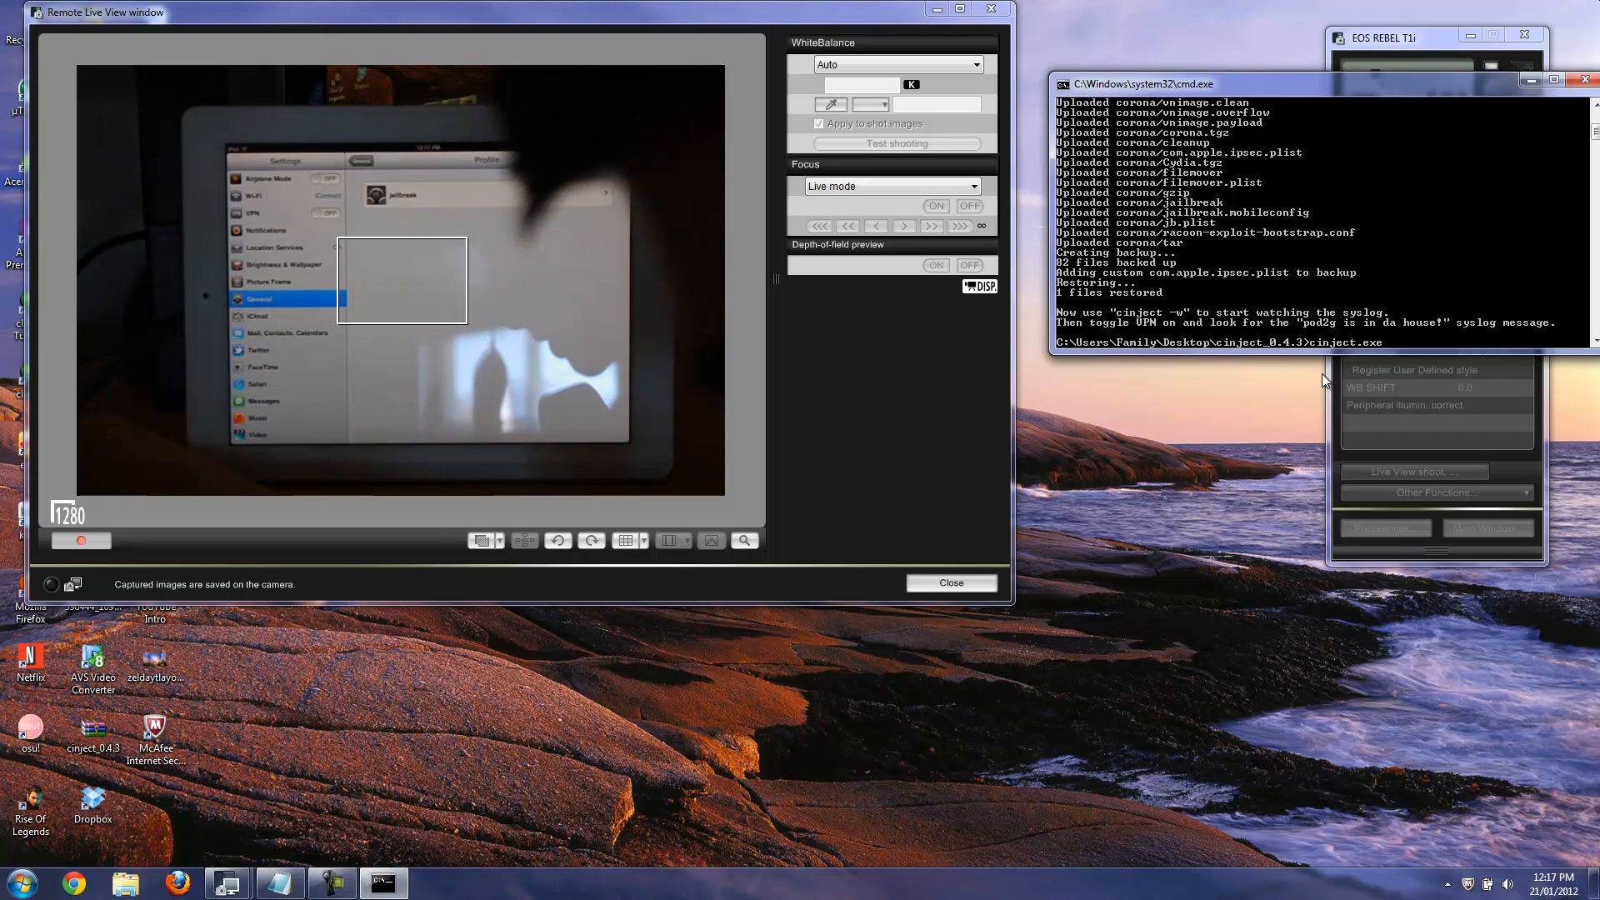
pyautogui.write('-w')
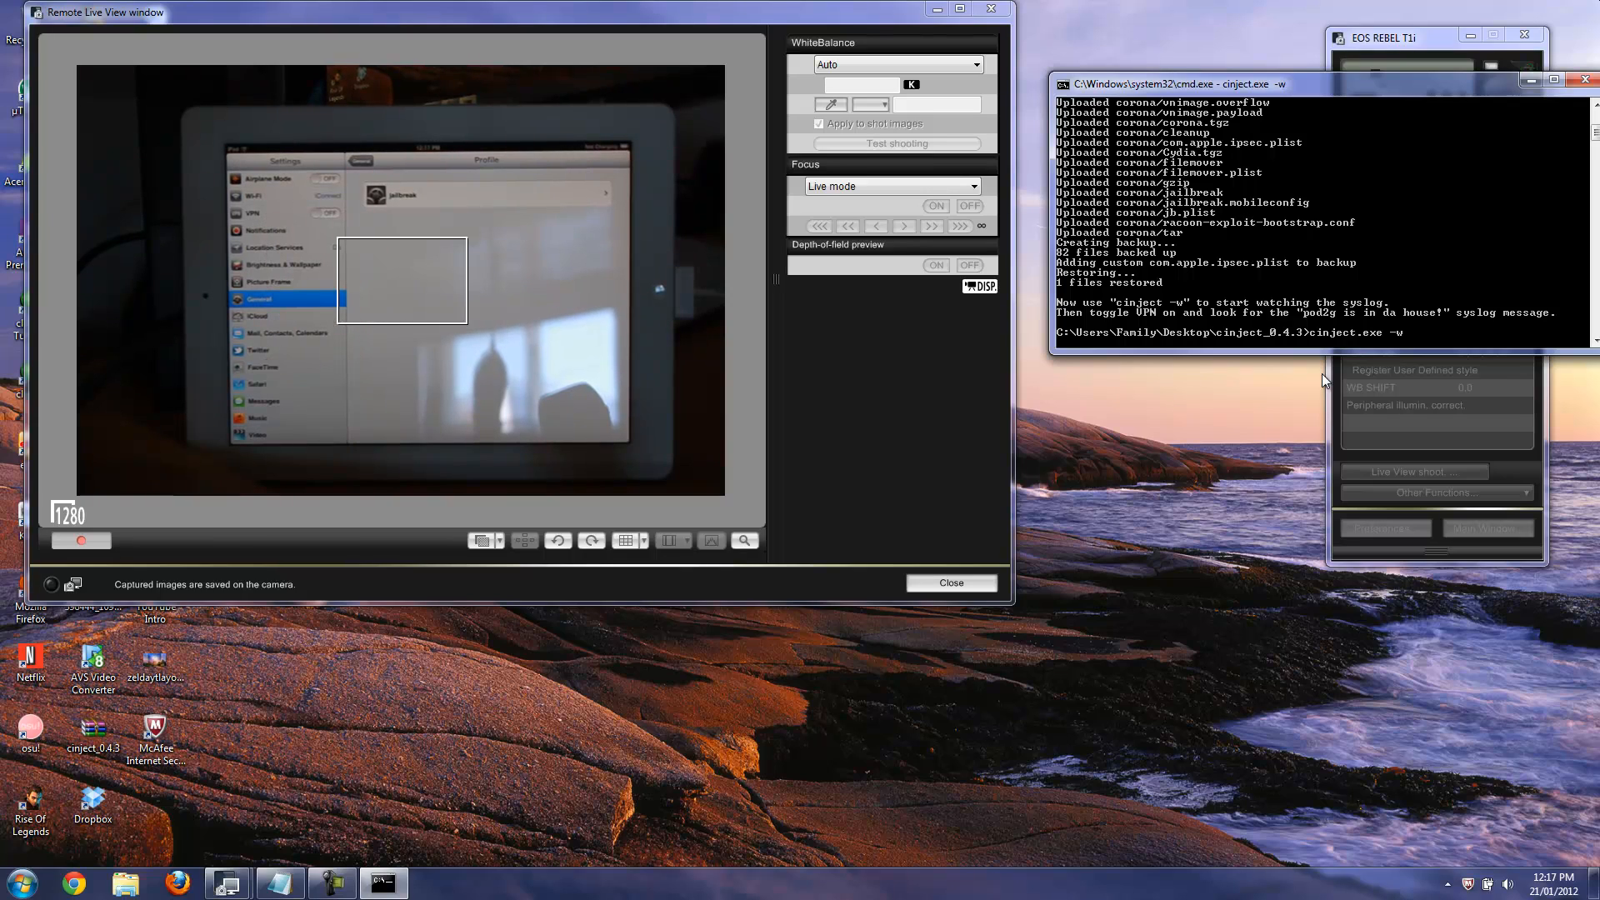
pyautogui.moveTo(1325, 347)
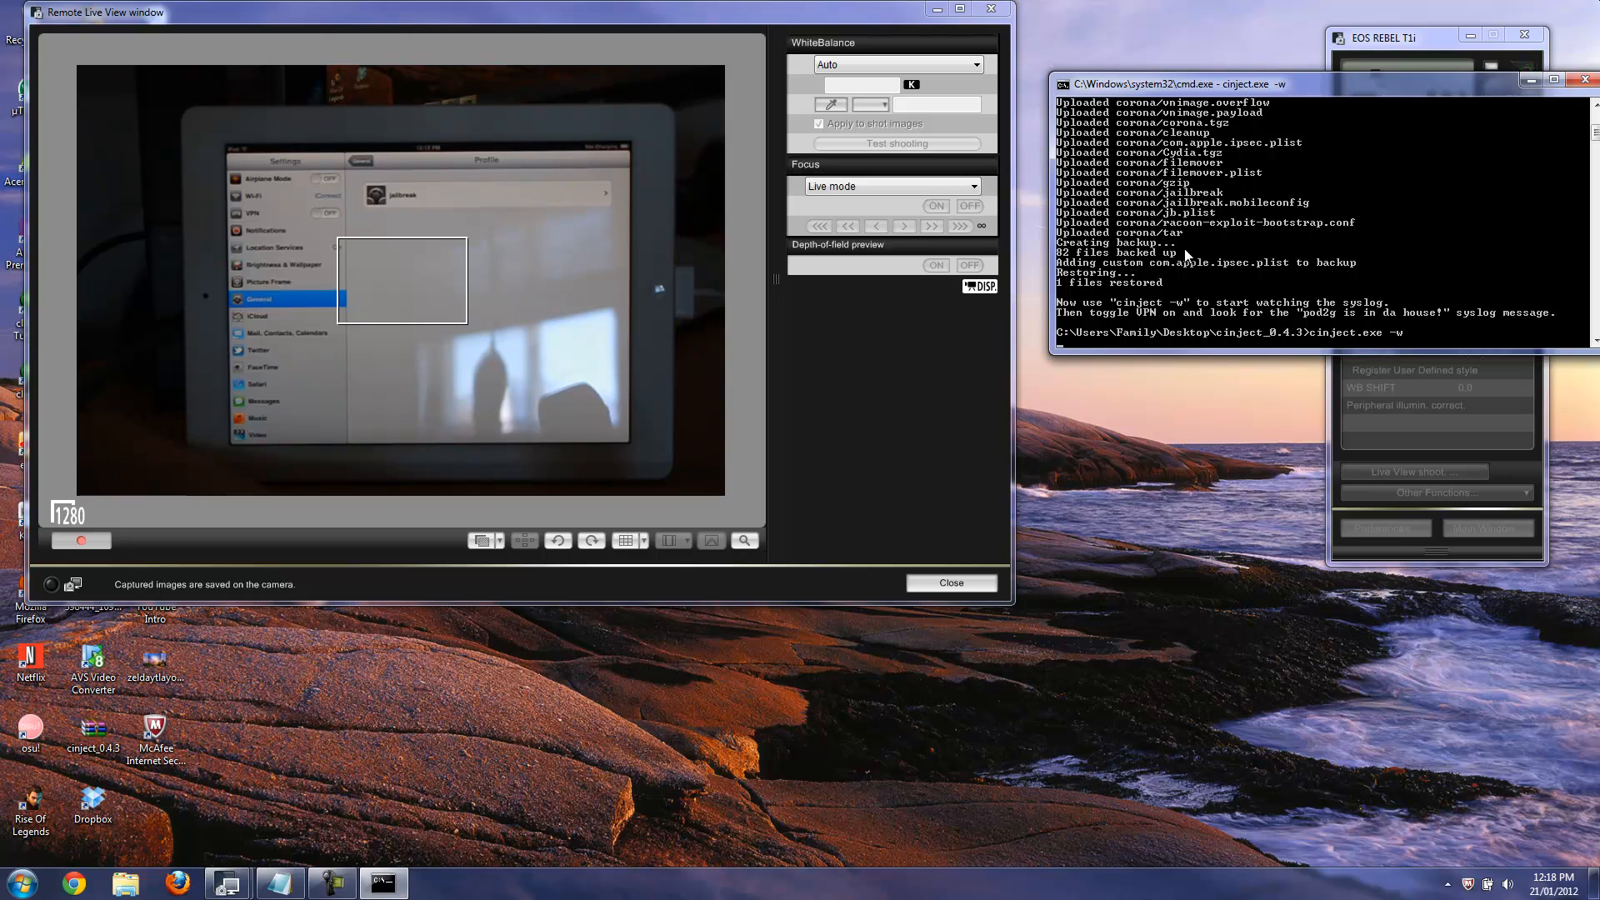
pyautogui.moveTo(1284, 281)
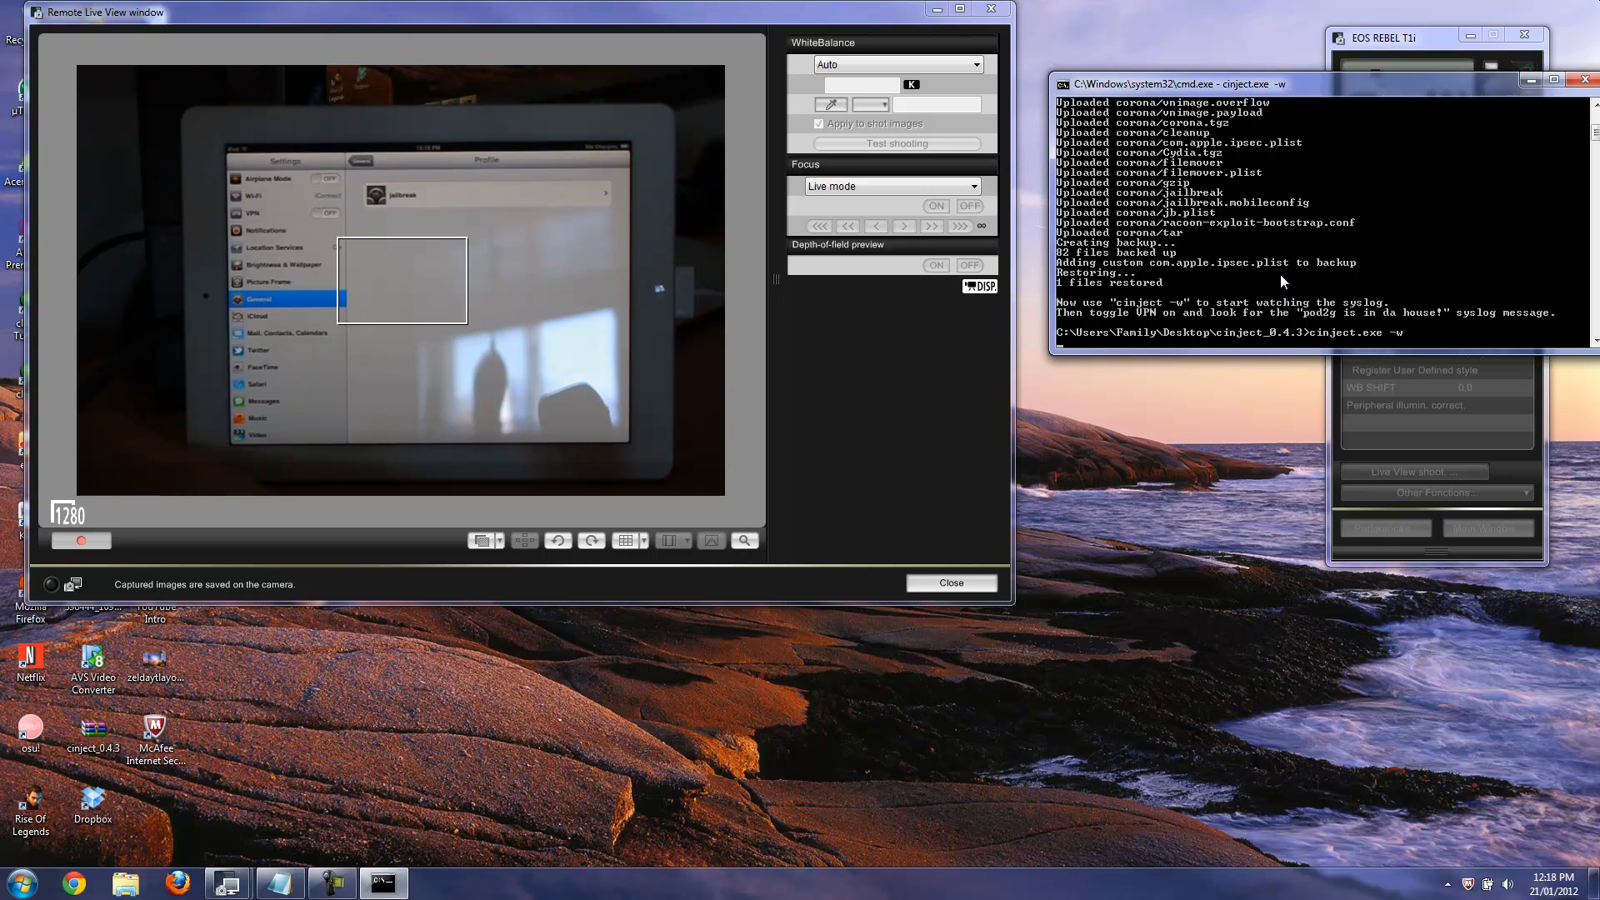
pyautogui.moveTo(1230, 296)
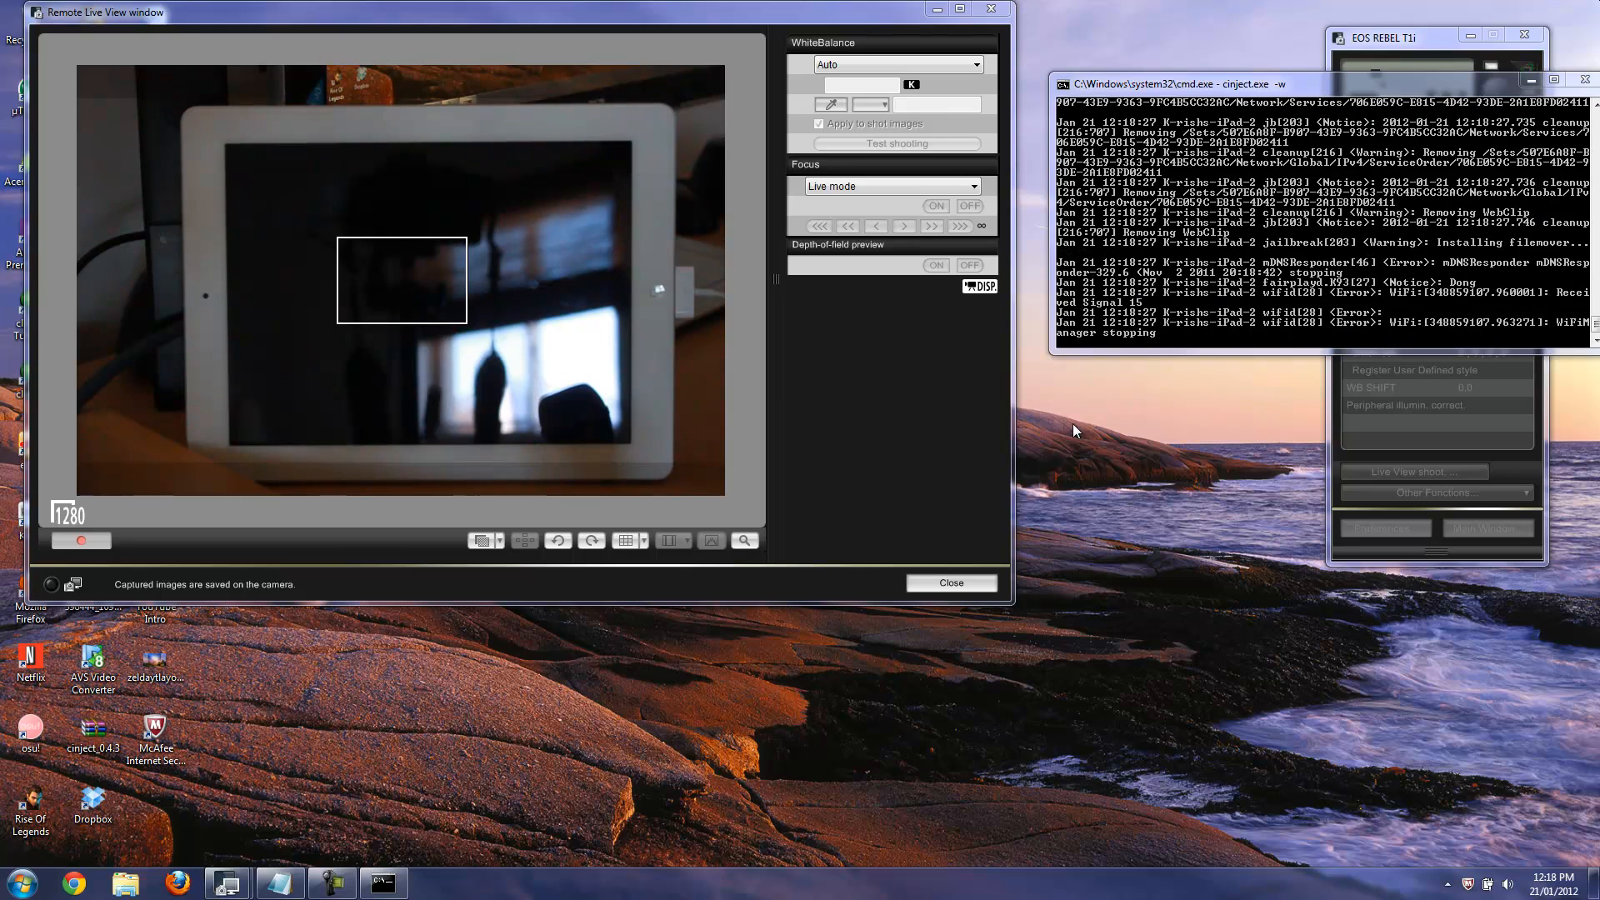
pyautogui.moveTo(365, 834)
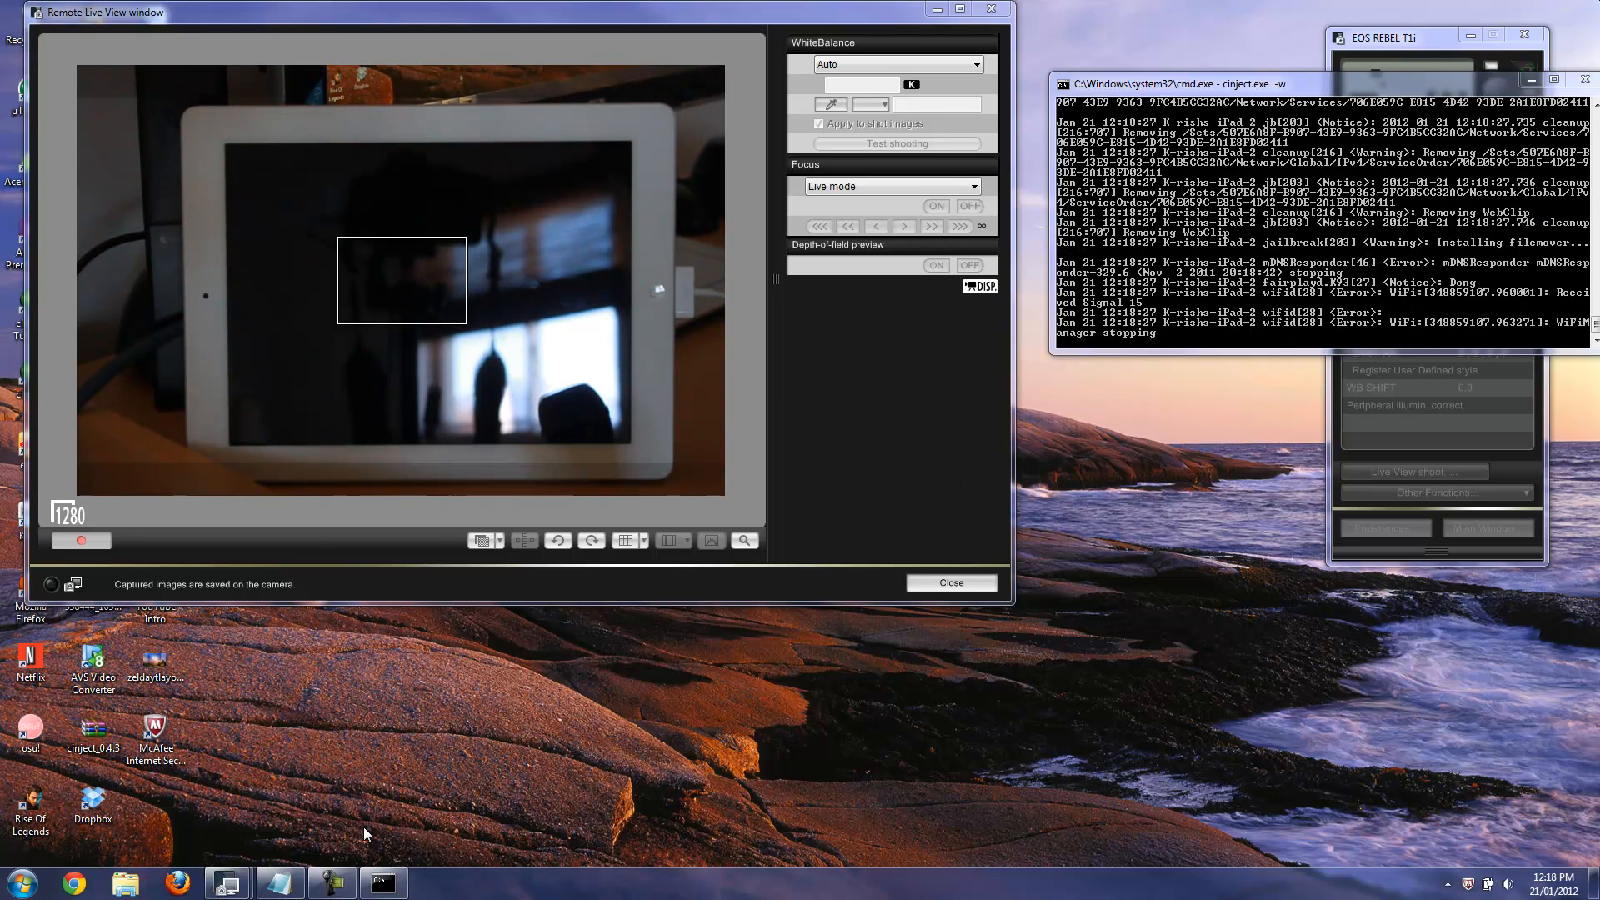
# - Switch windows while the syslog watch streams jailbreak and cleanup messages
pyautogui.click(330, 884)
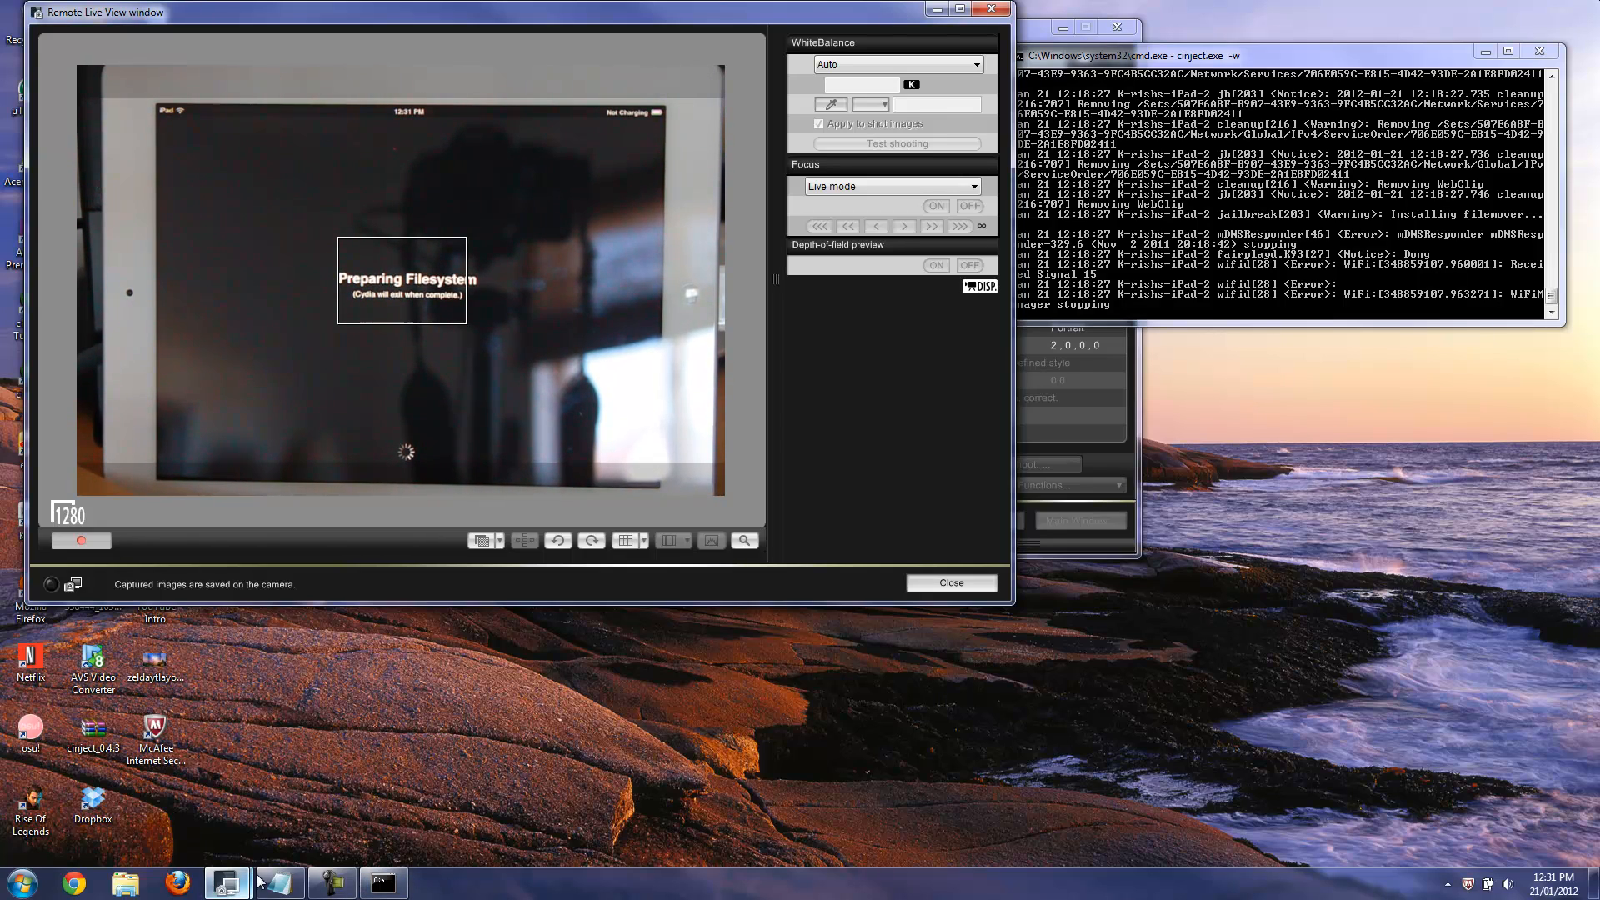
# - Return to the Remote Live View to watch the iPad on Cydia's Preparing Filesystem screen
pyautogui.click(330, 884)
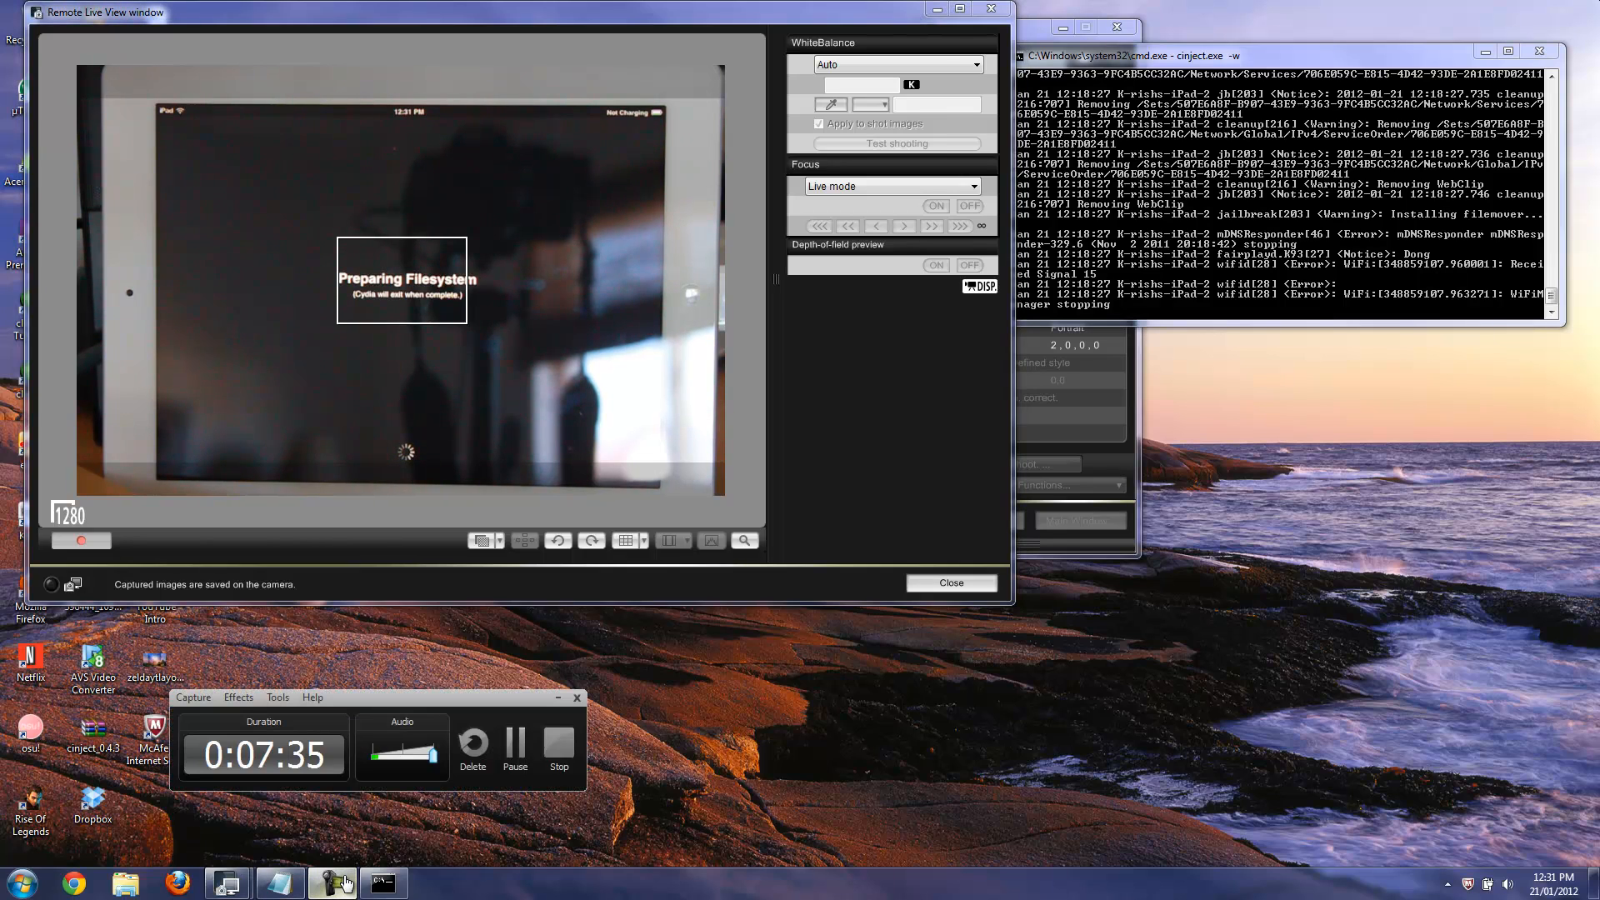